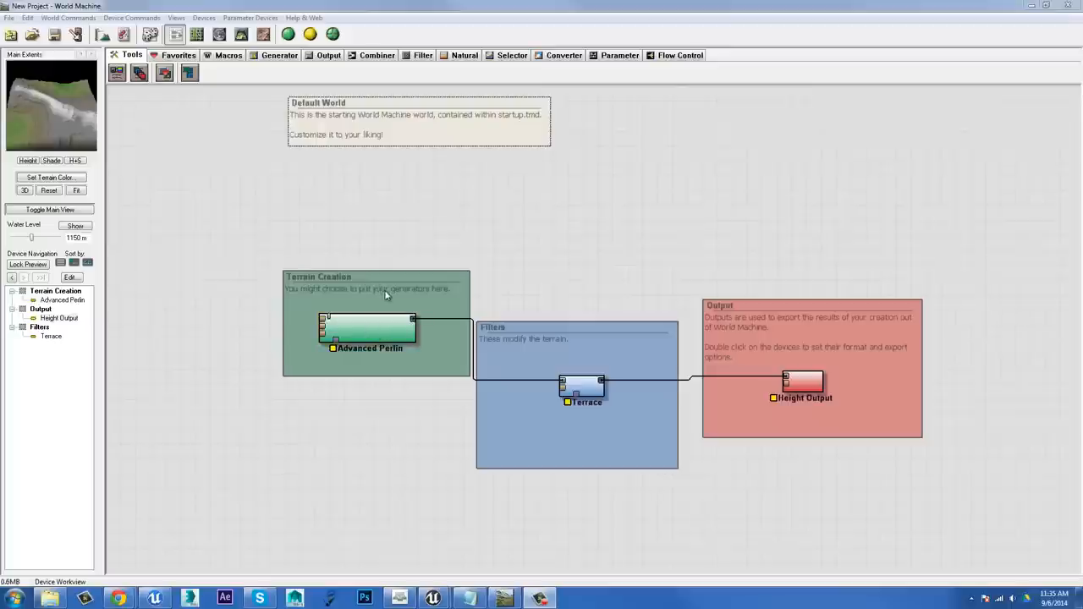
mouse_move(594, 323)
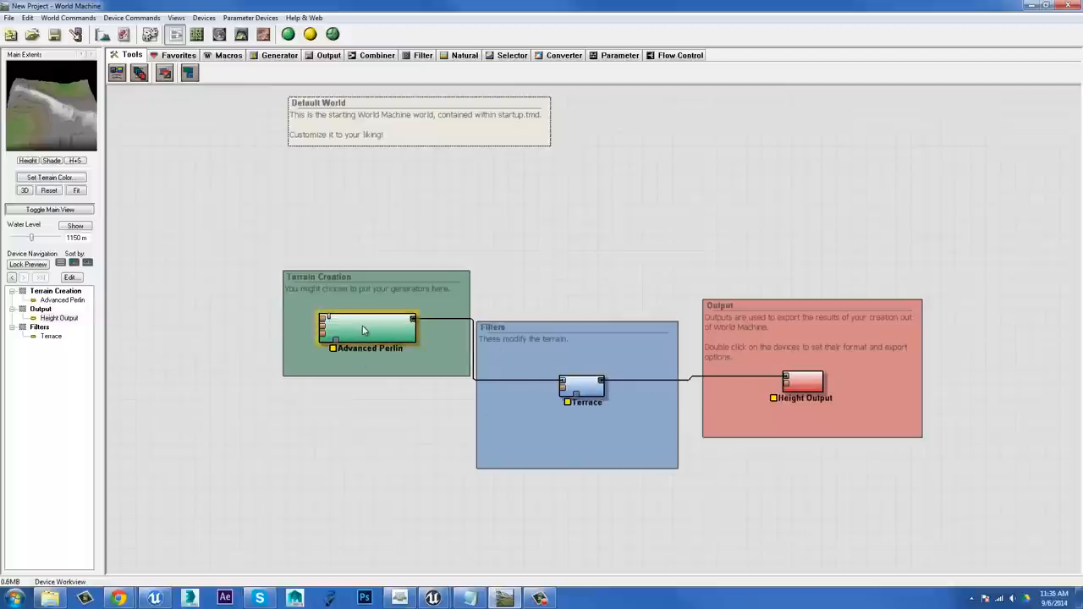
Step: Move the Advanced Perlin device slightly up and left inside the Terrain Creation group
drag(369, 330, 354, 317)
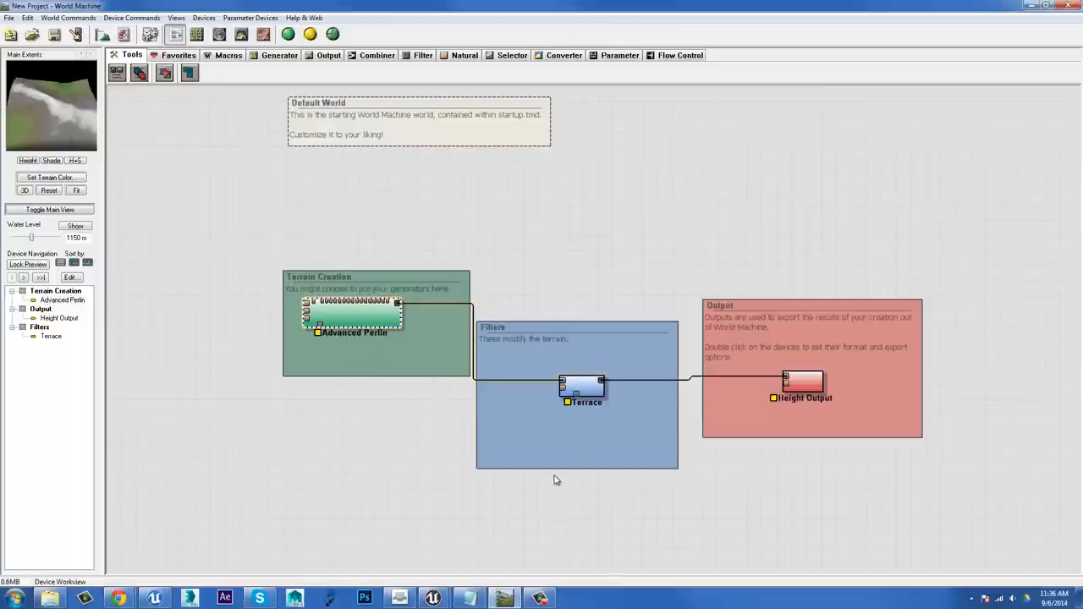
mouse_move(556, 468)
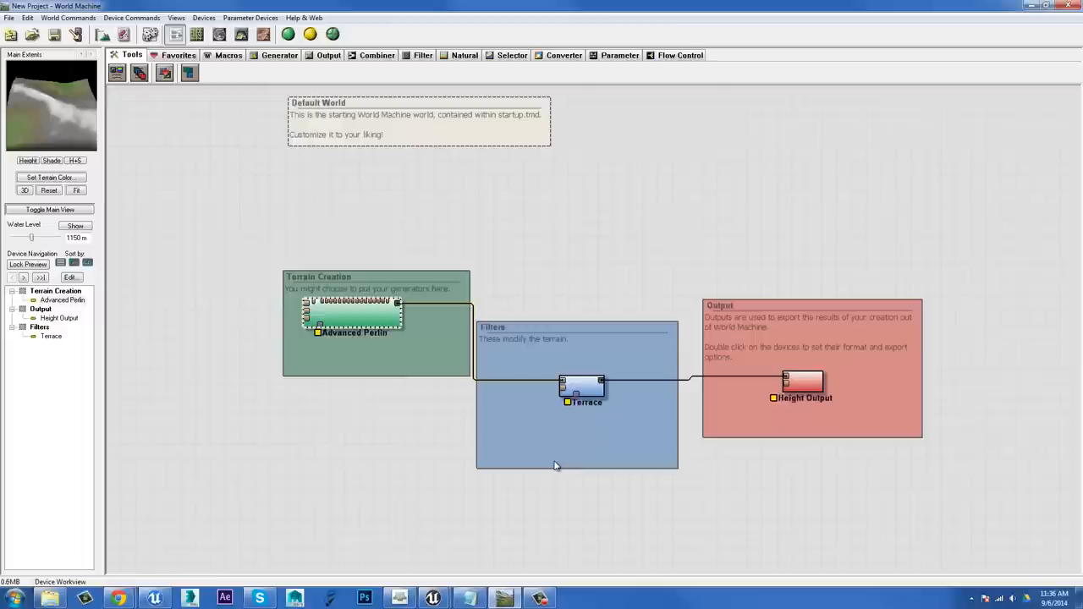
mouse_move(176, 149)
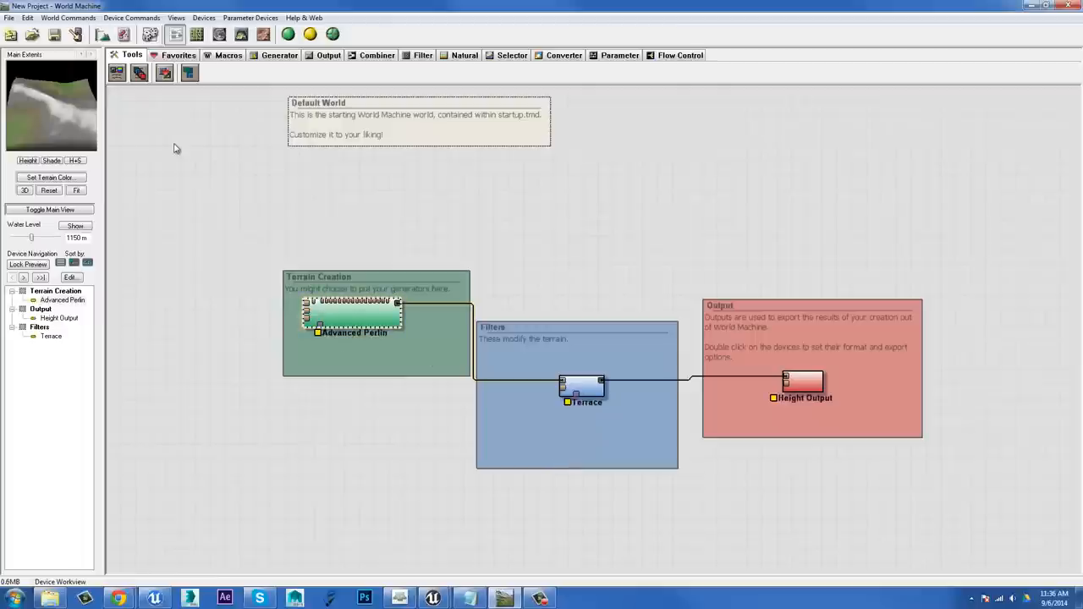
mouse_move(149, 44)
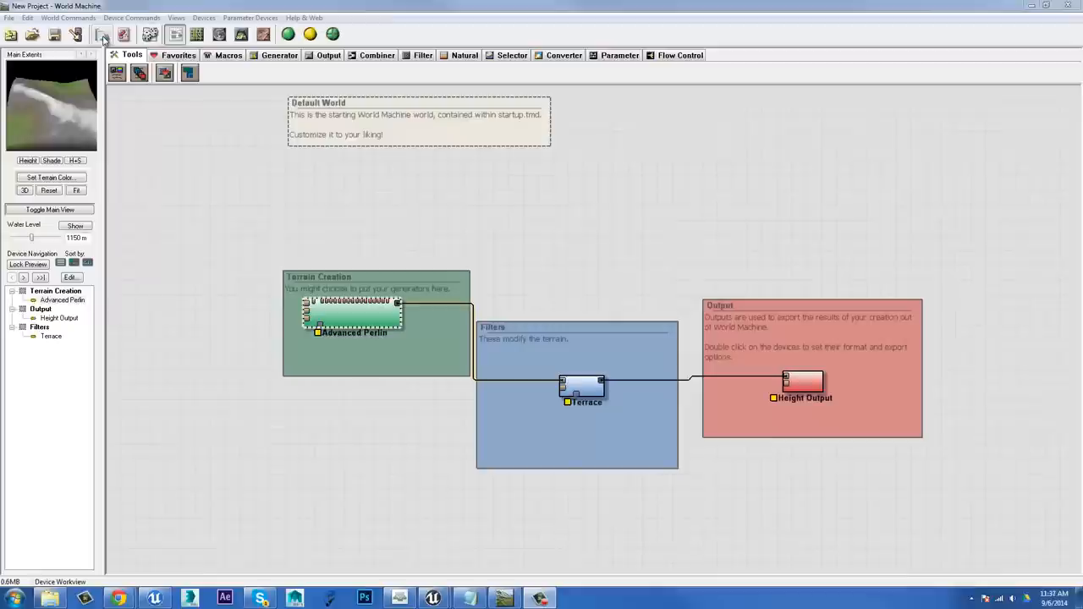
Step: Set the world extents to 12 km by 12 km in Project Settings, leaving non-square extents off
click(101, 34)
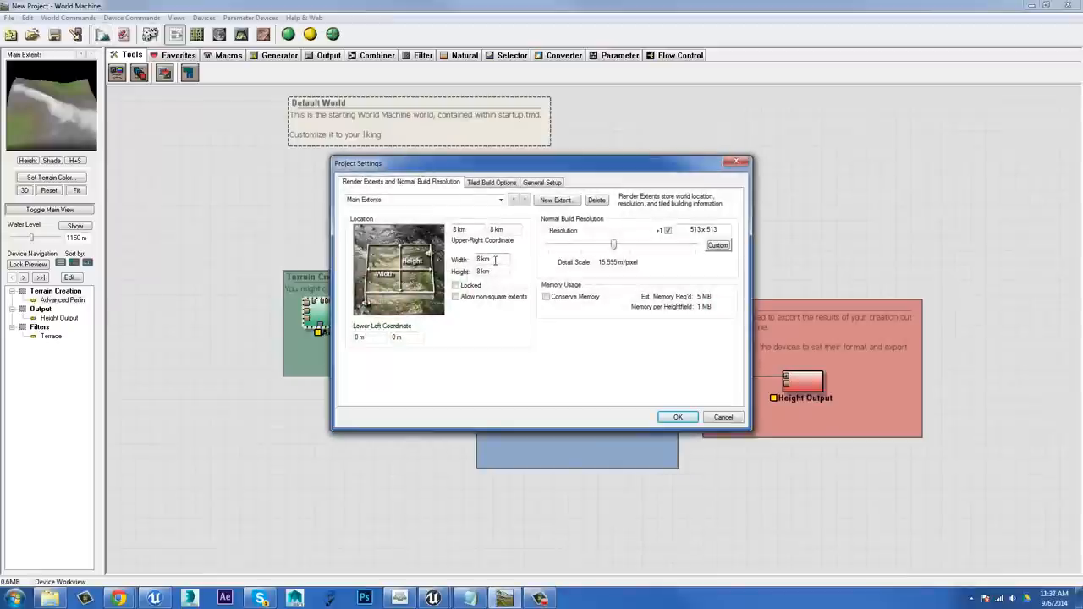
triple_click(493, 259)
text(12)
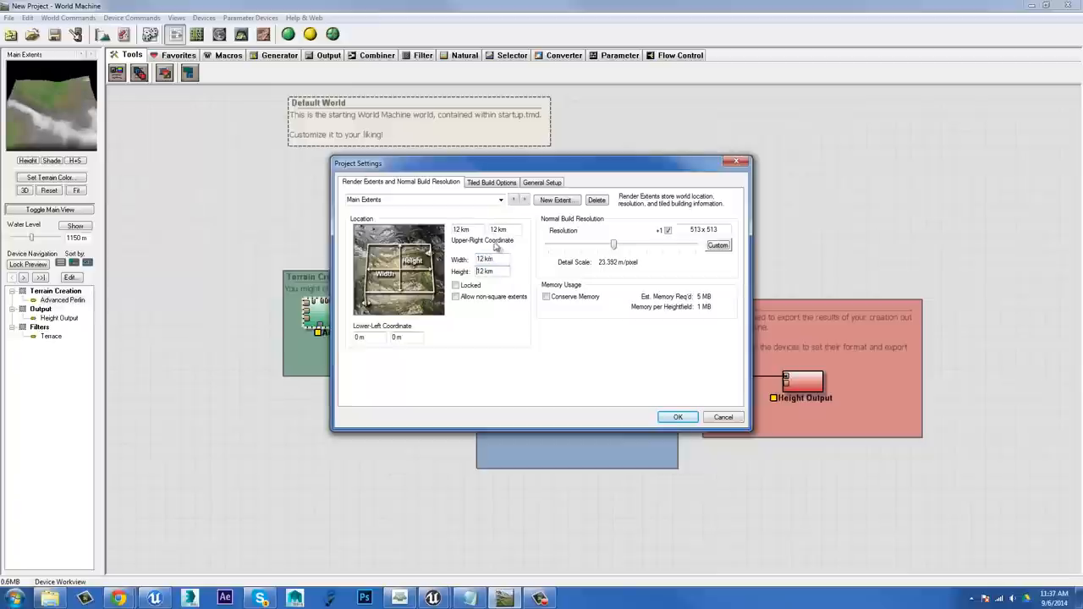
mouse_move(508, 272)
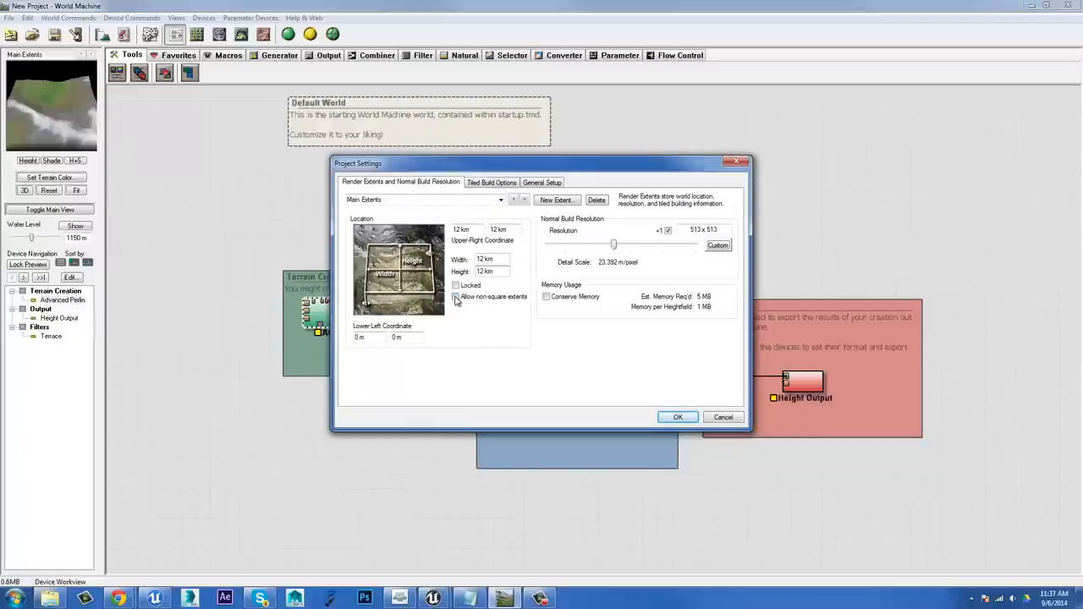
click(457, 298)
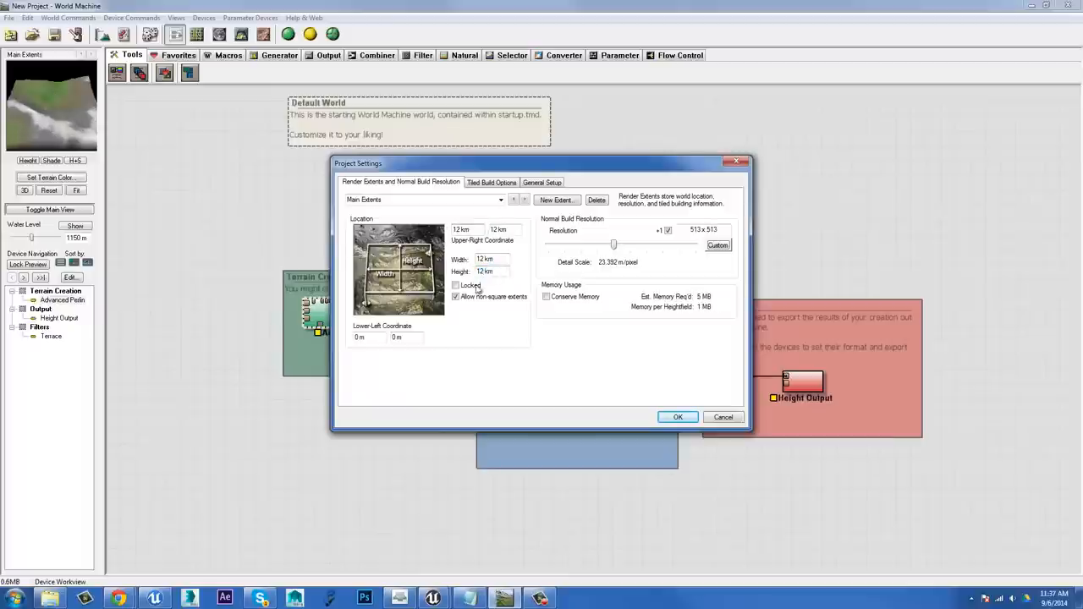
click(457, 296)
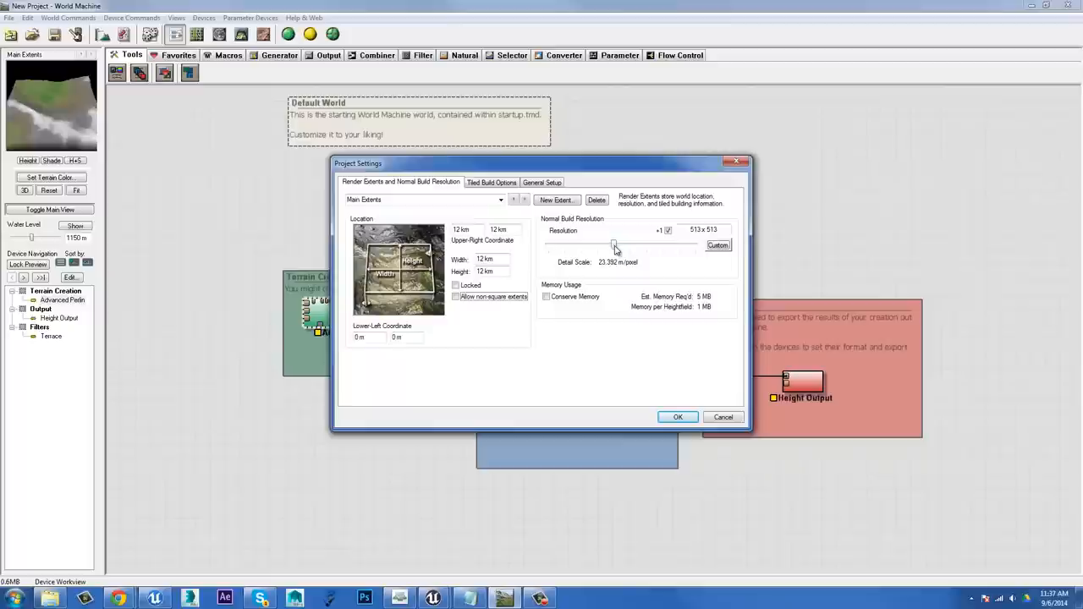
Step: Raise the normal build resolution to 1025 × 1025 (about 11.7 m per pixel)
drag(613, 246, 630, 245)
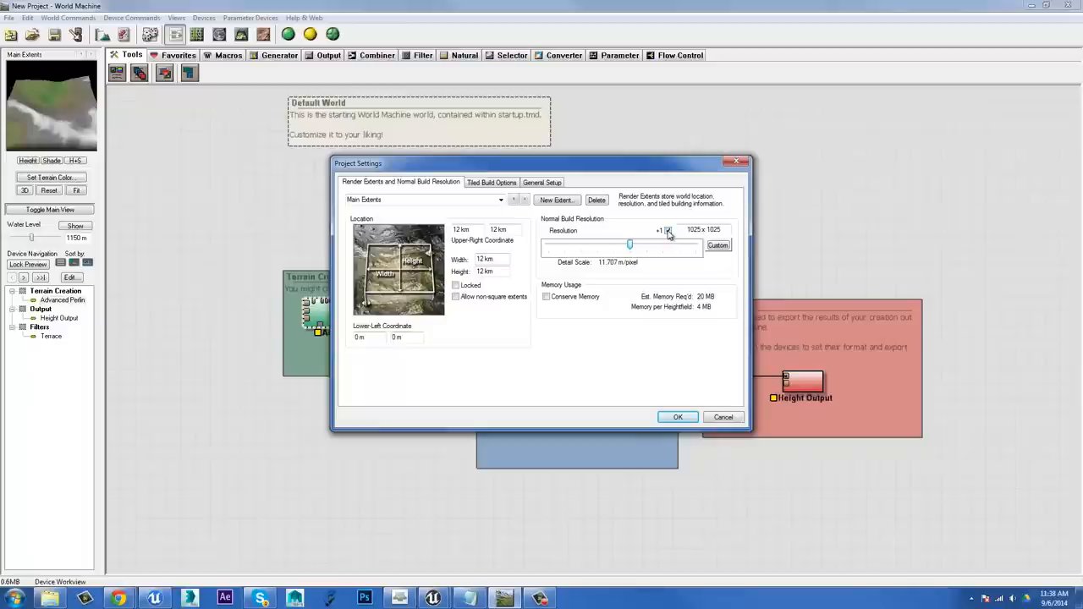
mouse_move(669, 234)
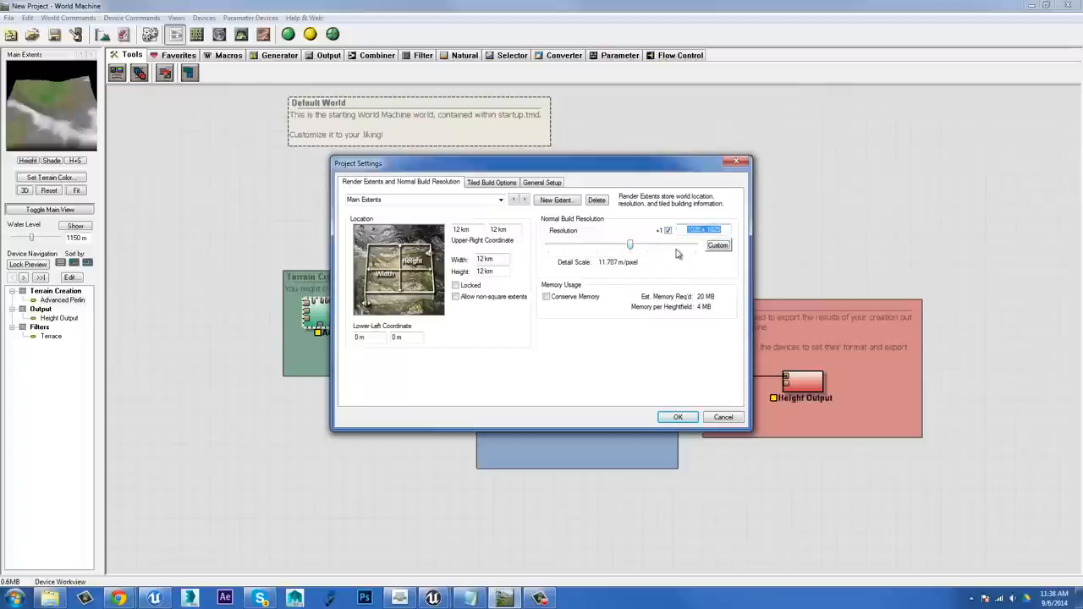
mouse_move(499, 186)
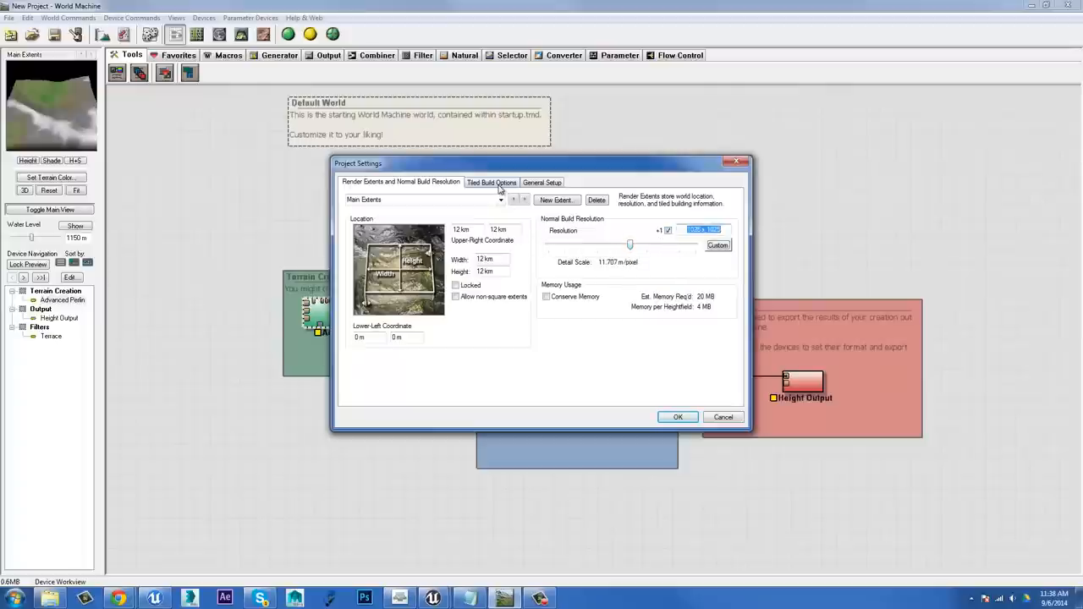
Step: Show the Tiled Build Options with the 2 by 2 grid of 256-pixel tiles
click(491, 183)
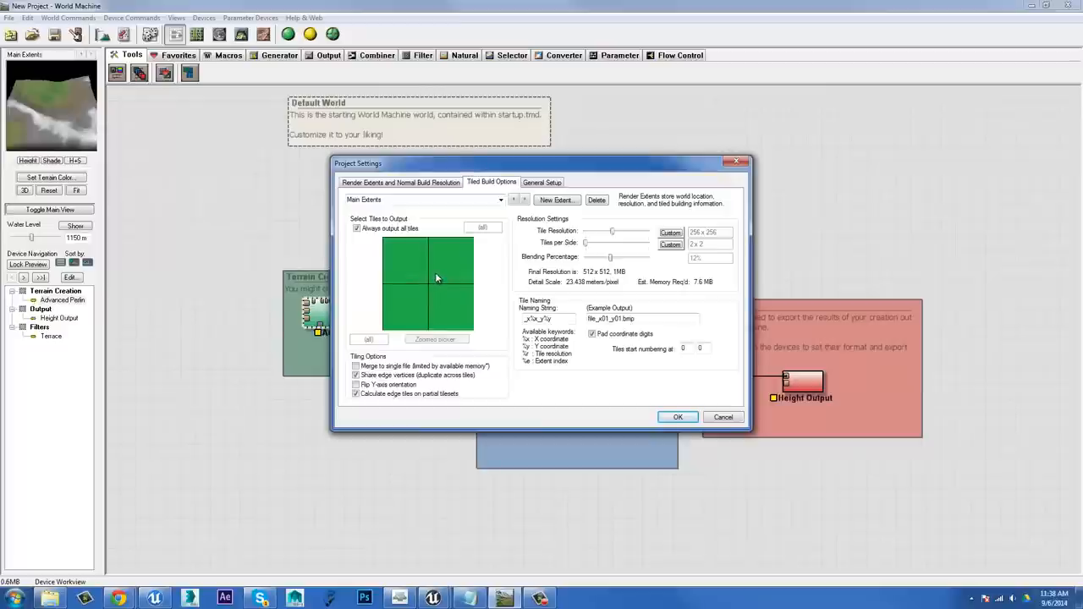
mouse_move(413, 274)
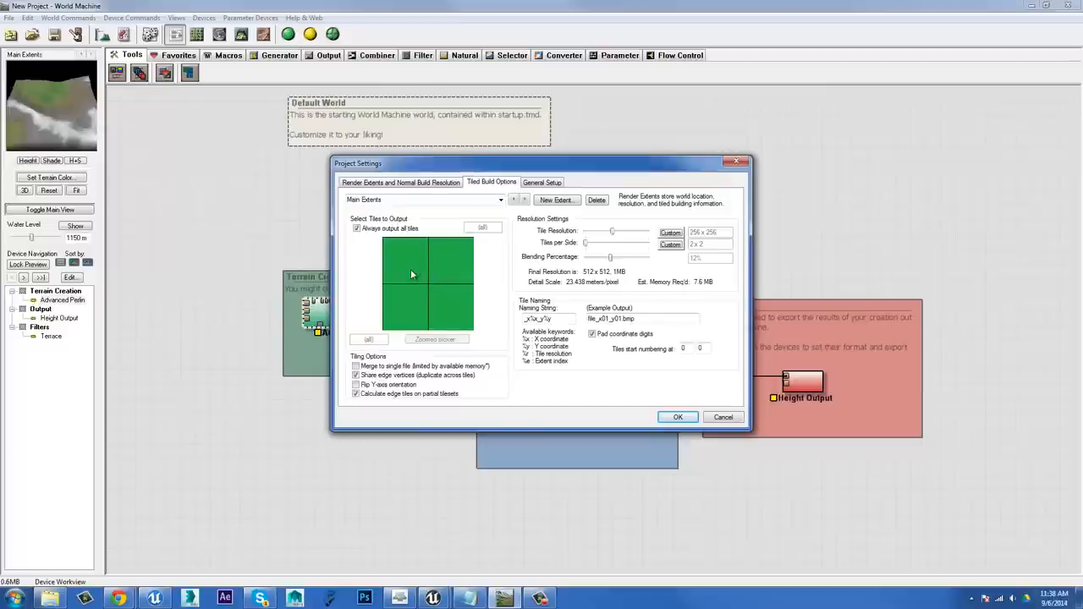
mouse_move(431, 286)
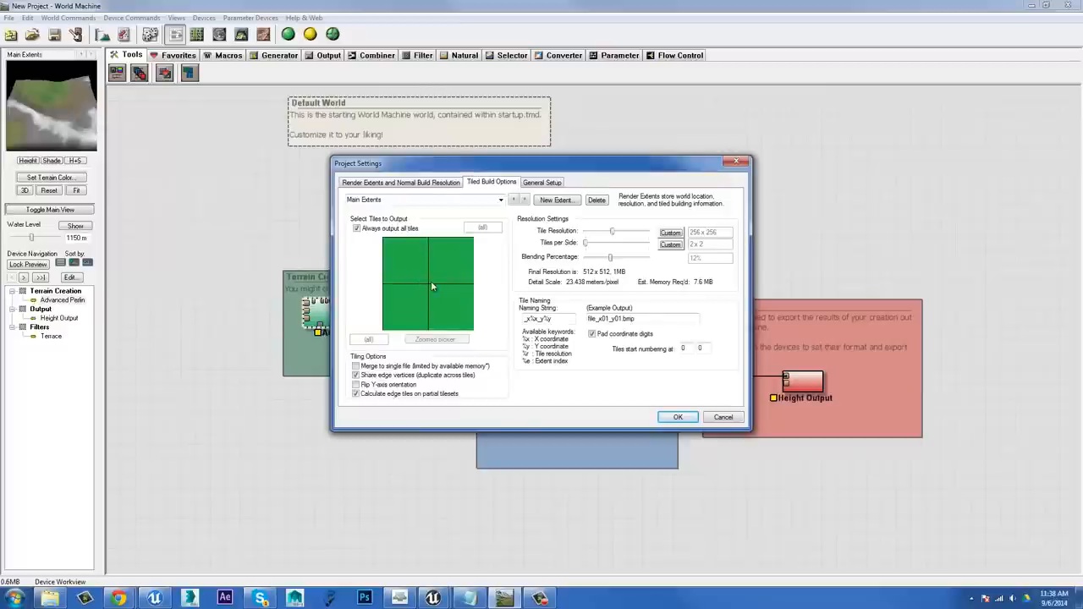
mouse_move(435, 282)
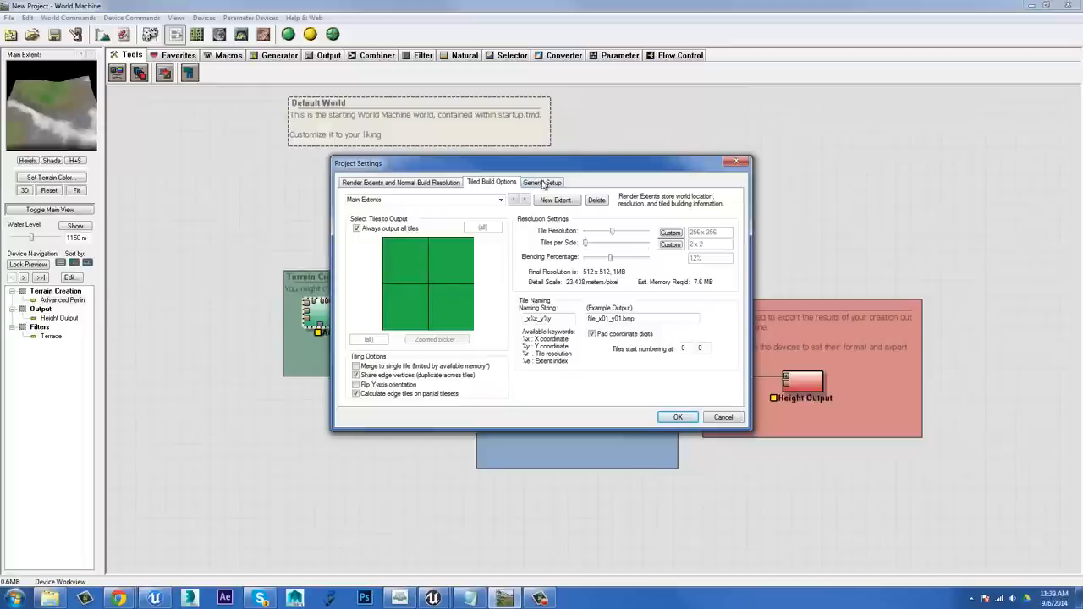
Step: Review the General Setup options and apply the project settings with OK
click(541, 183)
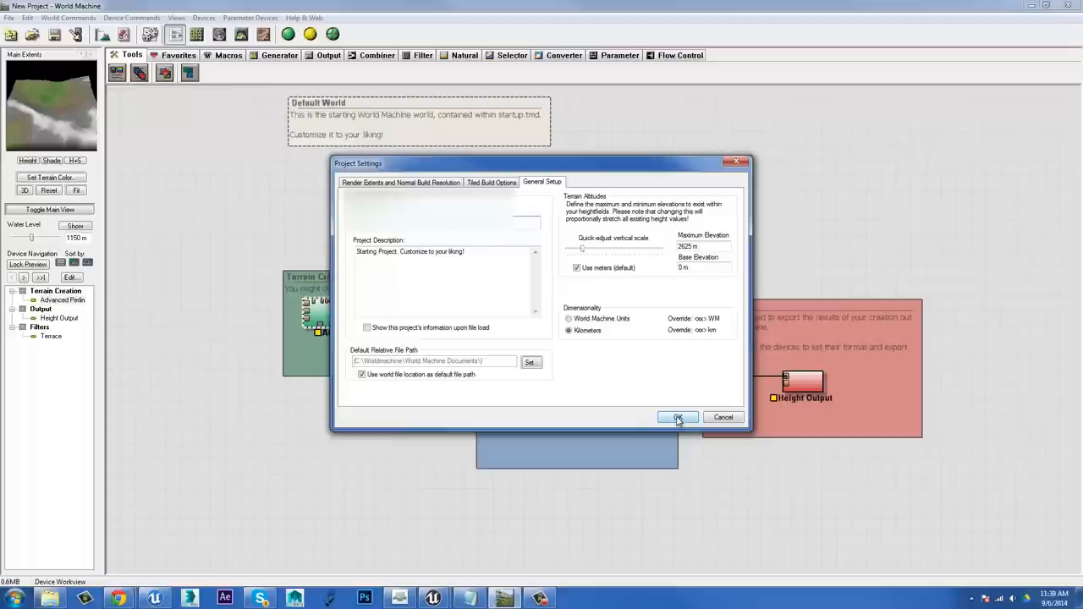
click(677, 416)
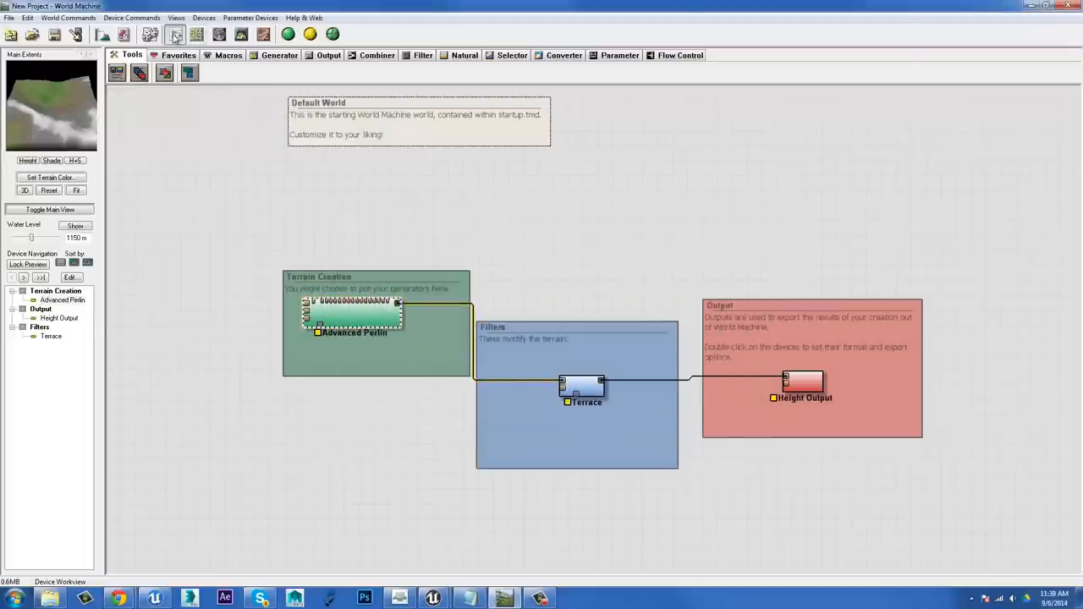
Step: Build the default Perlin–Terrace network and view the terraced terrain in the overview
drag(354, 314, 376, 348)
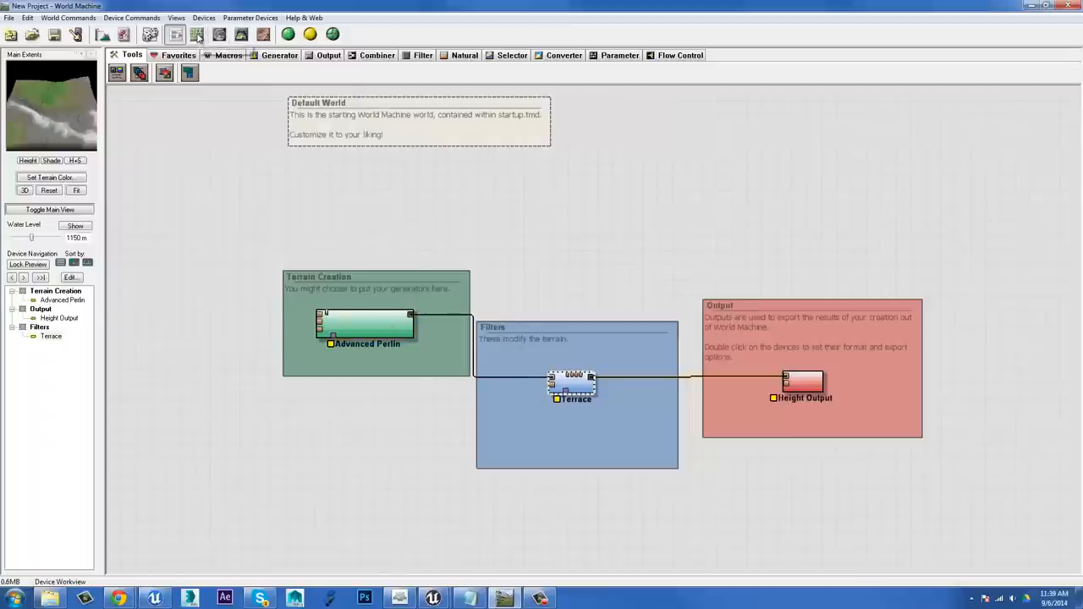
click(197, 34)
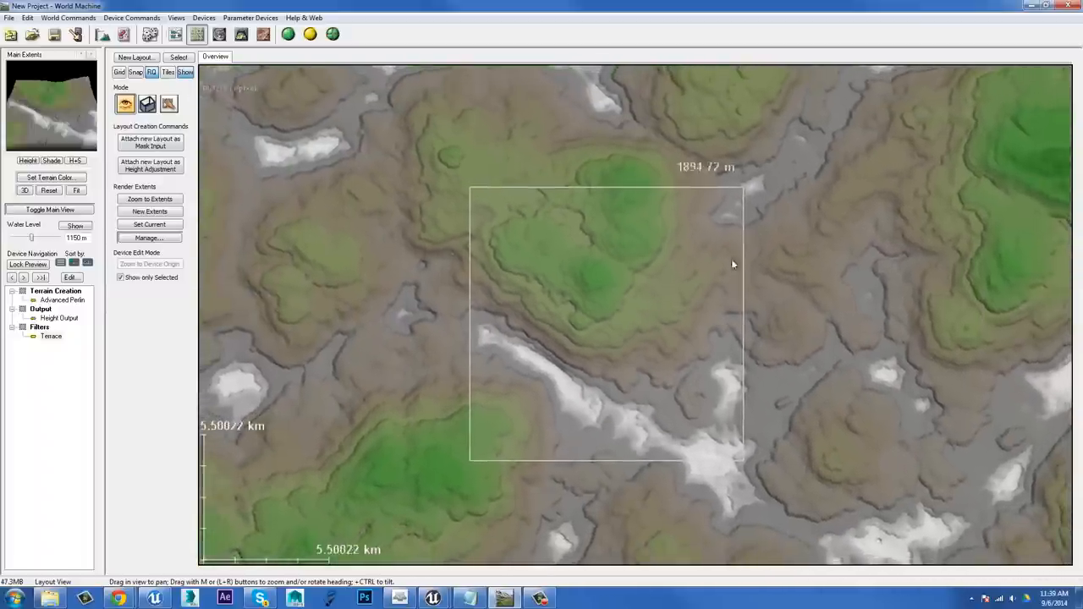
click(220, 34)
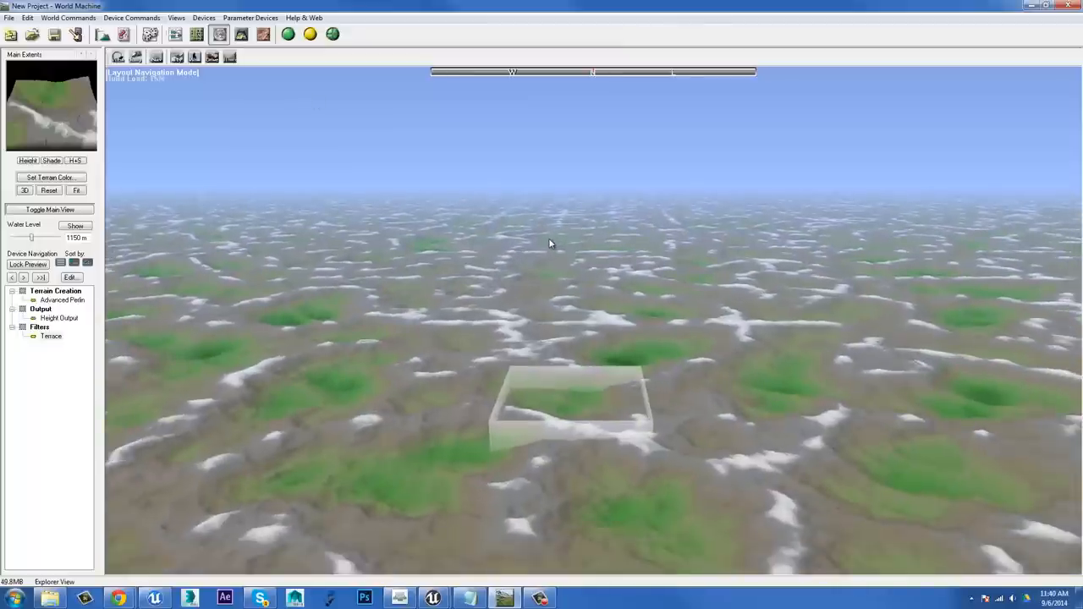
mouse_move(523, 376)
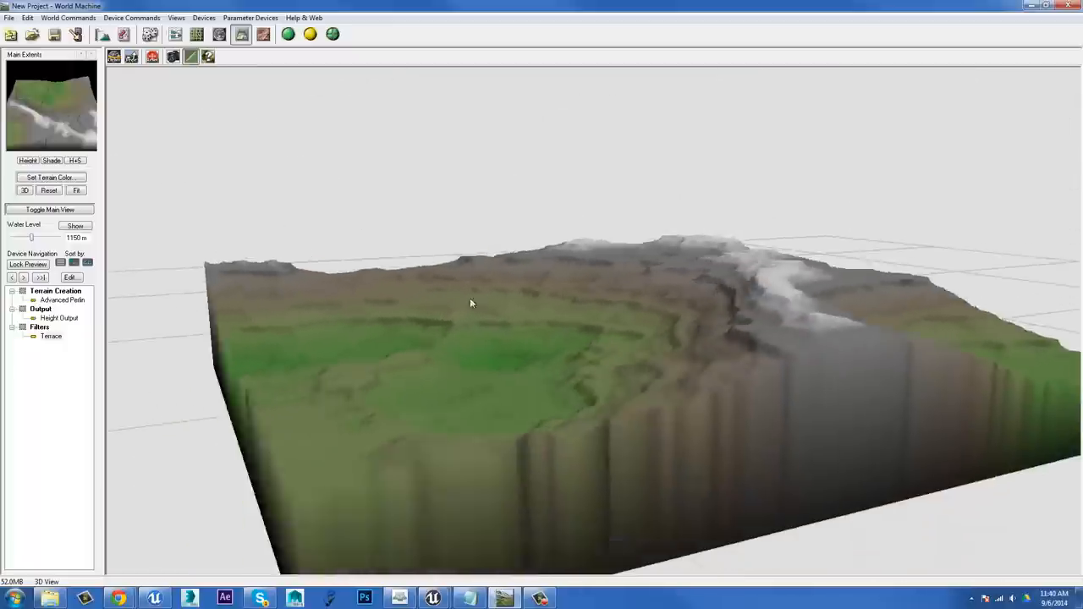
Step: Orbit the terraced terrain block in 3D, then return to the device network
drag(472, 303, 488, 332)
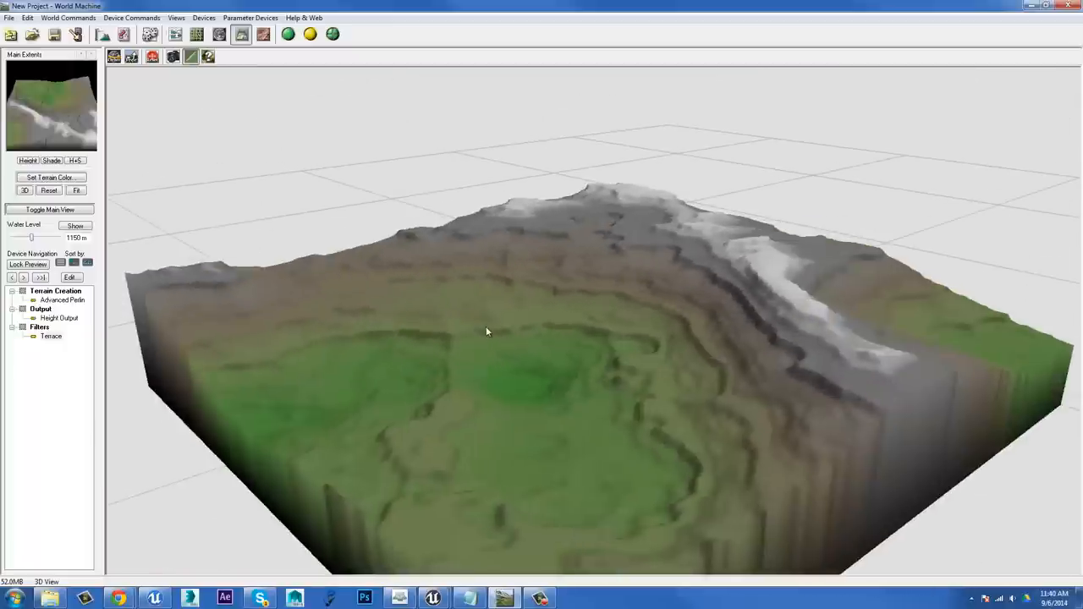
mouse_move(413, 109)
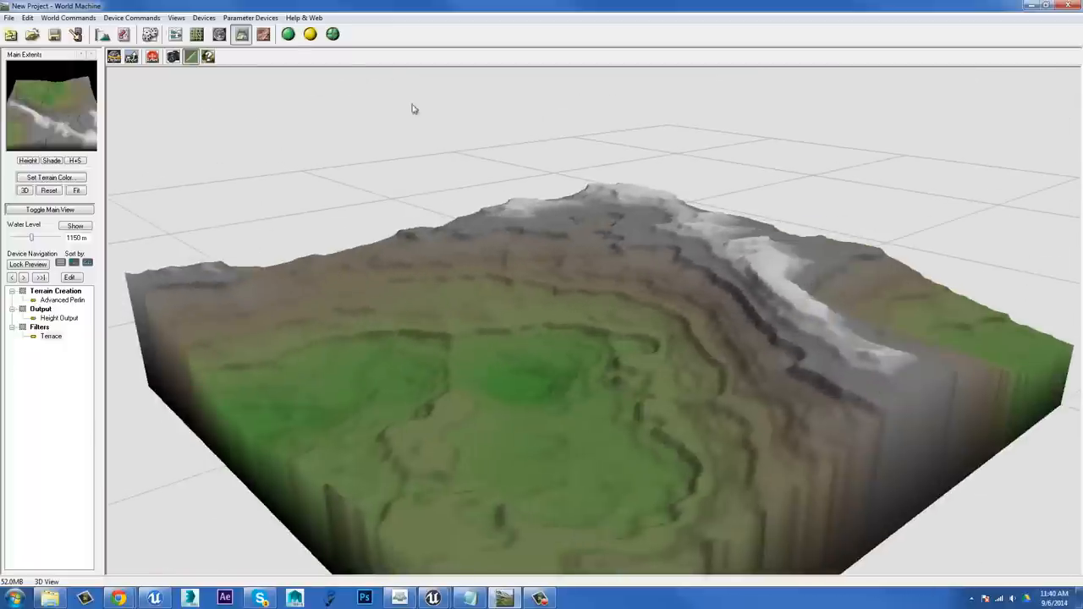
click(264, 34)
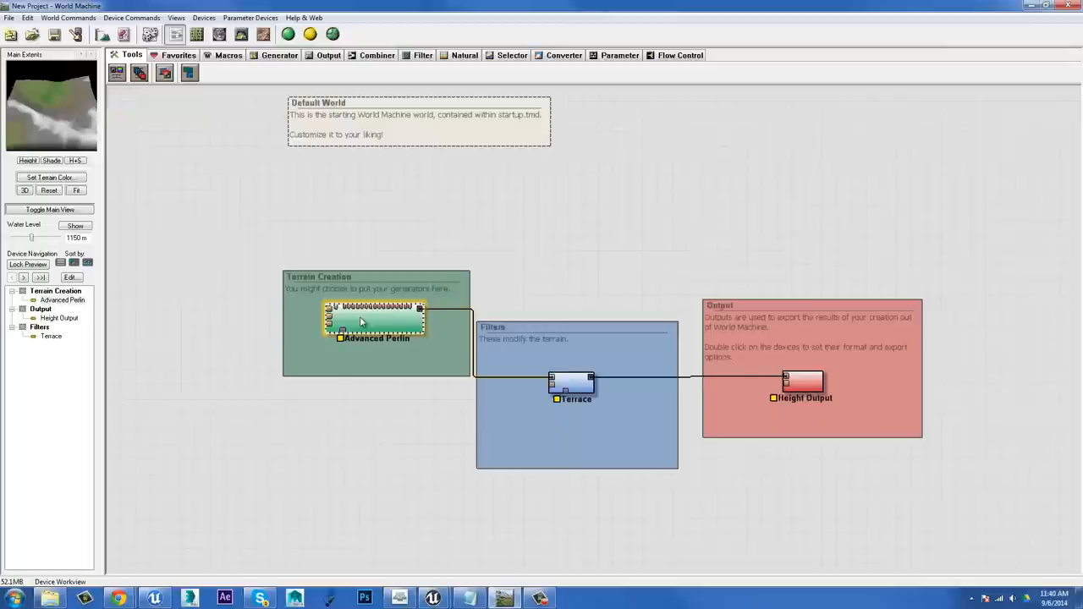
mouse_move(363, 318)
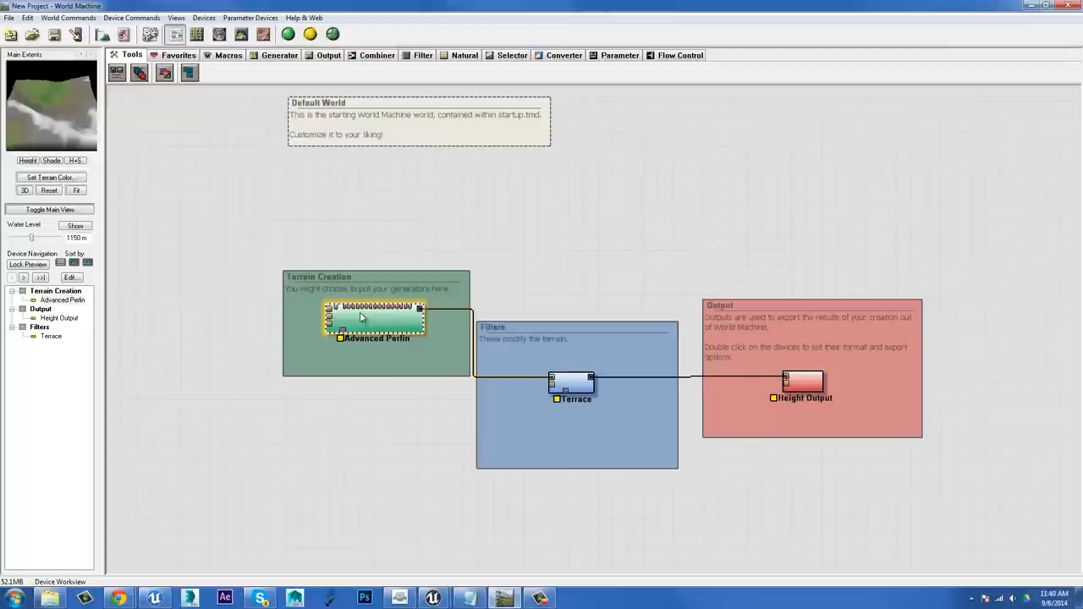
mouse_move(396, 331)
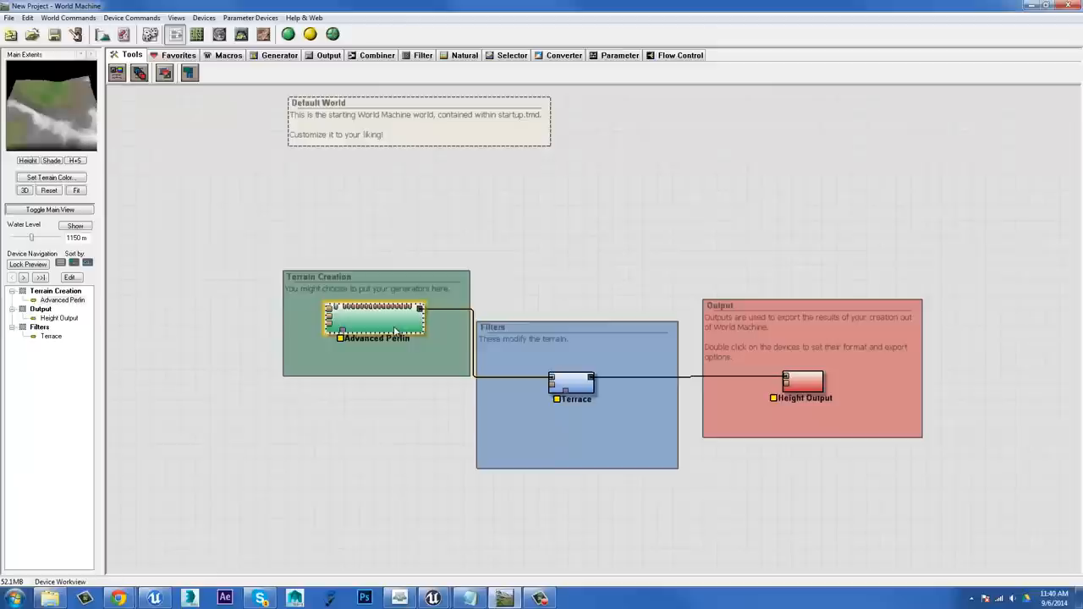
Step: Adjust the Advanced Perlin feature scale from hill size up toward continent size, around 6.7 km
double_click(376, 318)
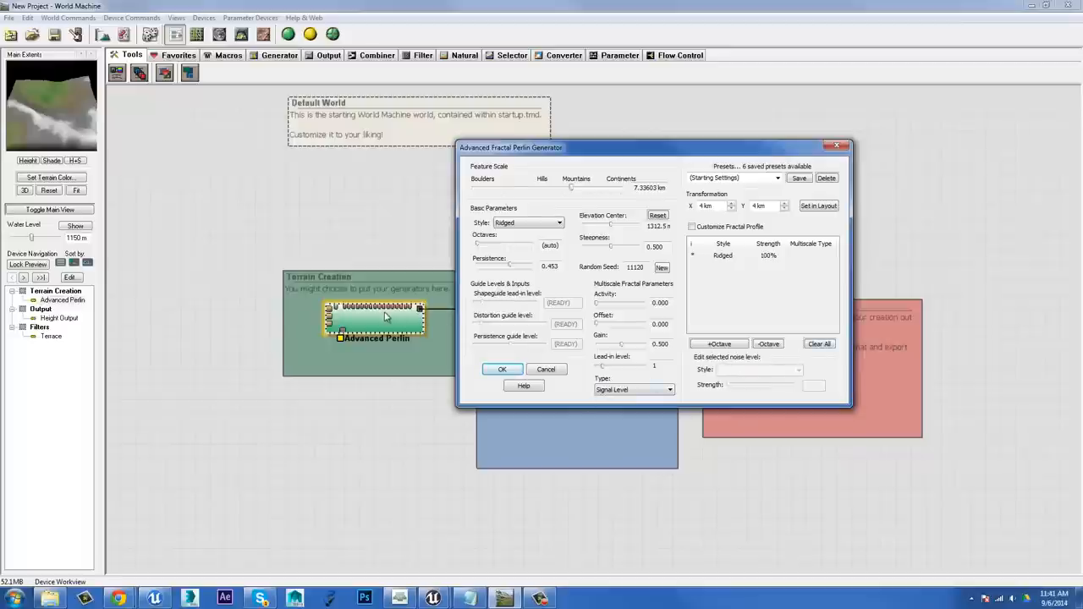
mouse_move(184, 218)
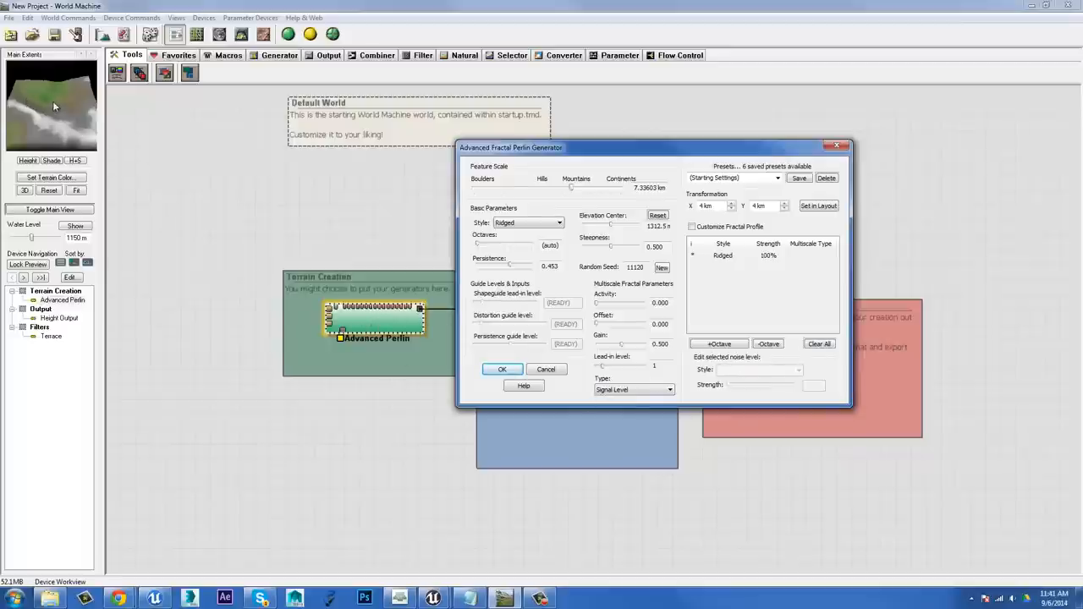
mouse_move(906, 383)
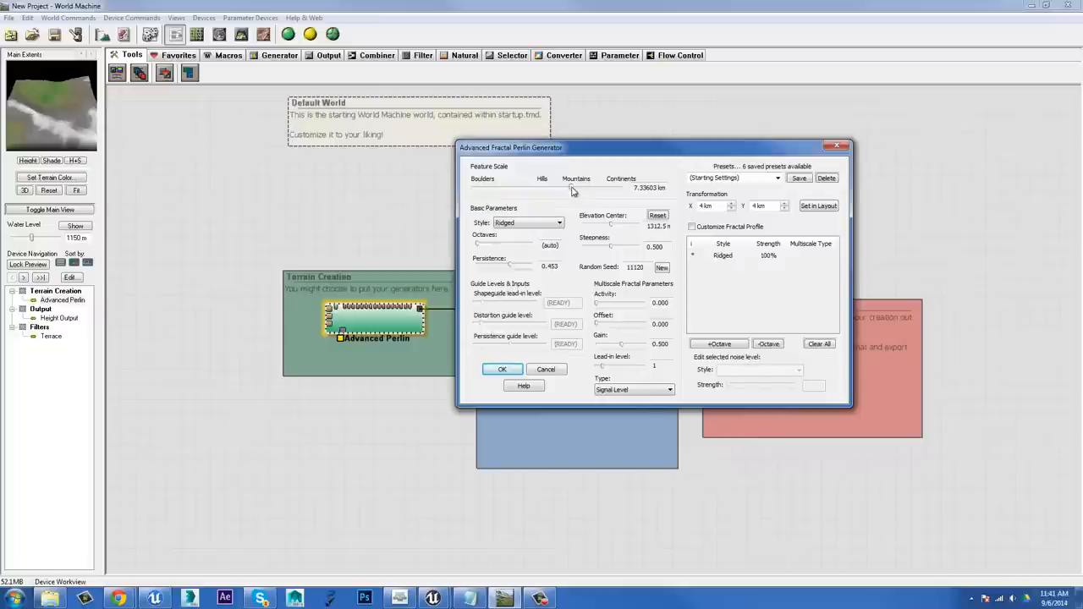
drag(574, 188, 551, 188)
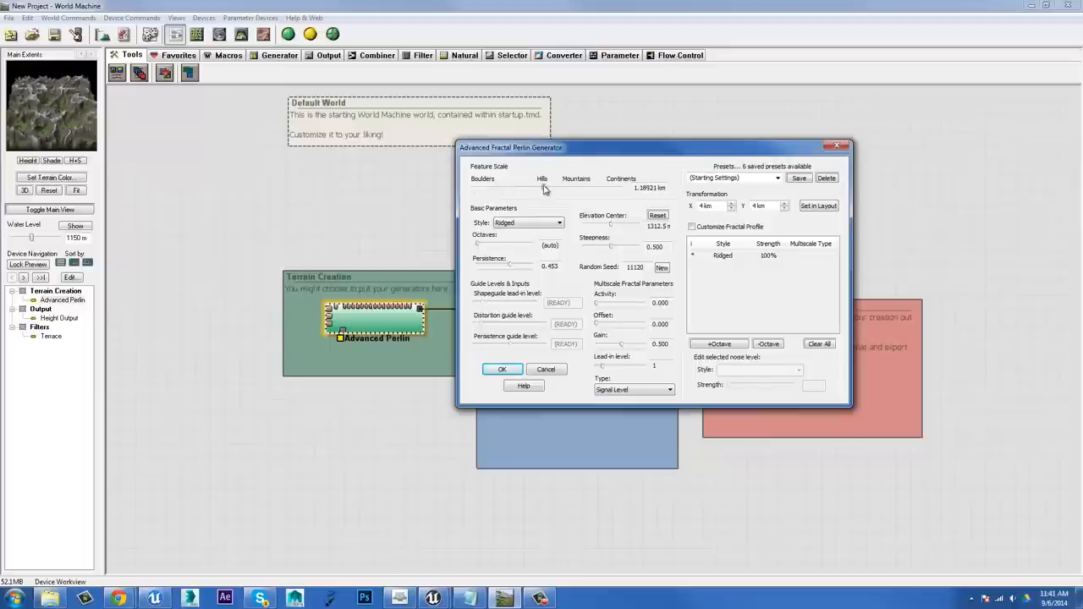
drag(545, 188, 576, 188)
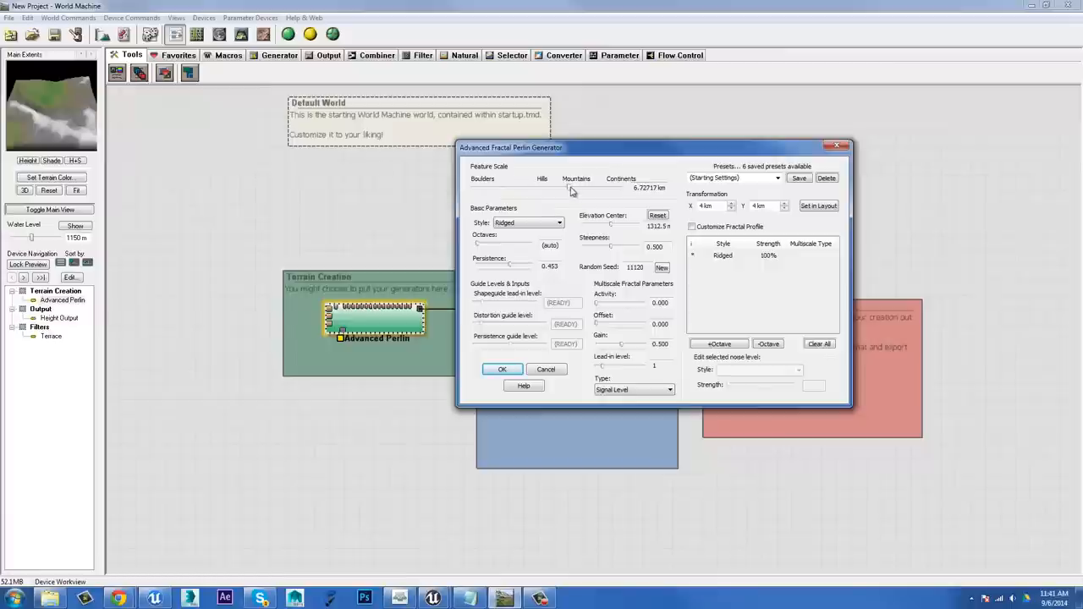
drag(572, 188, 602, 187)
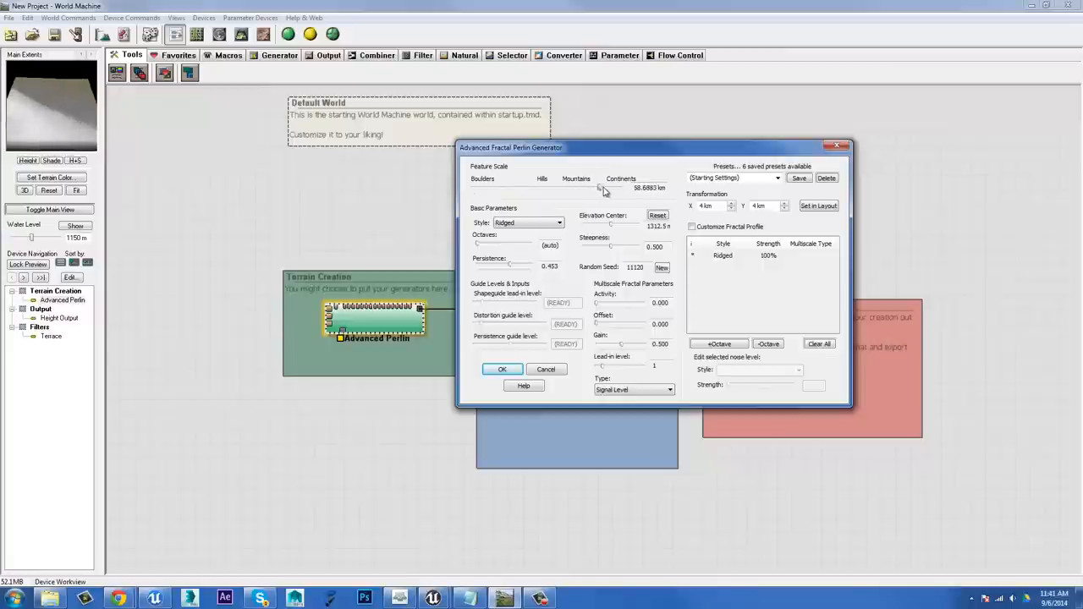
drag(599, 188, 603, 188)
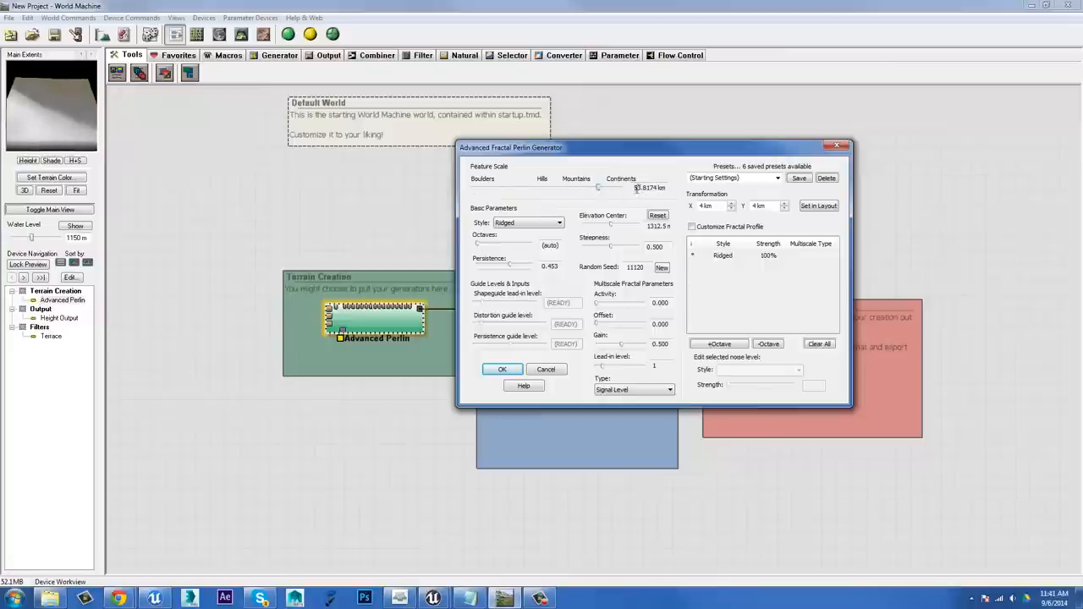
triple_click(651, 186)
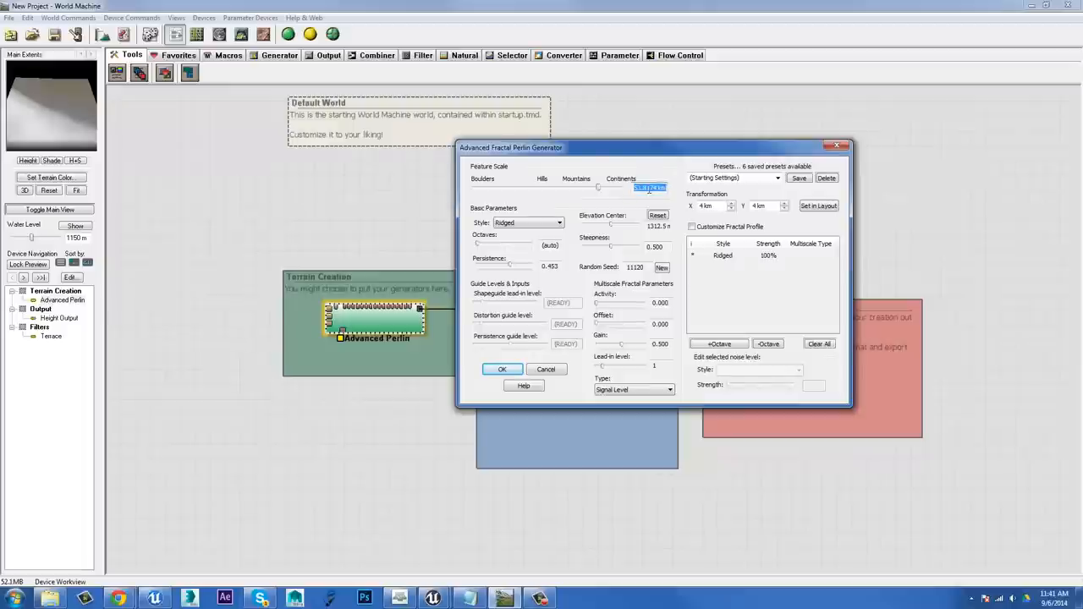
mouse_move(596, 190)
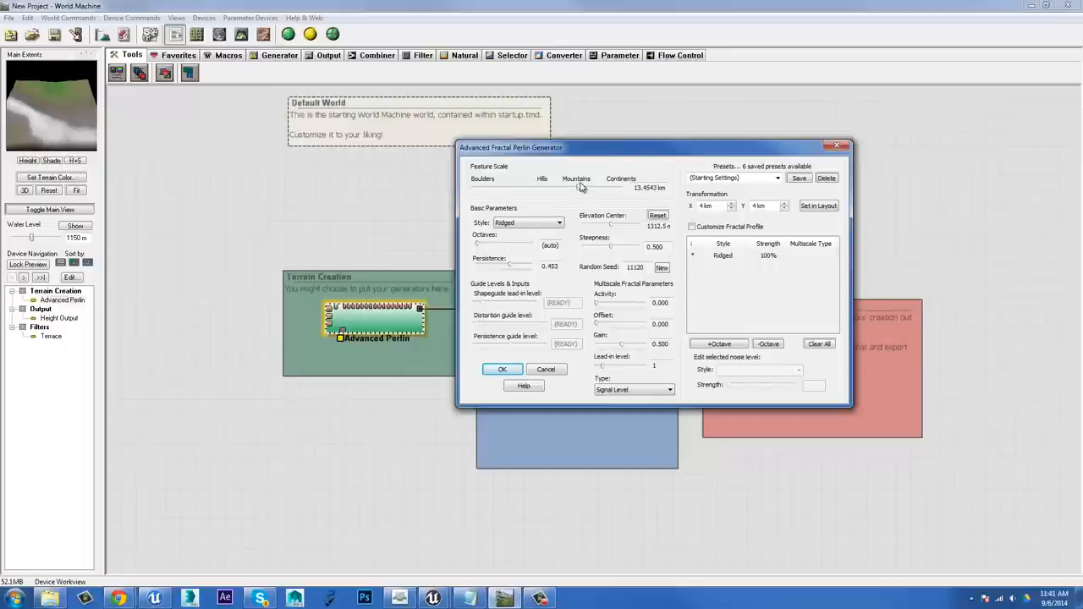
mouse_move(575, 354)
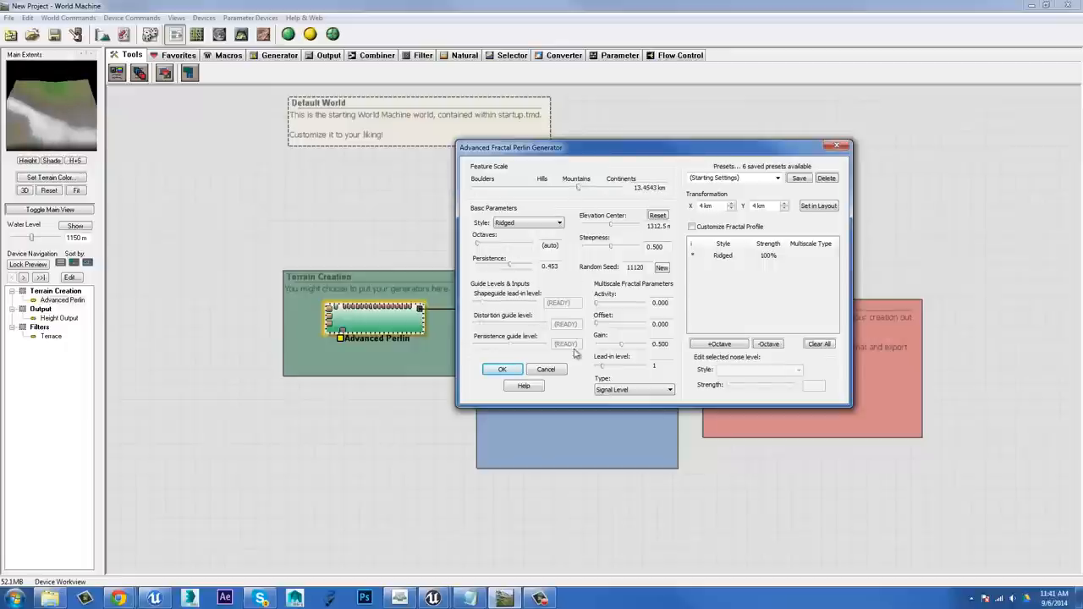
Step: Try the Smooth Ridged, Basic, Ridged, Billowy and Smooth Ridged noise styles
click(559, 223)
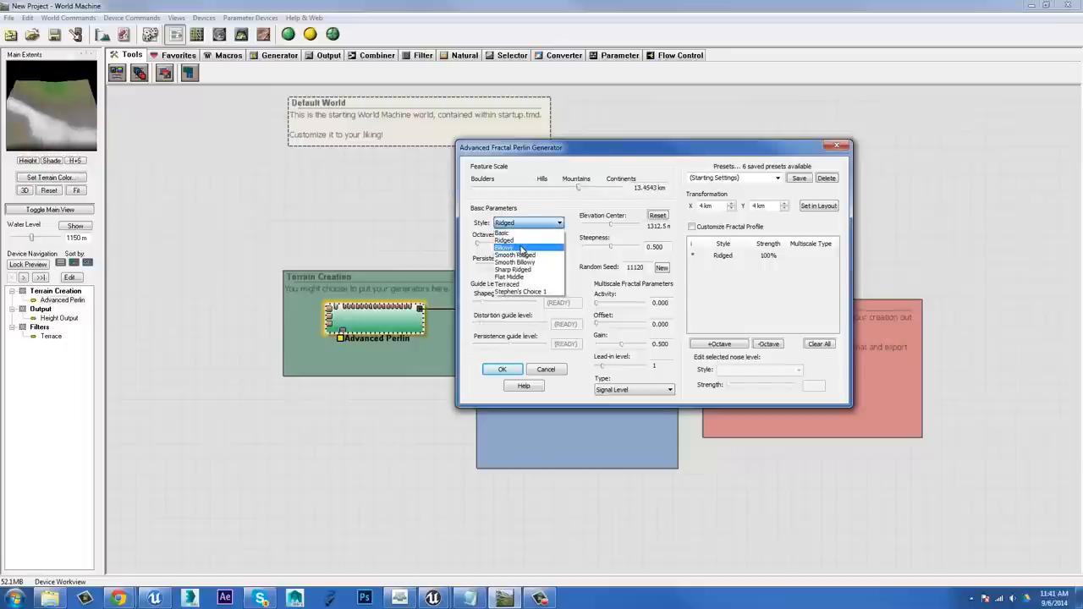
click(515, 254)
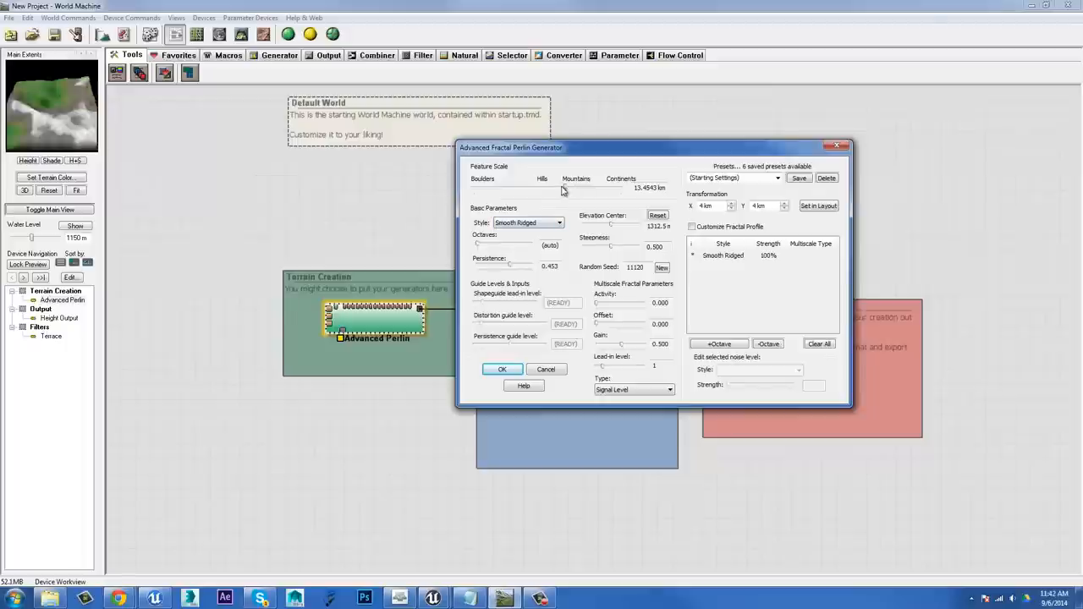
click(558, 224)
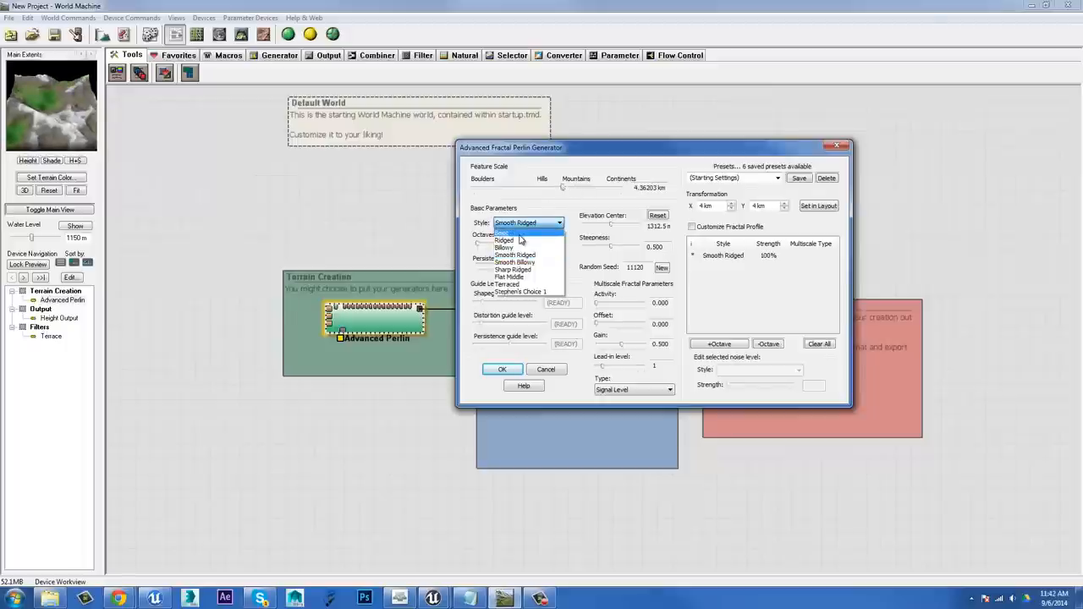
click(504, 233)
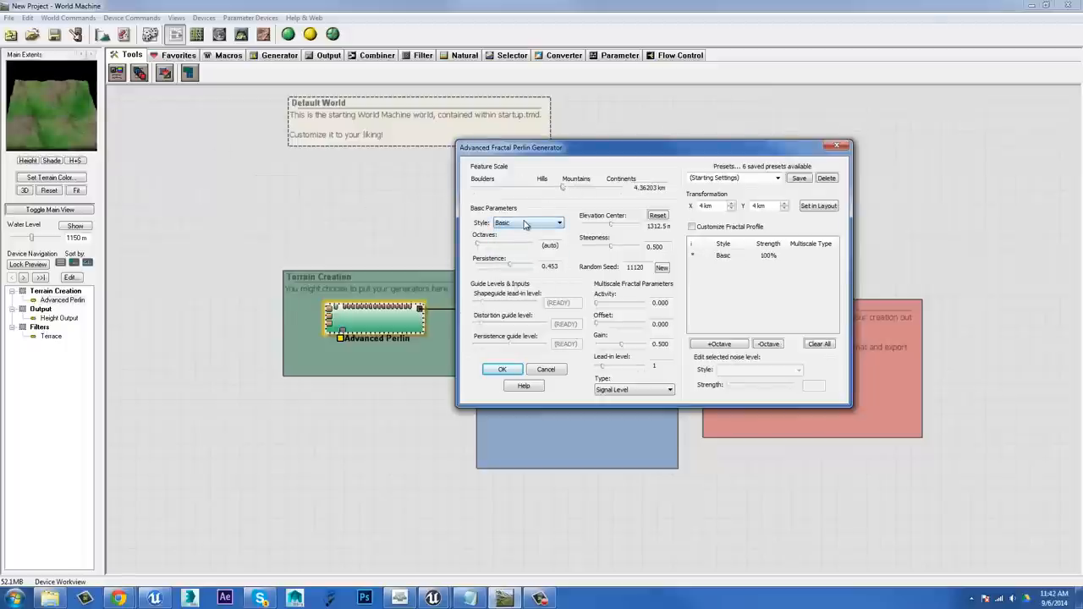
click(528, 223)
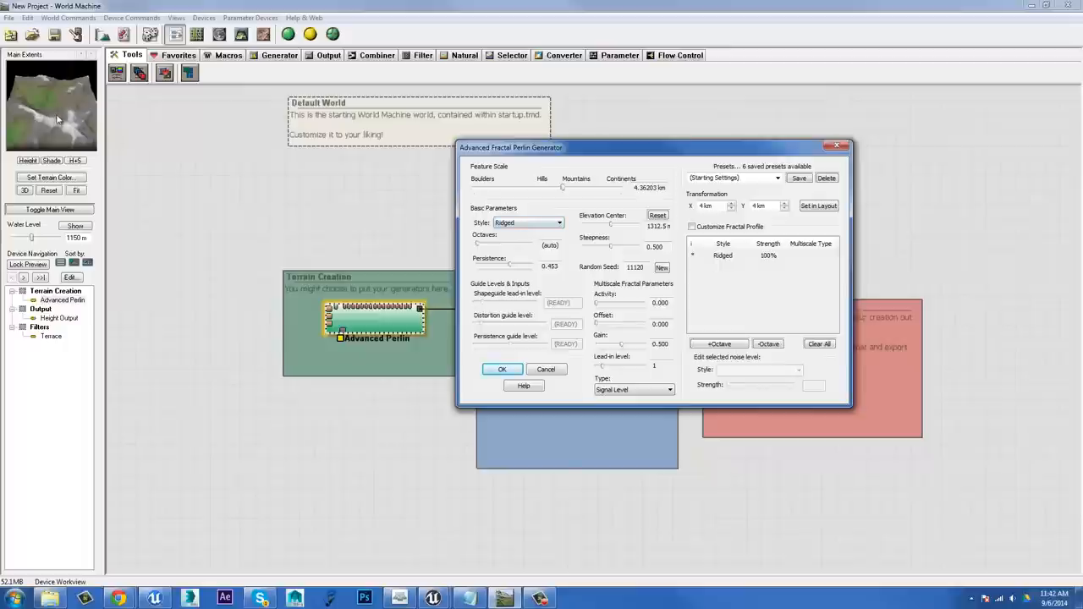
mouse_move(76, 136)
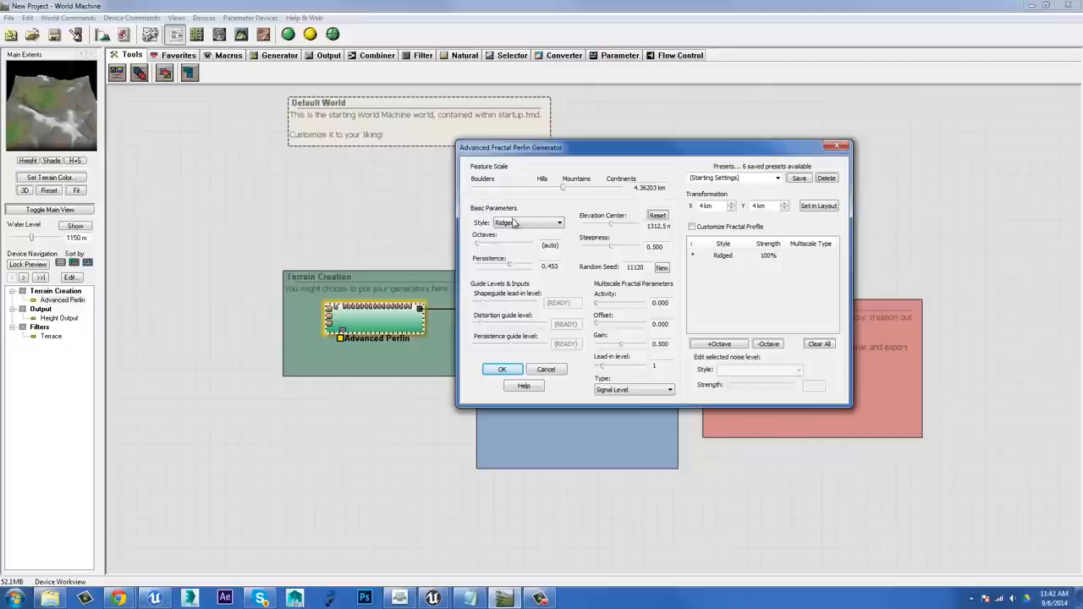
click(529, 223)
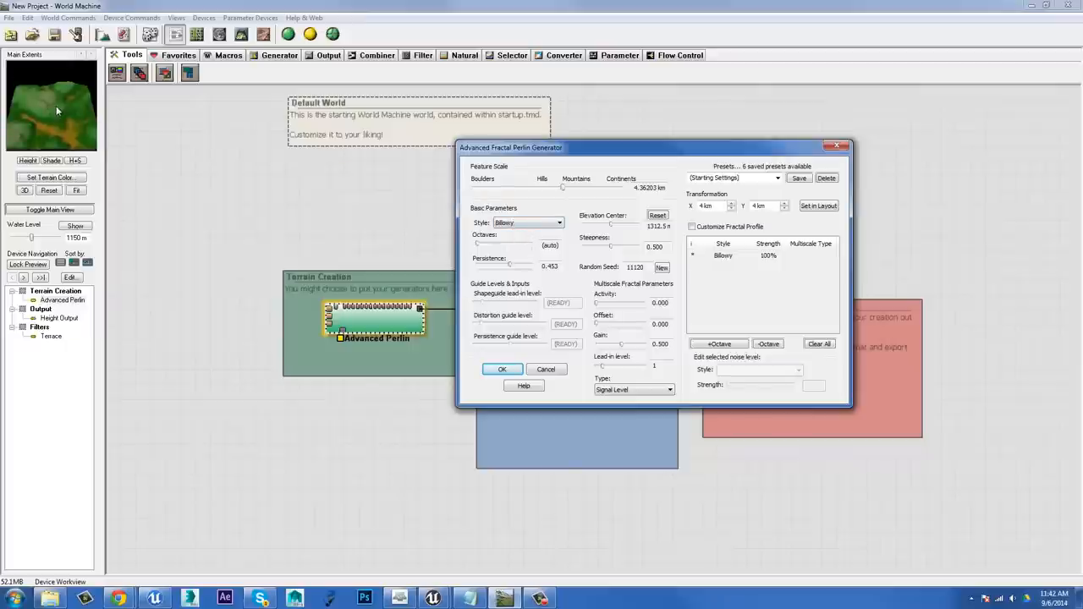
click(528, 223)
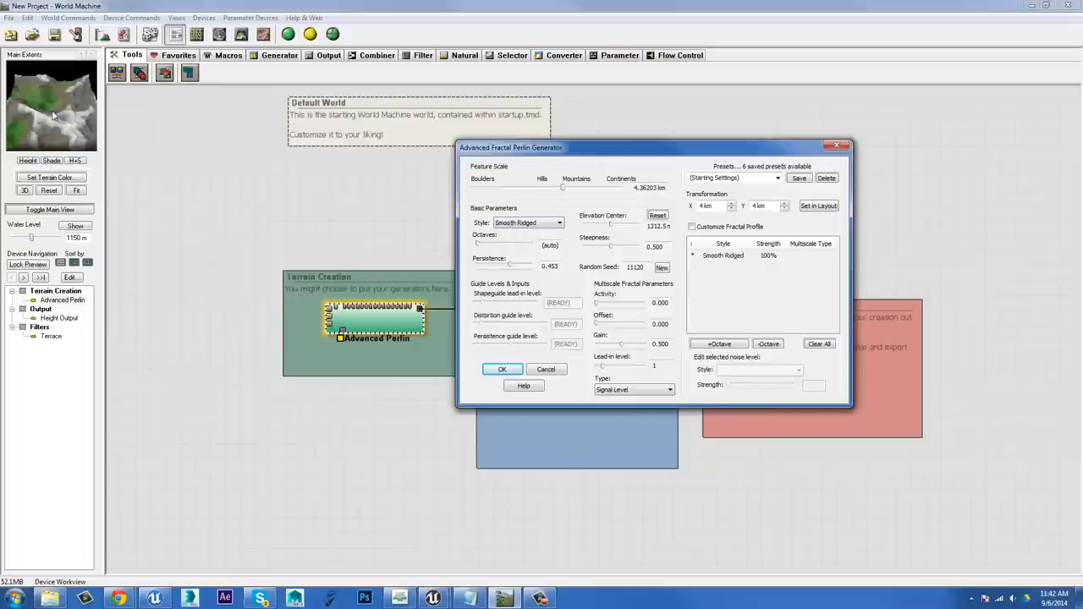
Step: Try Smooth Billowy, Sharp Ridged and Flat Middle styles, settling on Terraced
click(558, 224)
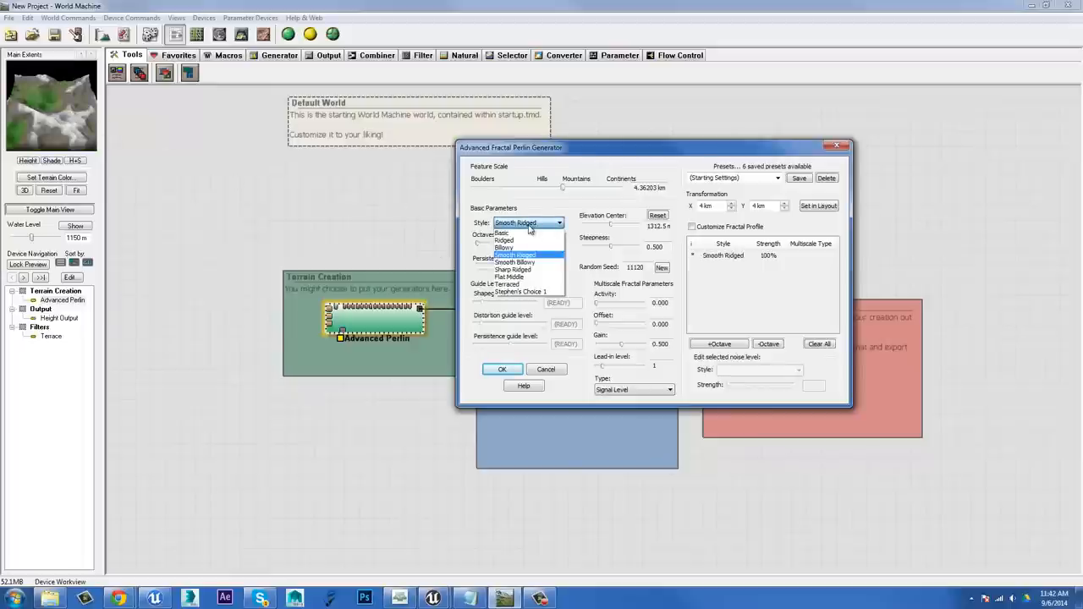
click(516, 254)
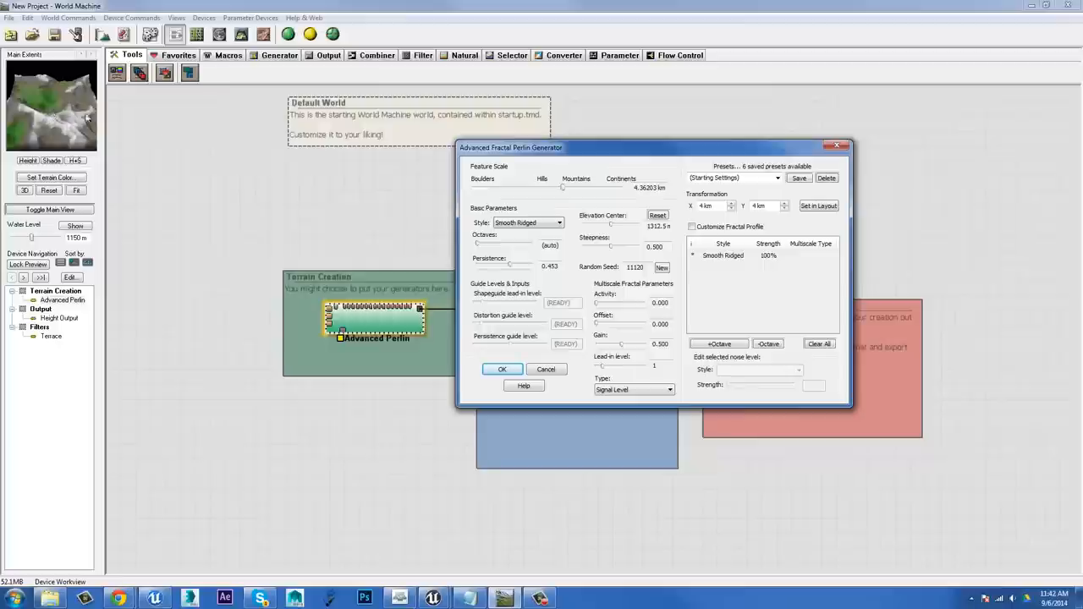
click(528, 222)
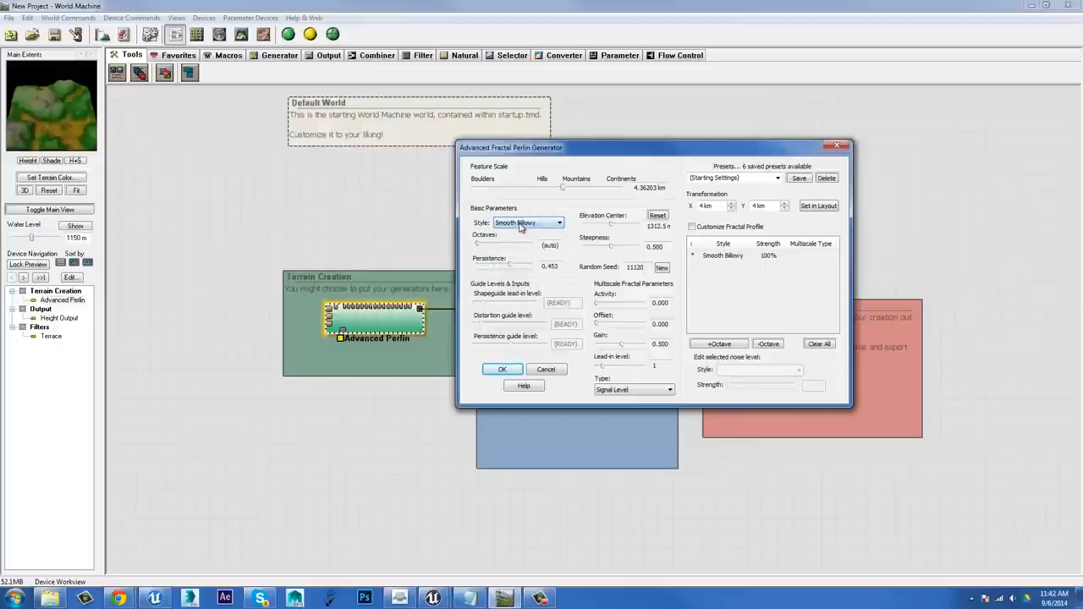
click(528, 224)
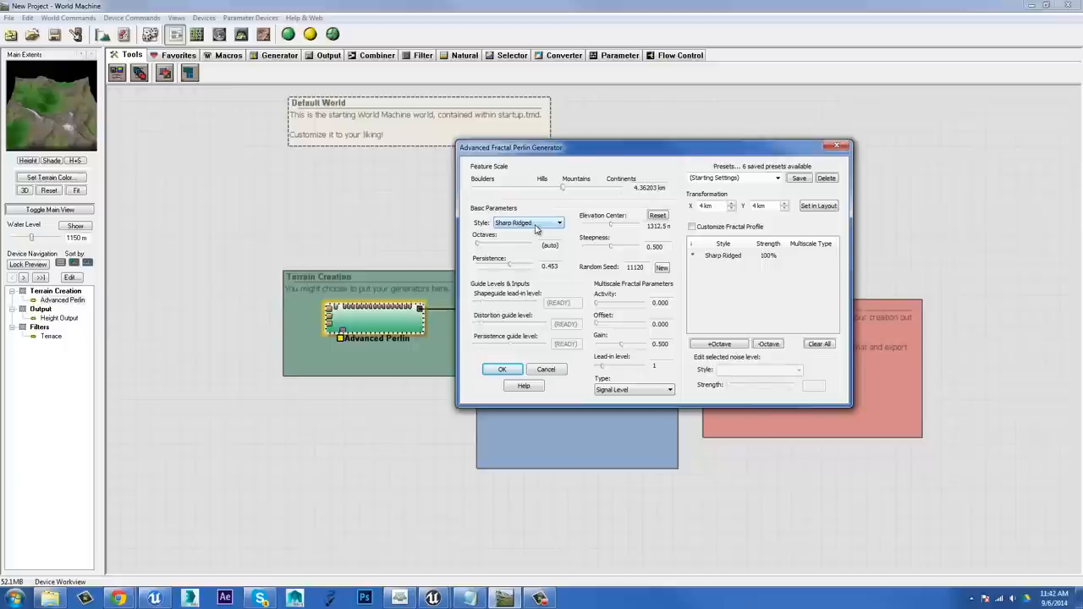
click(559, 223)
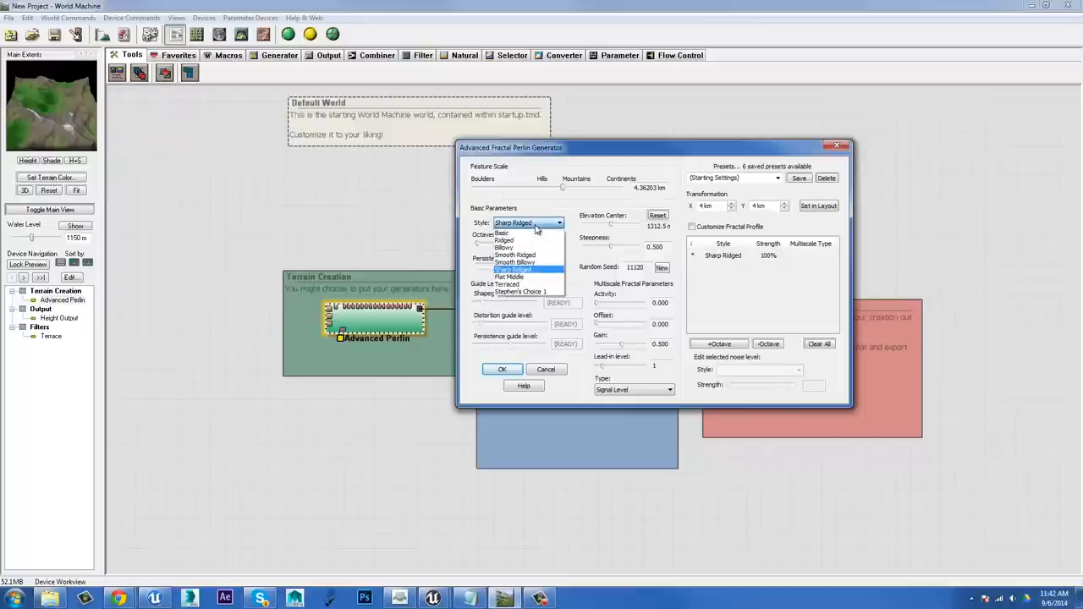
click(508, 277)
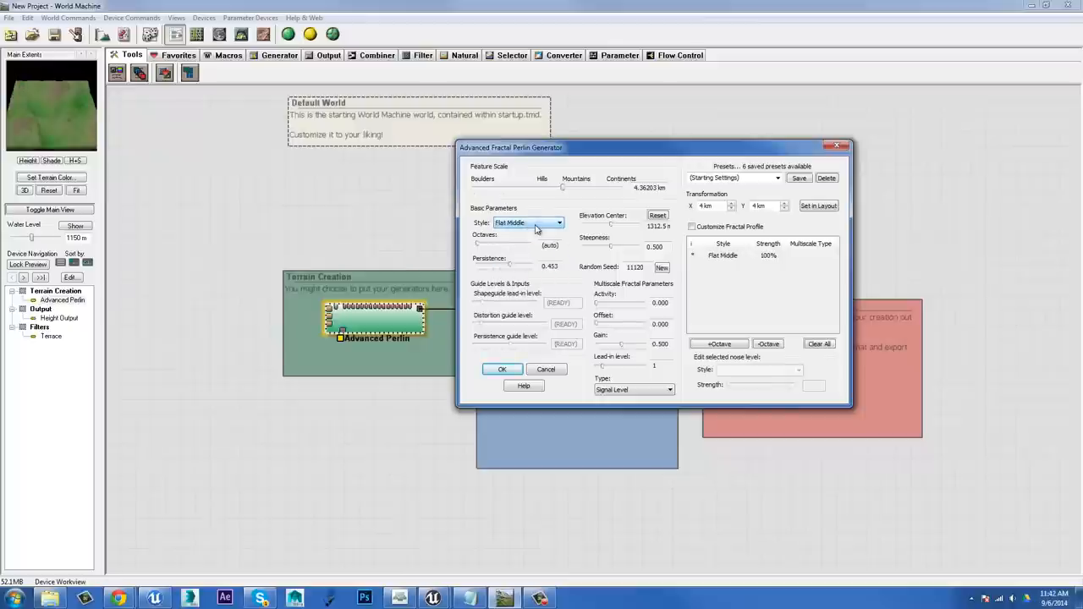
click(529, 224)
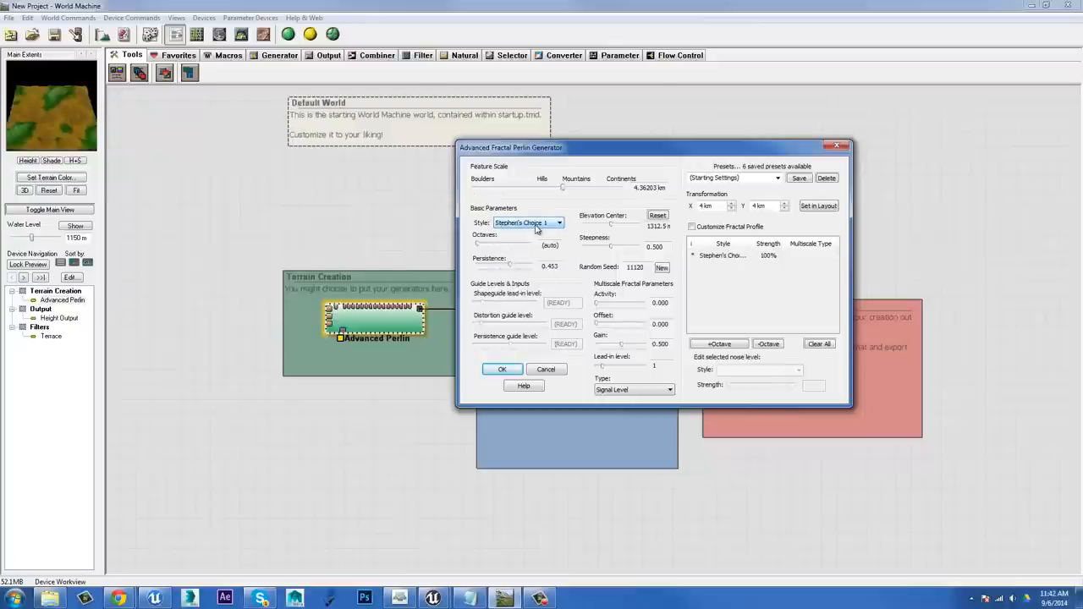
click(528, 223)
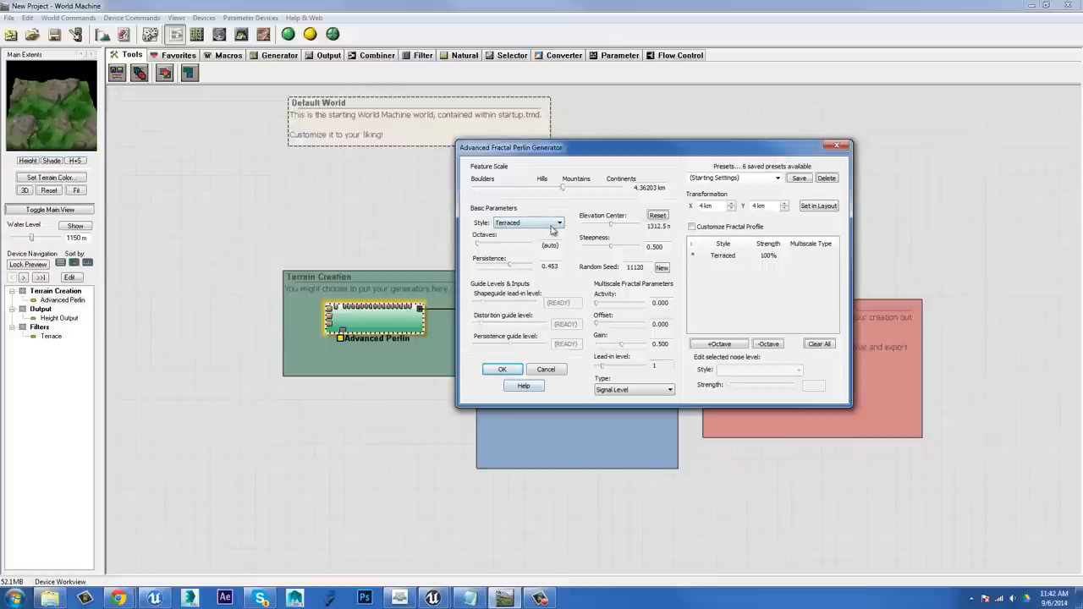
mouse_move(782, 188)
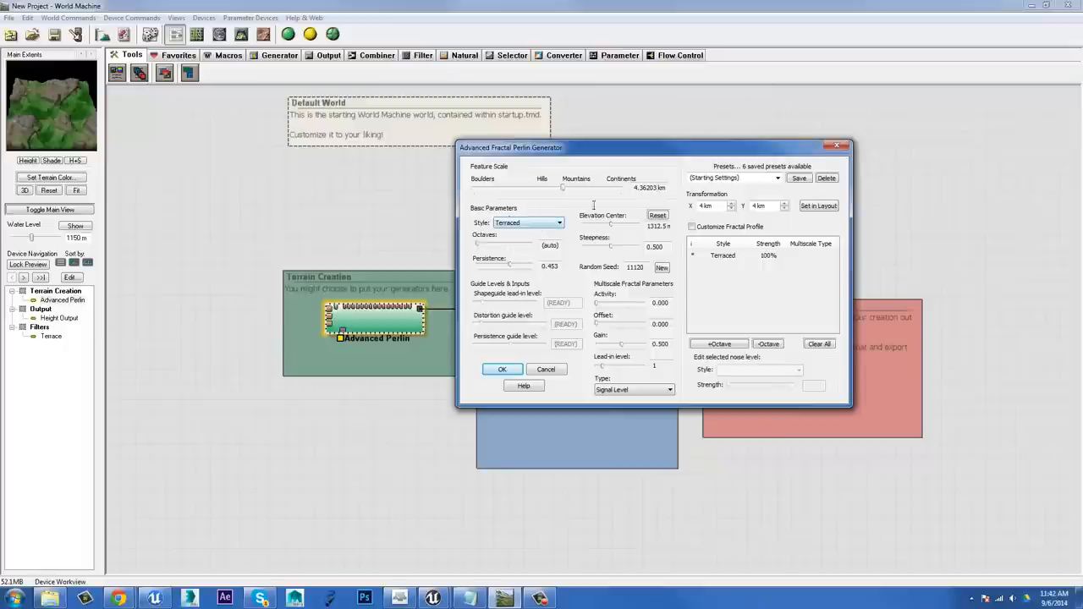
Step: Preview several built-in generator presets and apply one blending Smooth Ridged and Smooth Billowy noise
click(775, 178)
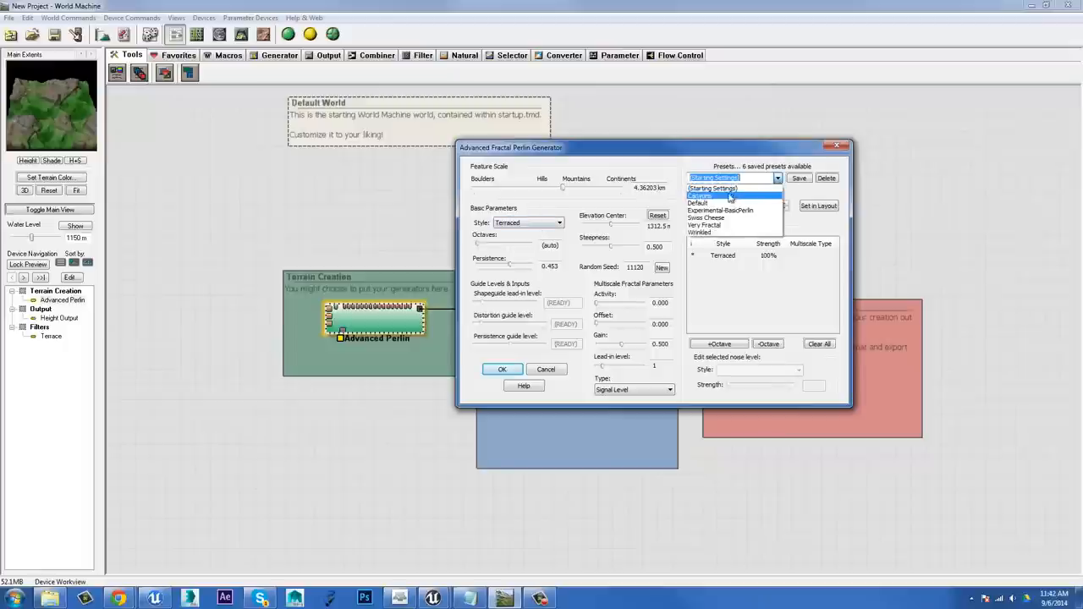
click(700, 196)
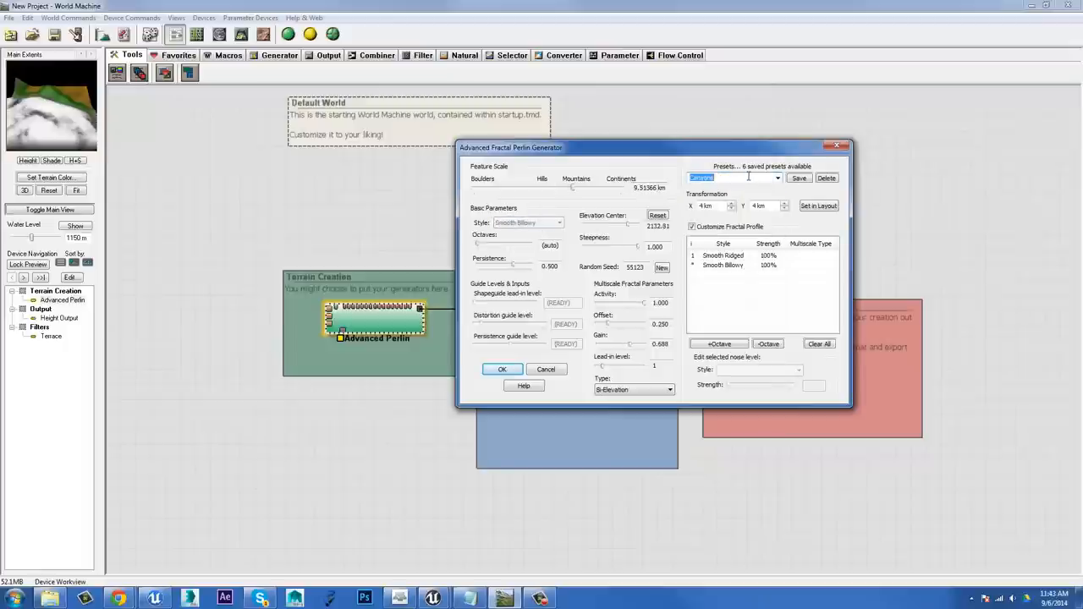
click(776, 178)
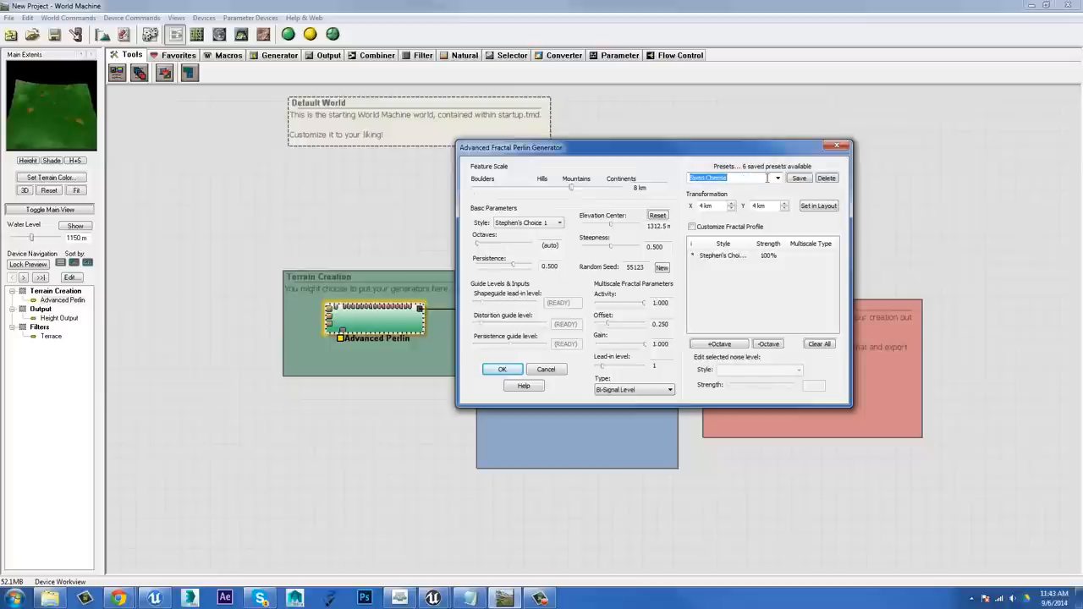
right_click(728, 178)
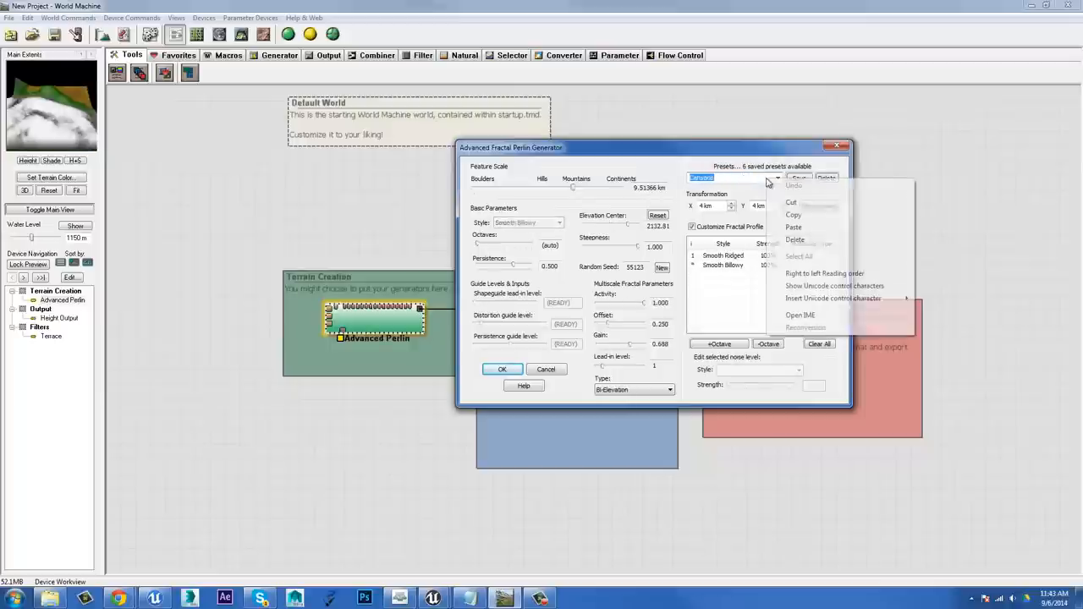
click(777, 178)
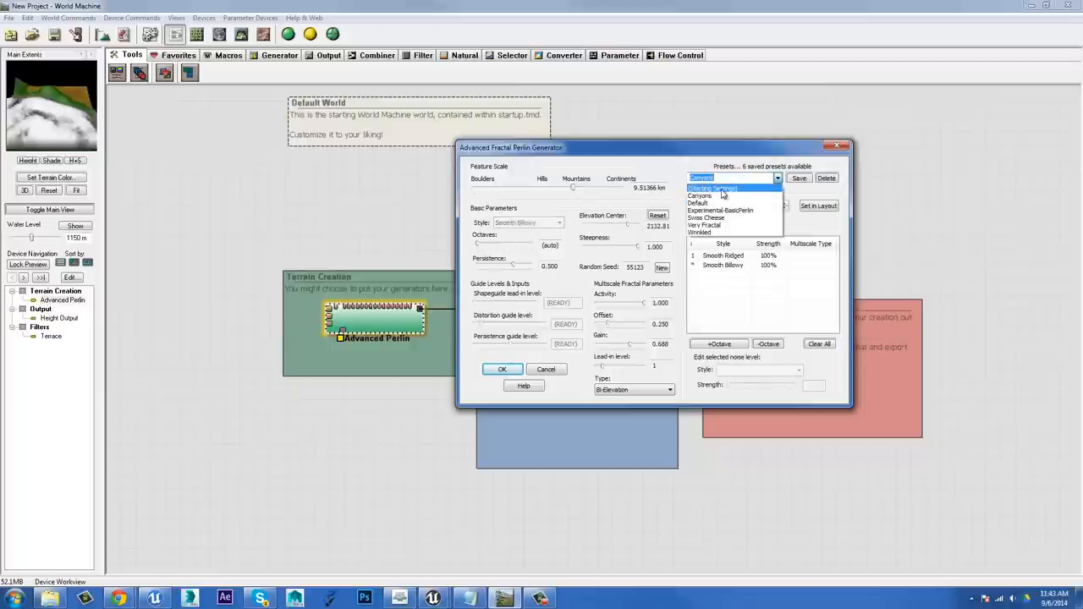
click(715, 178)
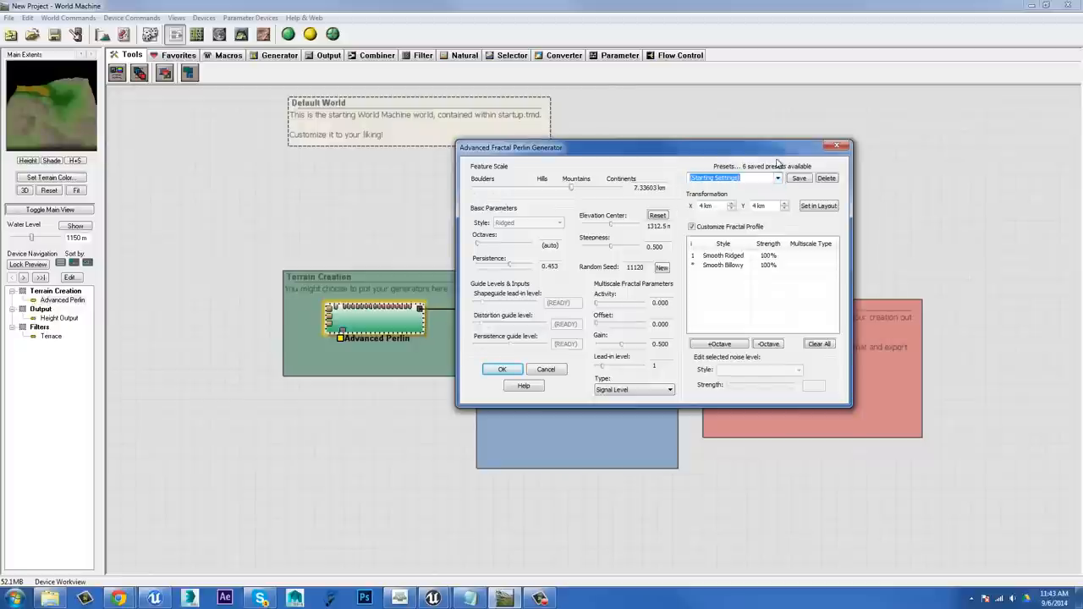
drag(570, 188, 576, 187)
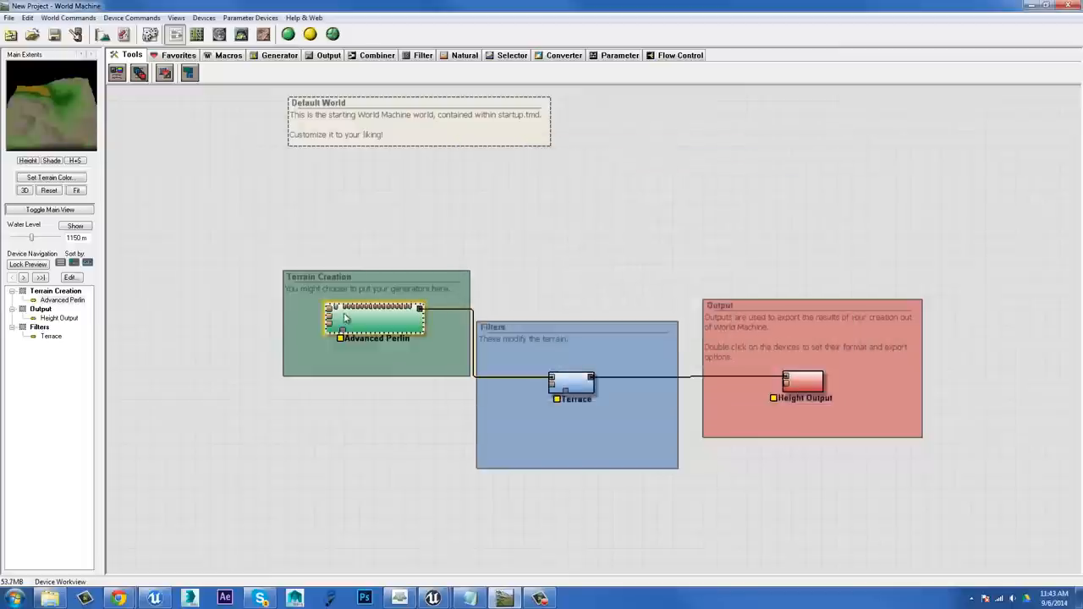
Step: Apply the Wrinkled preset with a feature scale of about 5.7 km and confirm
double_click(376, 318)
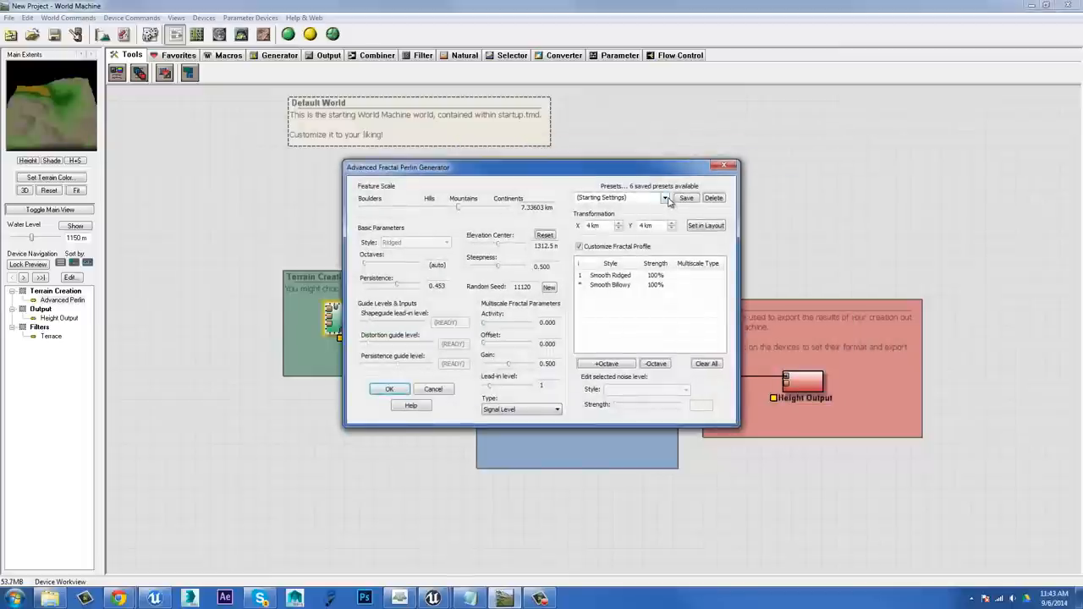
mouse_move(413, 243)
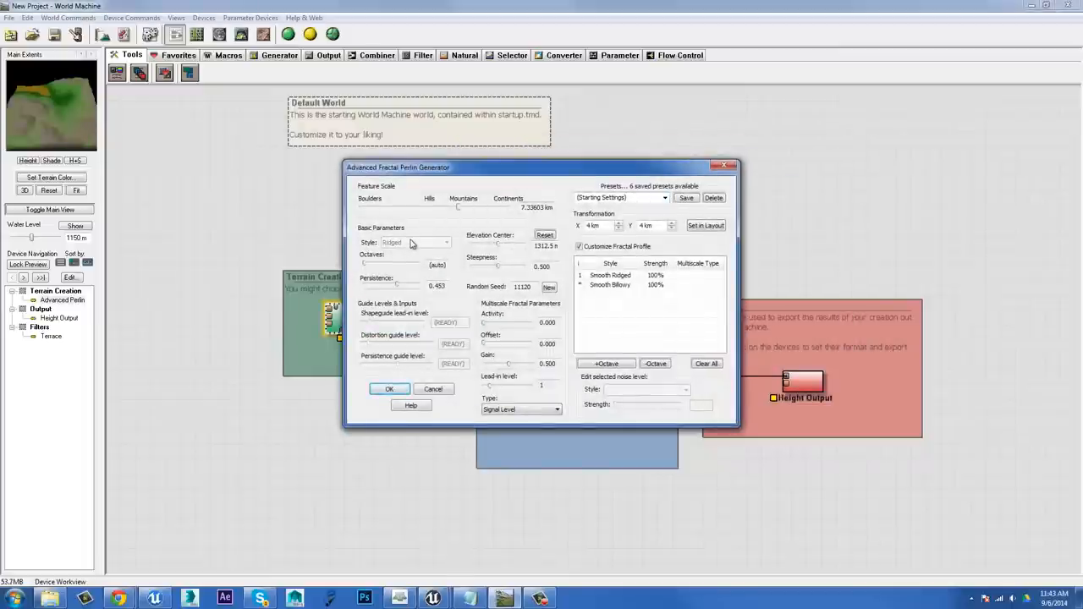
mouse_move(437, 330)
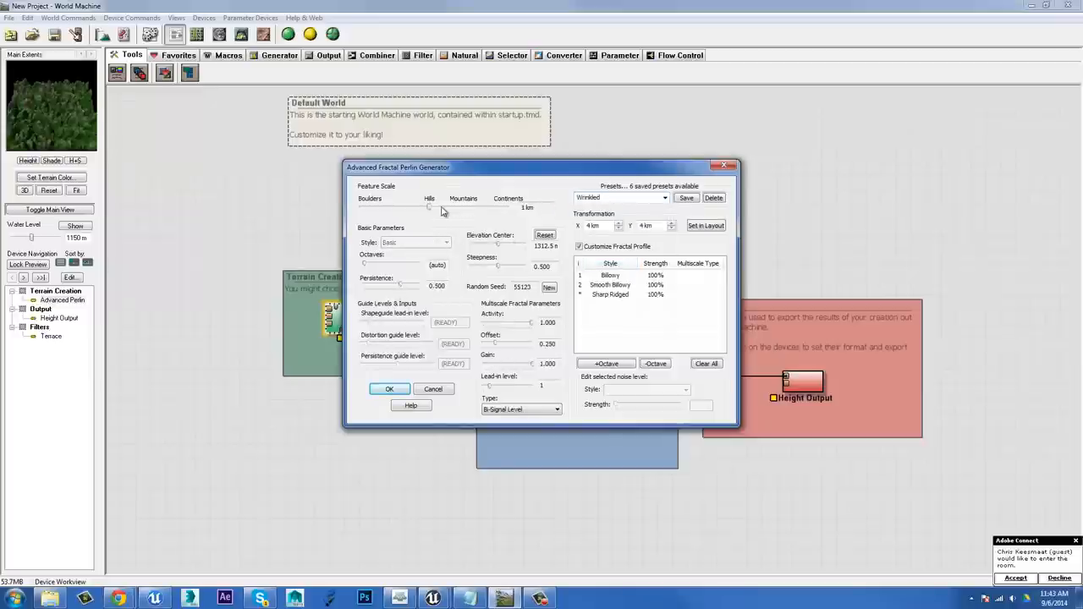
drag(430, 209, 454, 208)
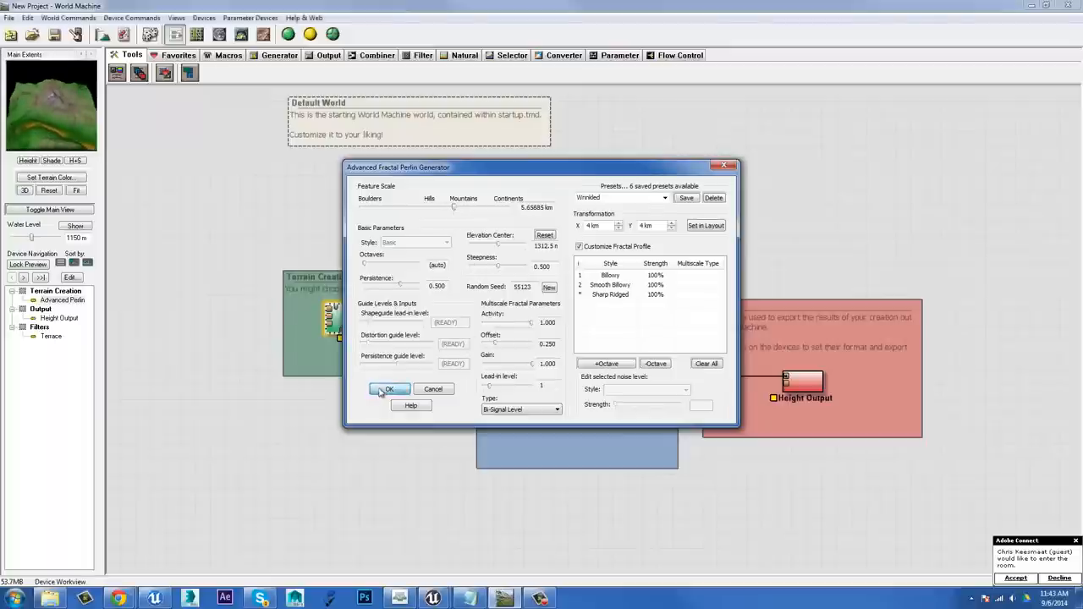
click(389, 389)
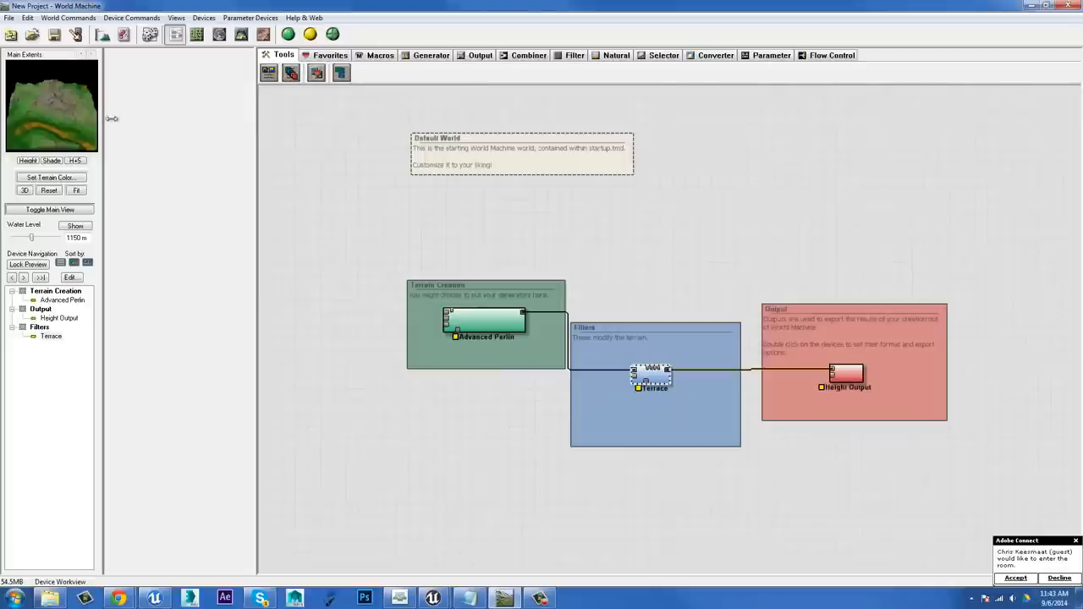
Step: Build the world from the toolbar and bring up a 3D preview of the result
click(176, 17)
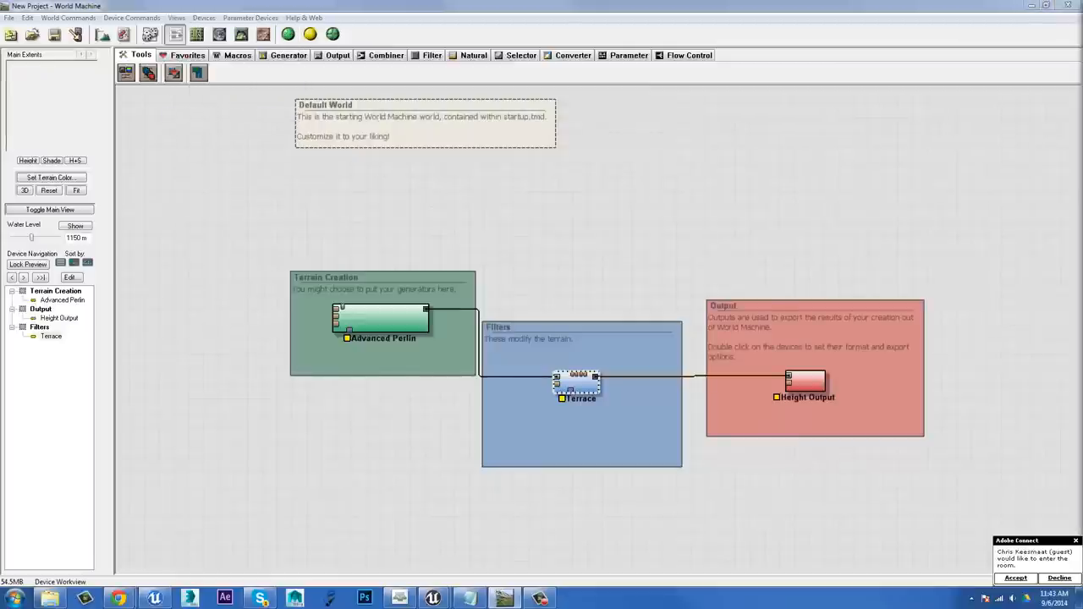
click(24, 189)
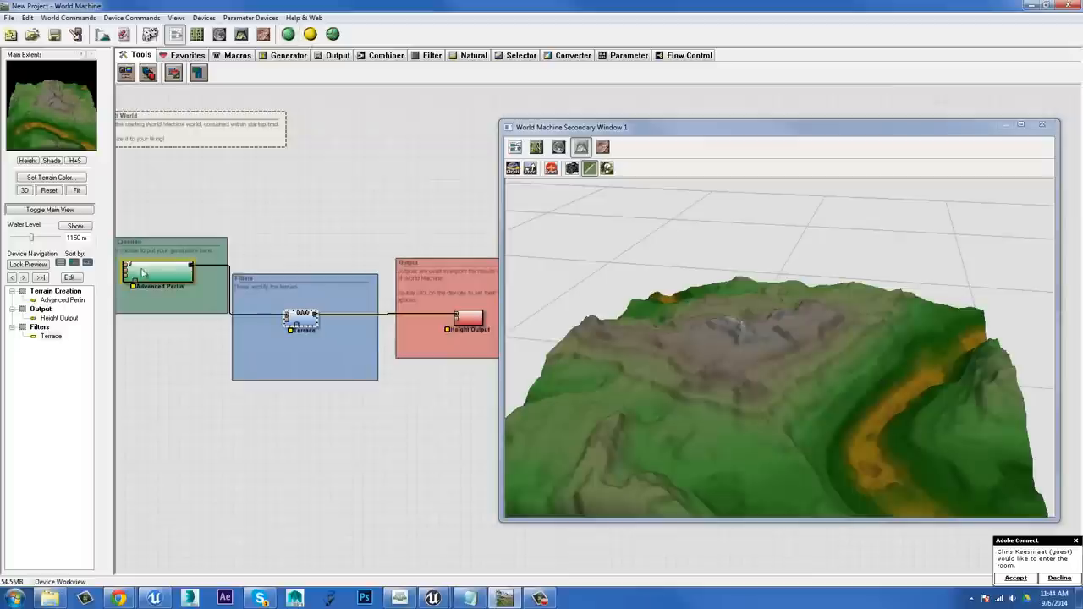
mouse_move(464, 413)
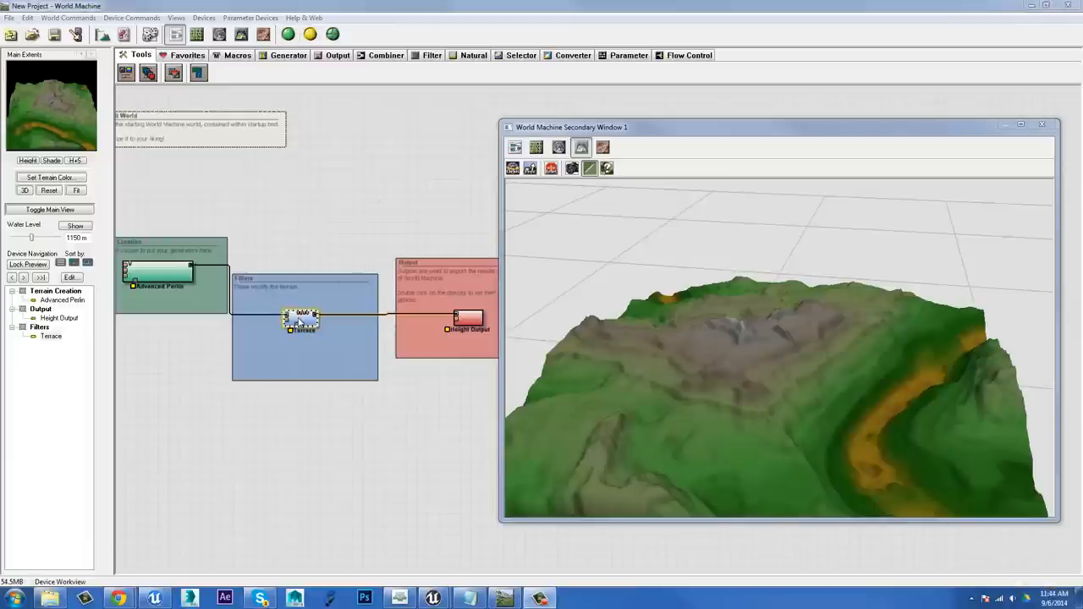
Step: Orbit and zoom the 3D preview to view the mesa's stepped terraced cliffs up close
click(310, 33)
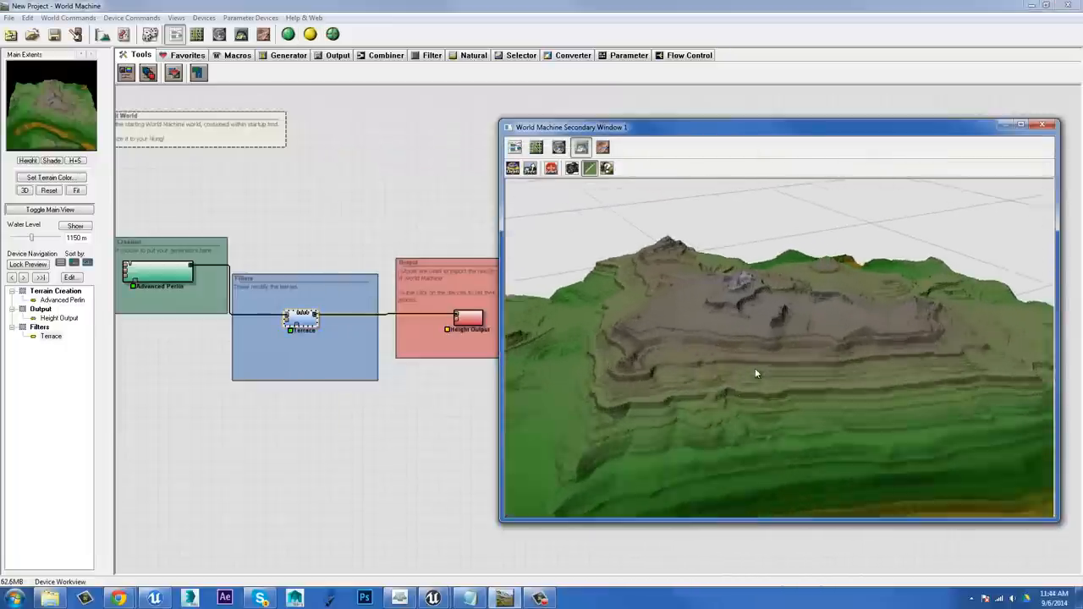
drag(757, 375, 652, 363)
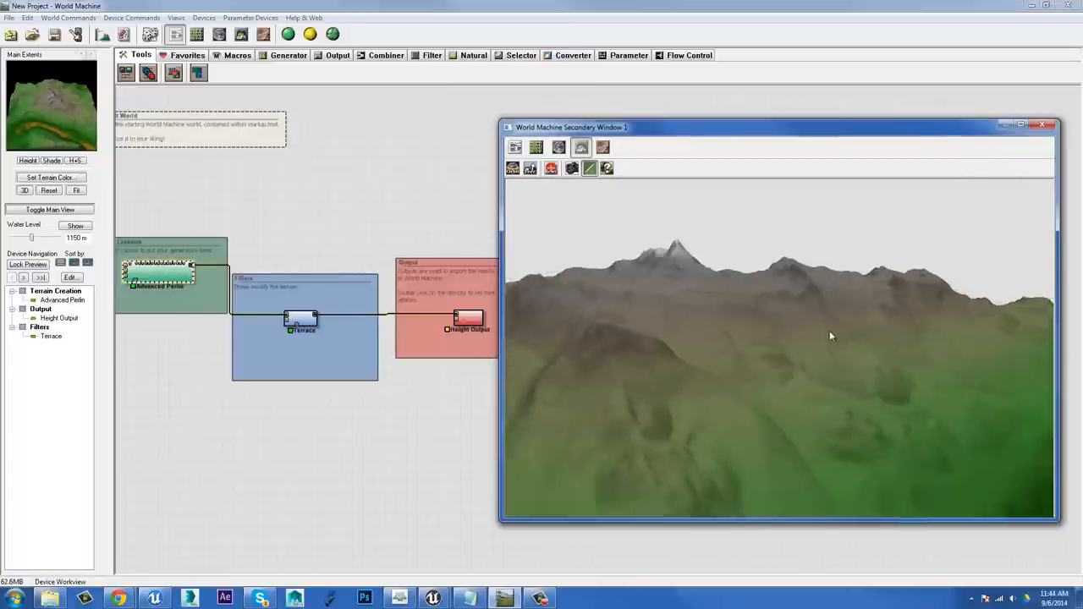
drag(829, 335, 601, 373)
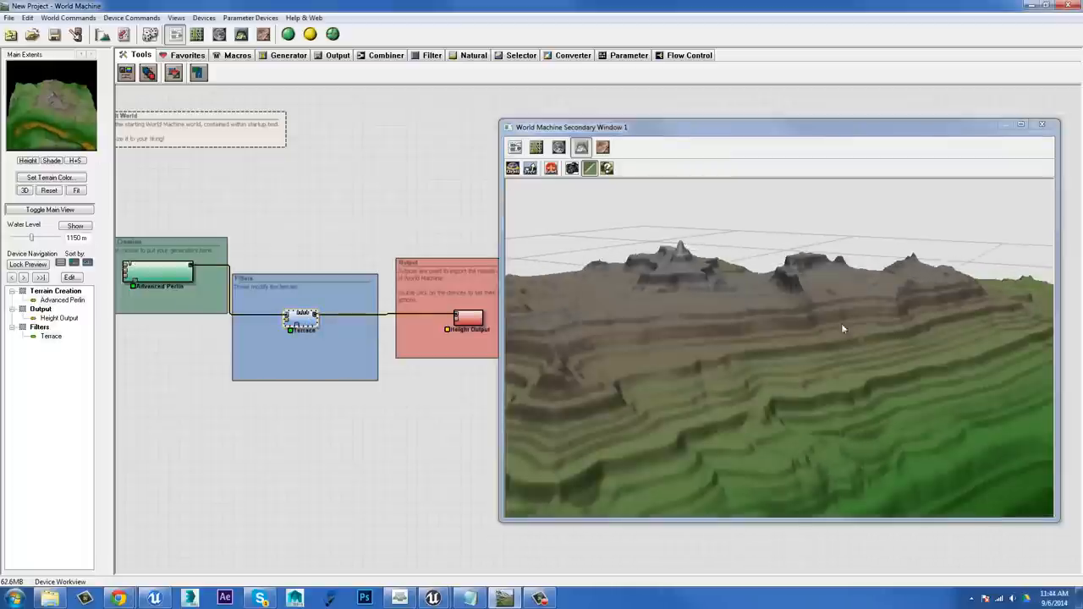
mouse_move(772, 318)
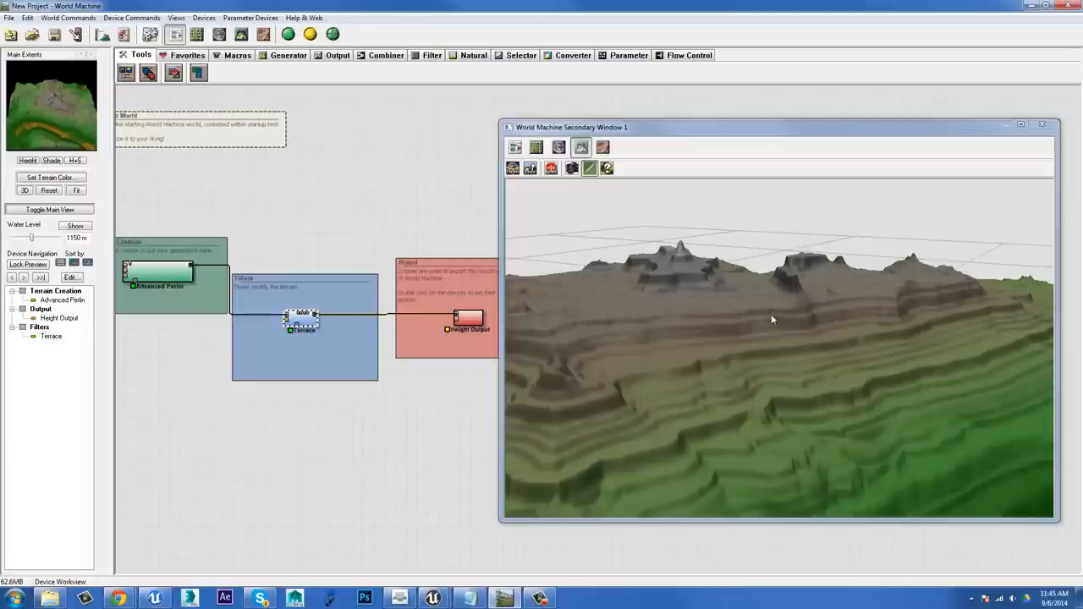
mouse_move(815, 340)
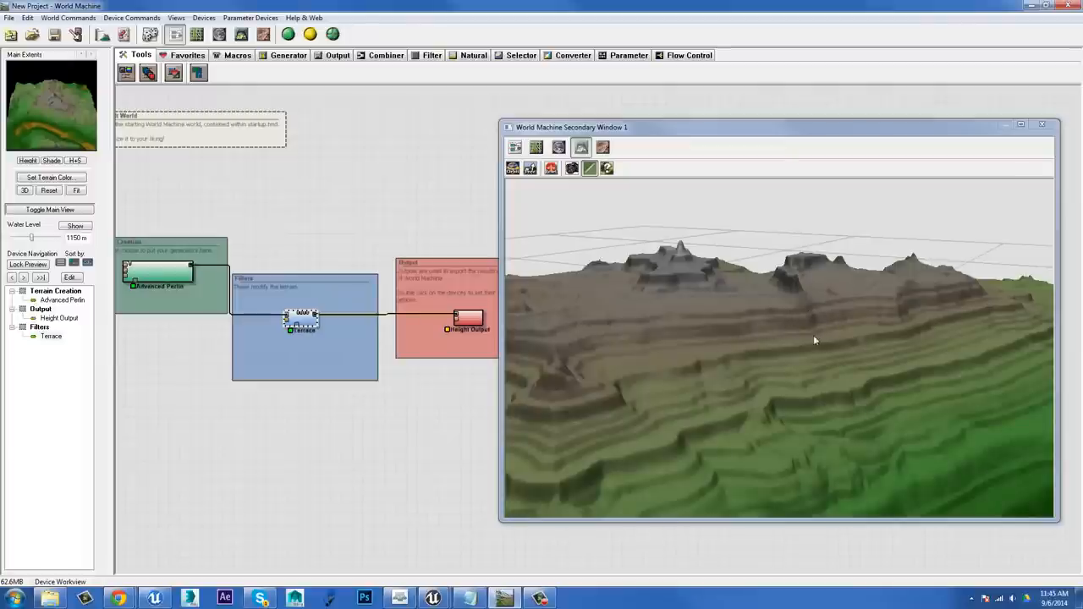
mouse_move(921, 454)
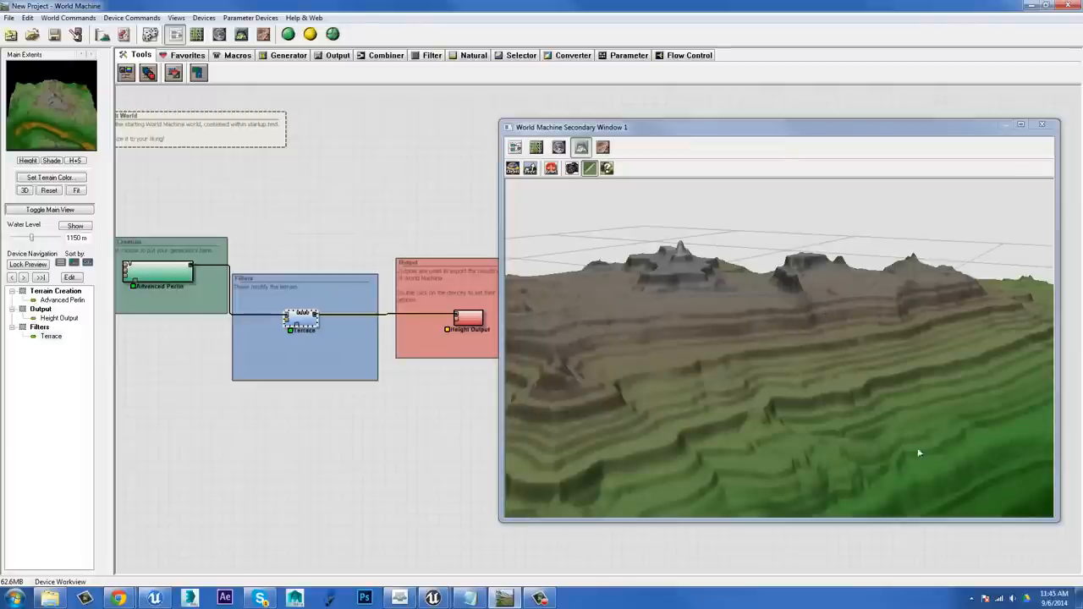
Step: Set the Terrace filter's Number of Terraces to 86, confirm, and return to its settings
double_click(302, 320)
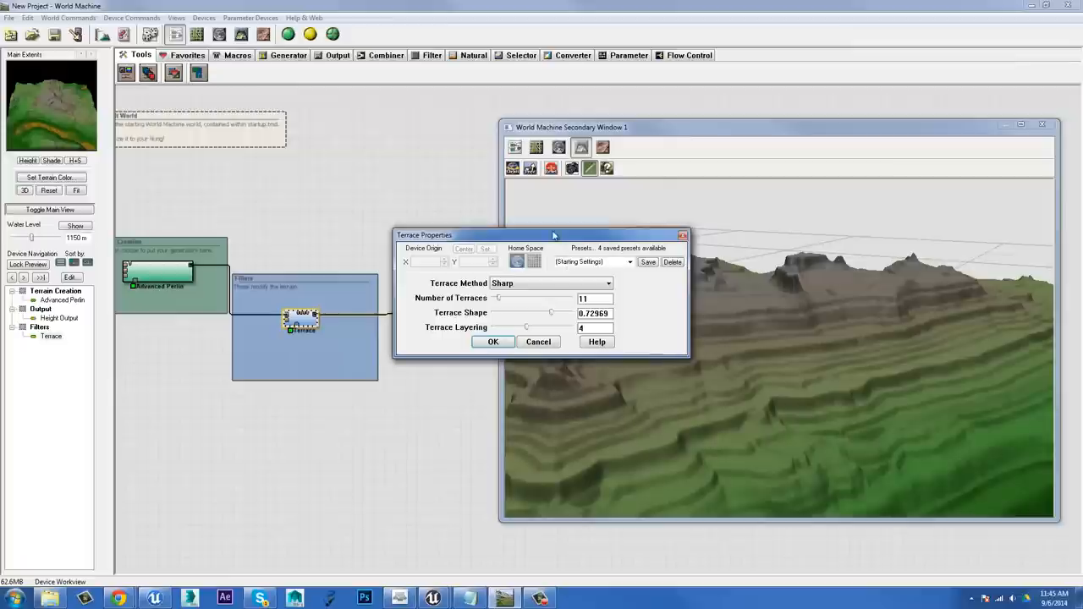
drag(553, 233, 312, 189)
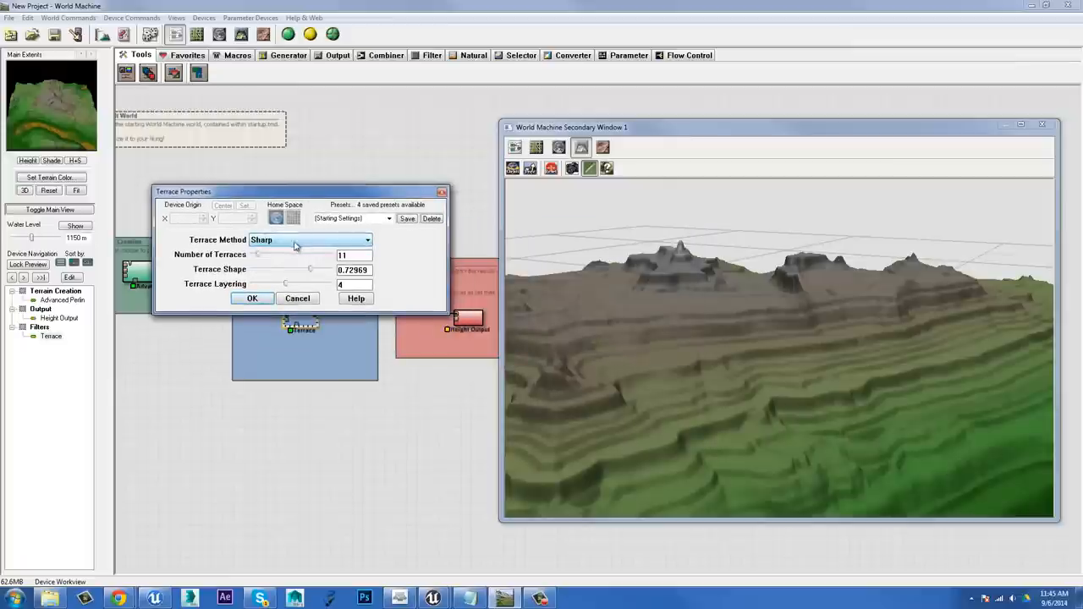
mouse_move(285, 256)
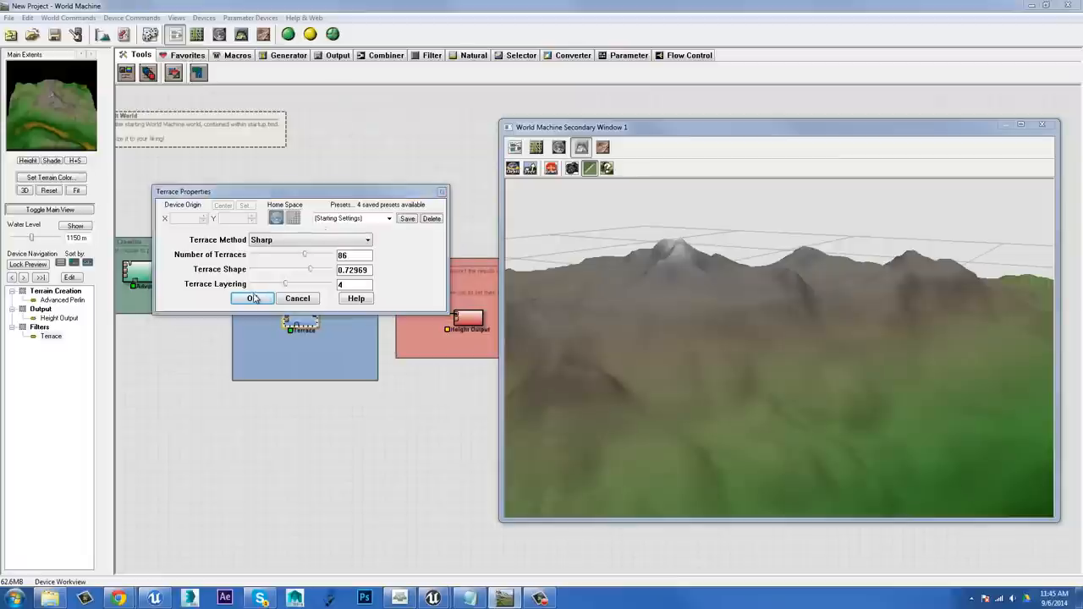
click(252, 297)
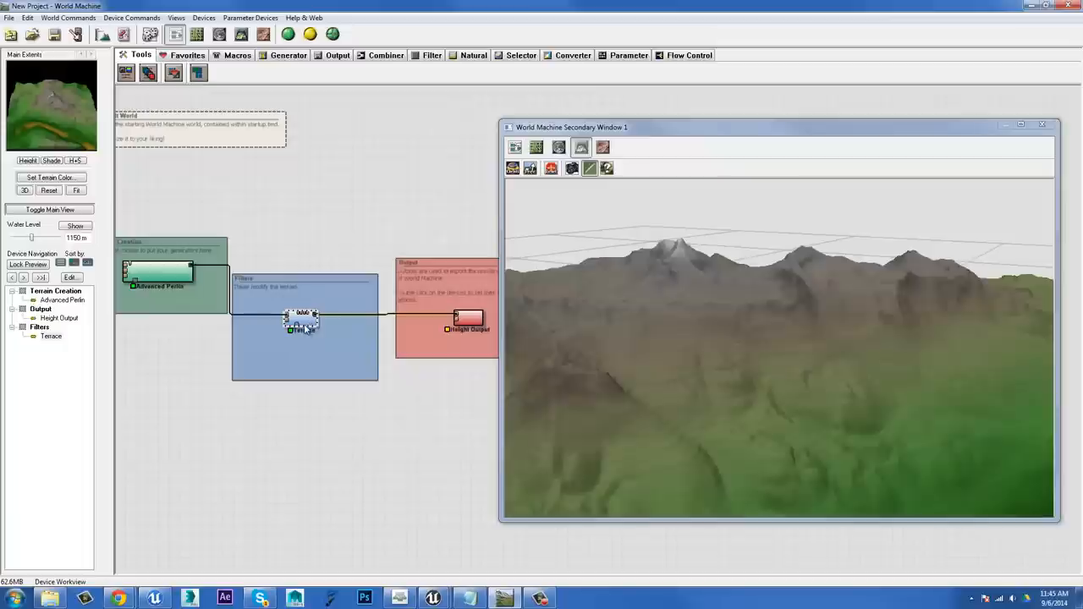
double_click(302, 320)
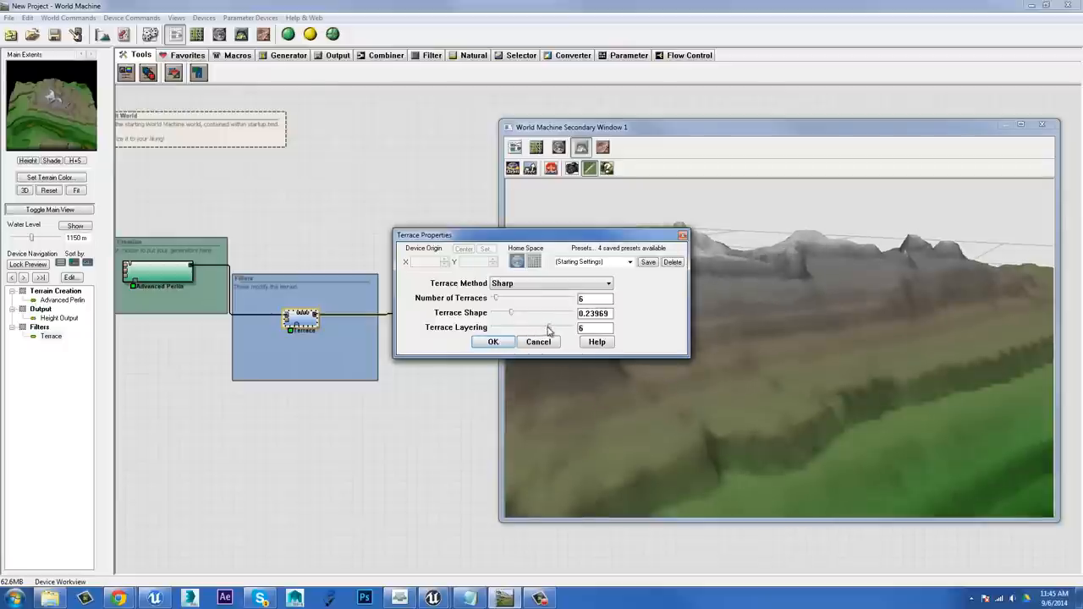
Step: Try lower Terrace Layering values, settle back on 6, and close the Terrace settings
triple_click(596, 328)
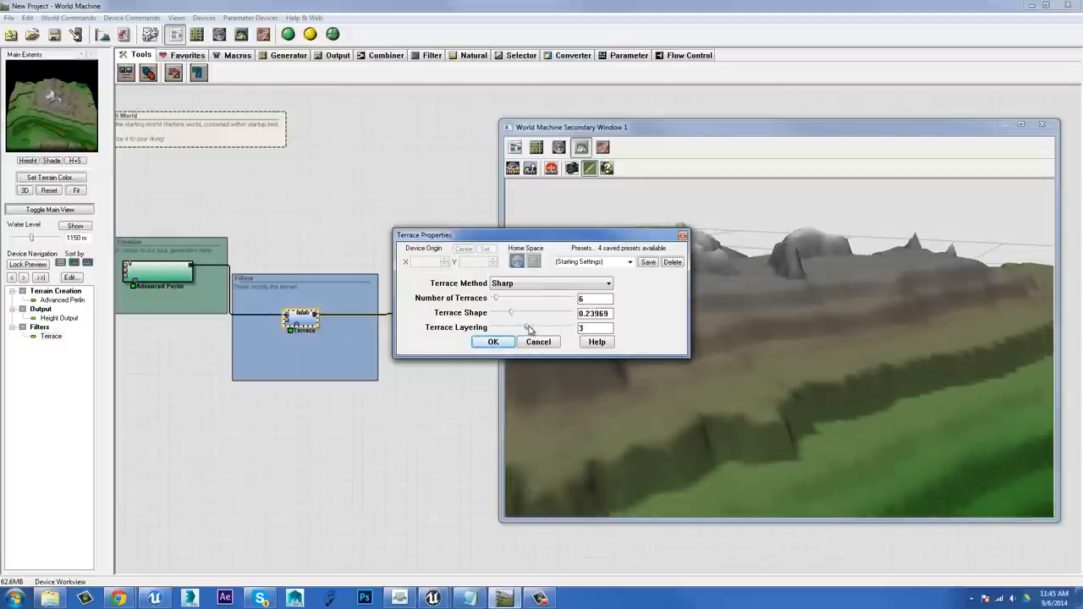
drag(511, 328, 539, 329)
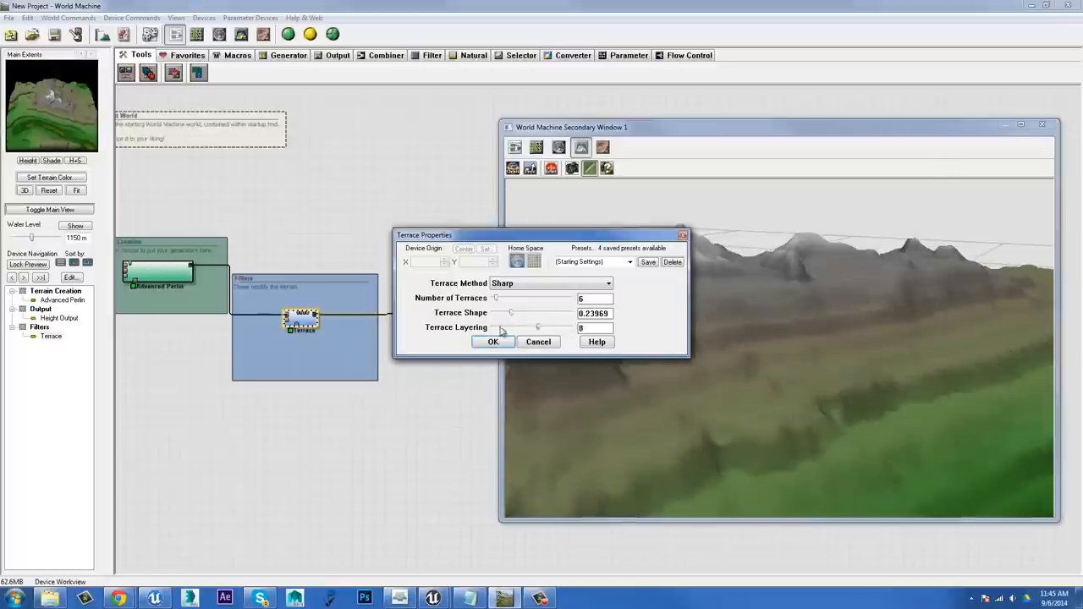
drag(538, 328, 548, 329)
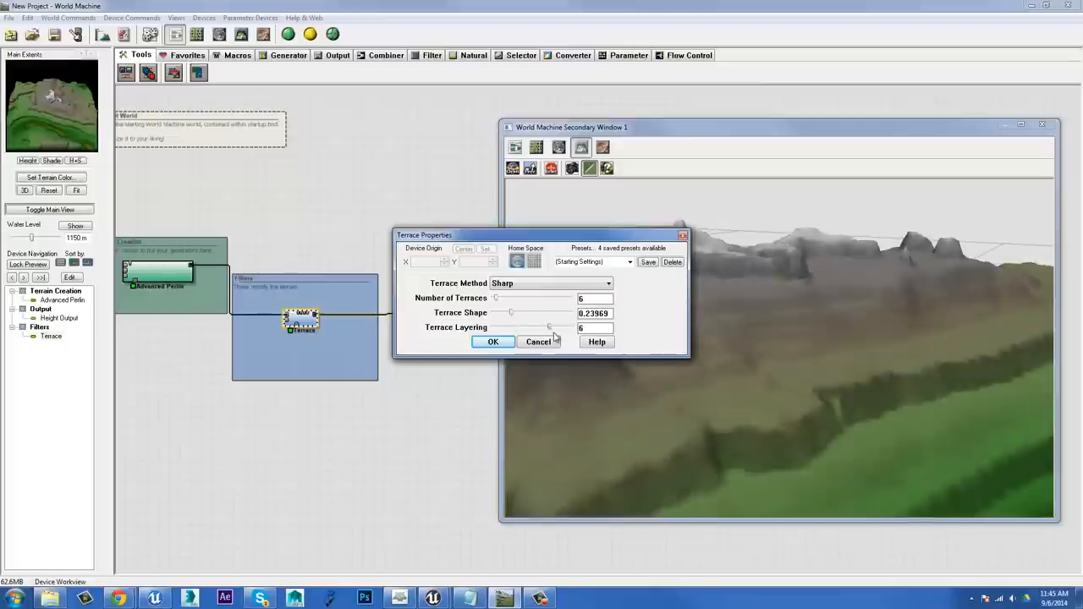
click(492, 342)
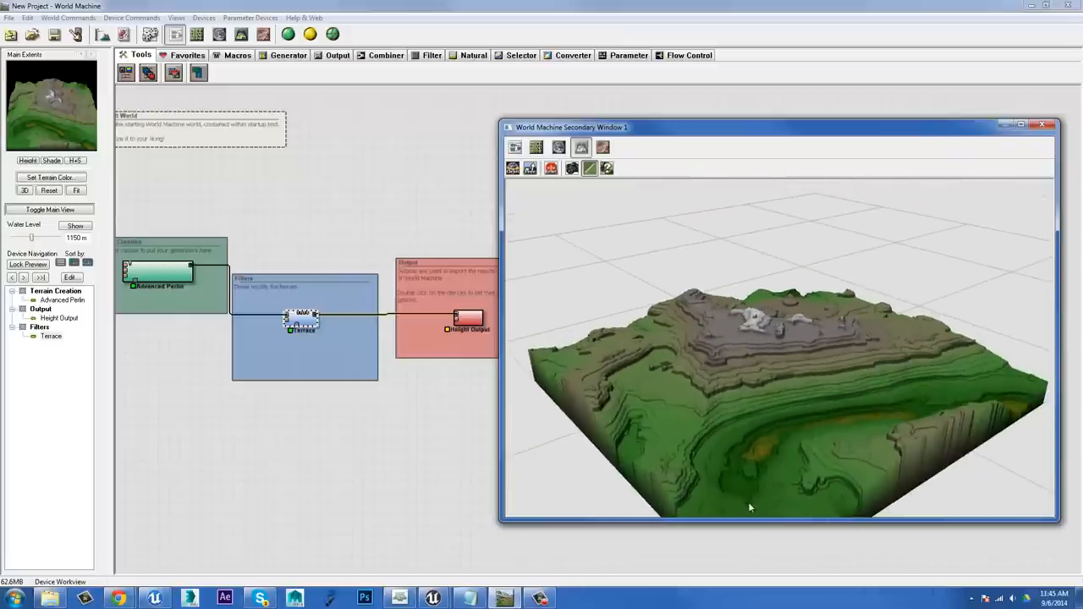
mouse_move(753, 488)
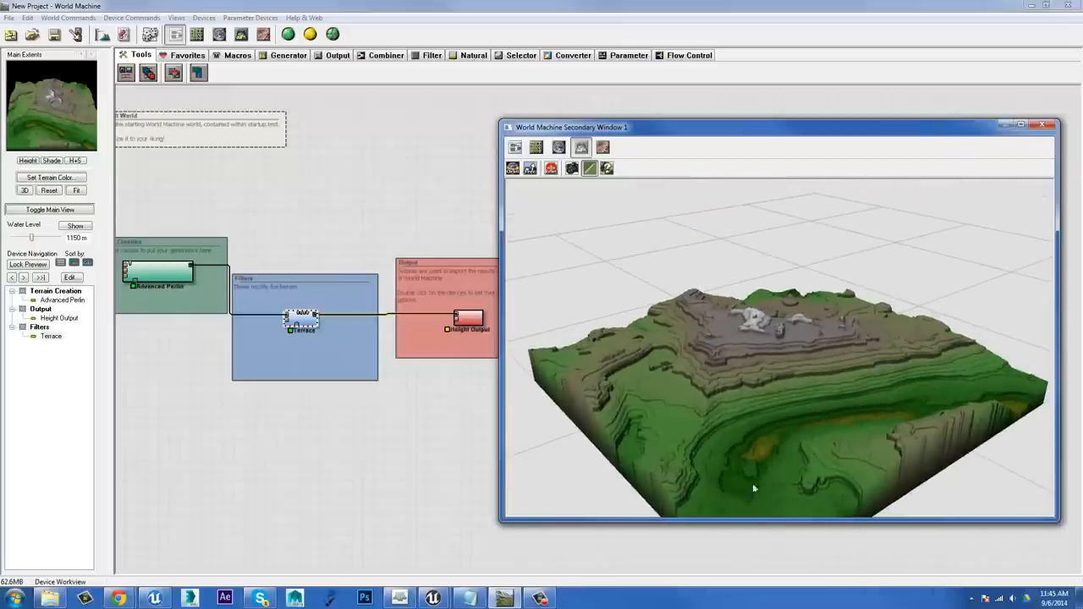
mouse_move(744, 383)
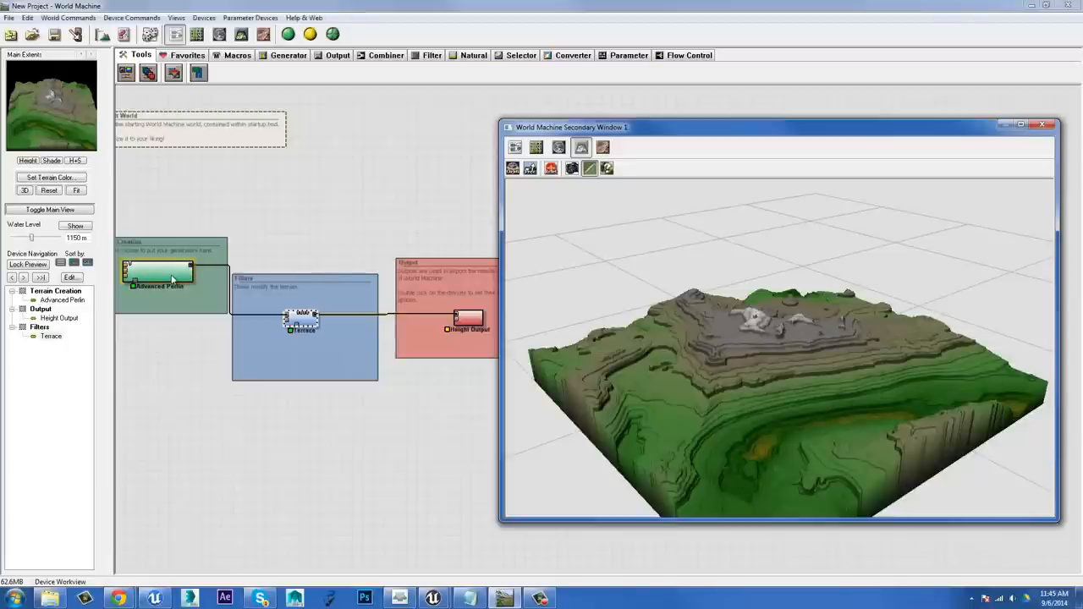
double_click(159, 271)
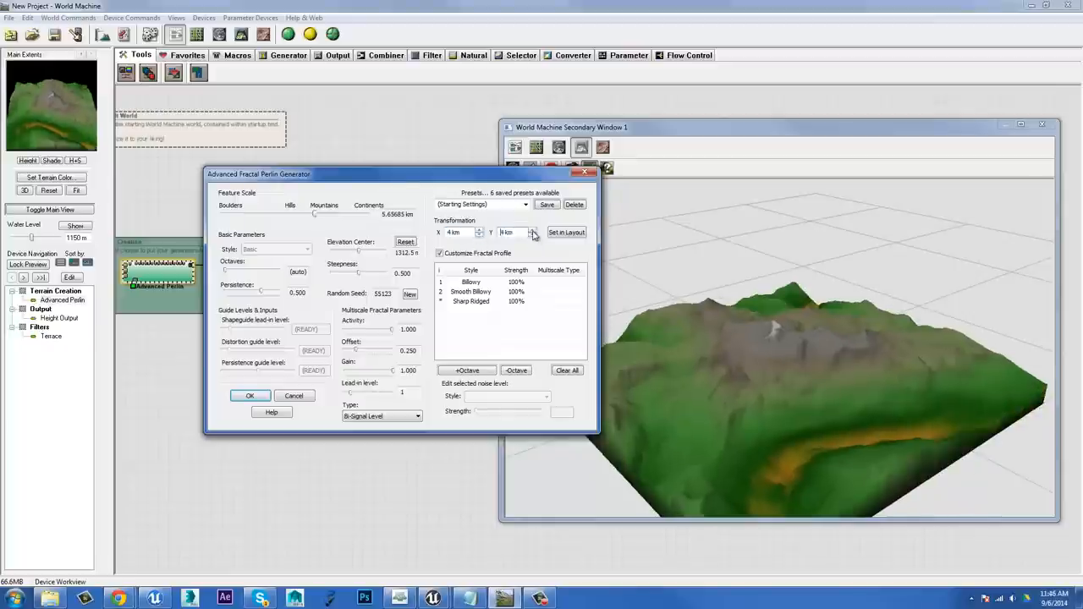
Step: Edit the Advanced Perlin Transformation offset, close the dialog, and preview the Terrace output in 3D
triple_click(508, 232)
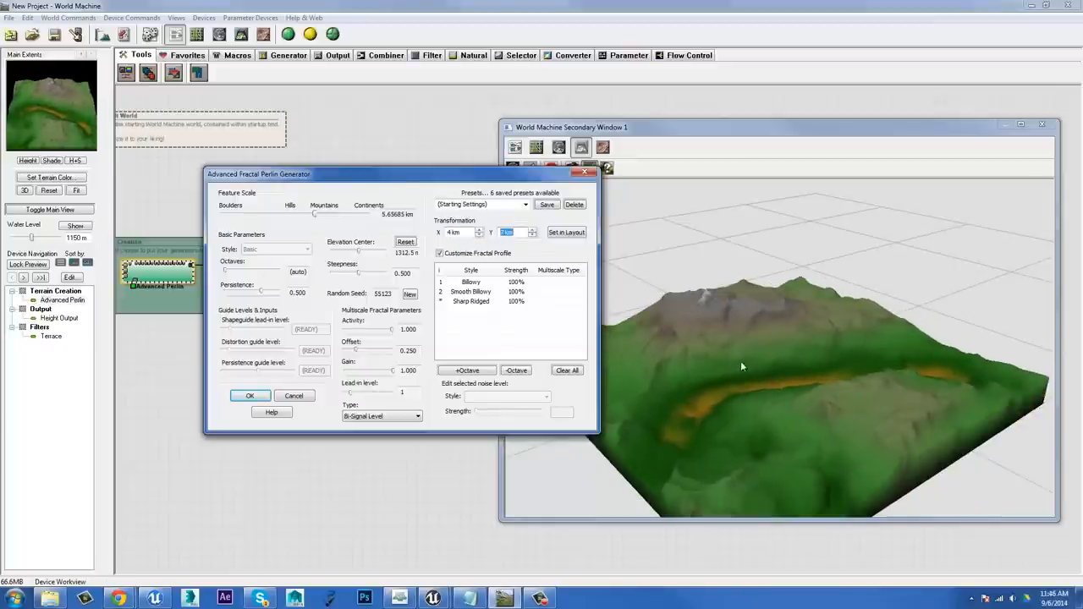
click(250, 396)
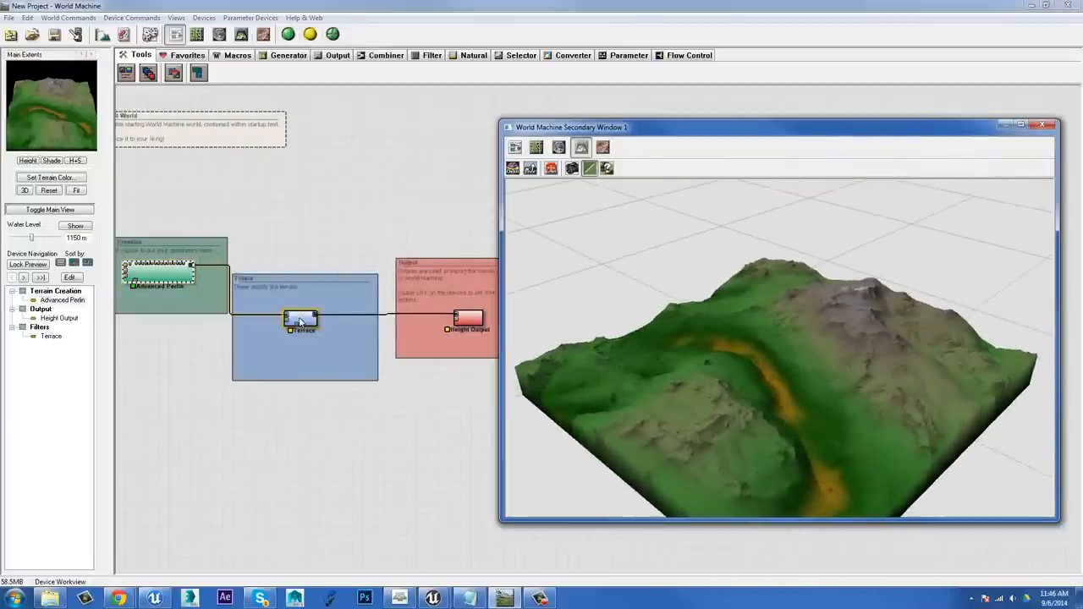
click(288, 34)
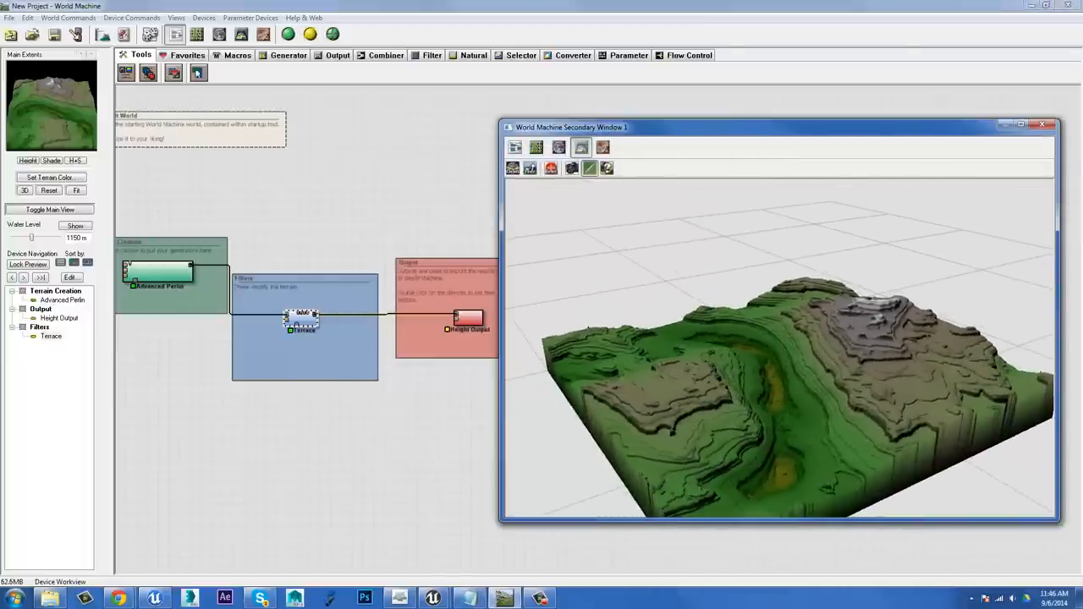
mouse_move(288, 54)
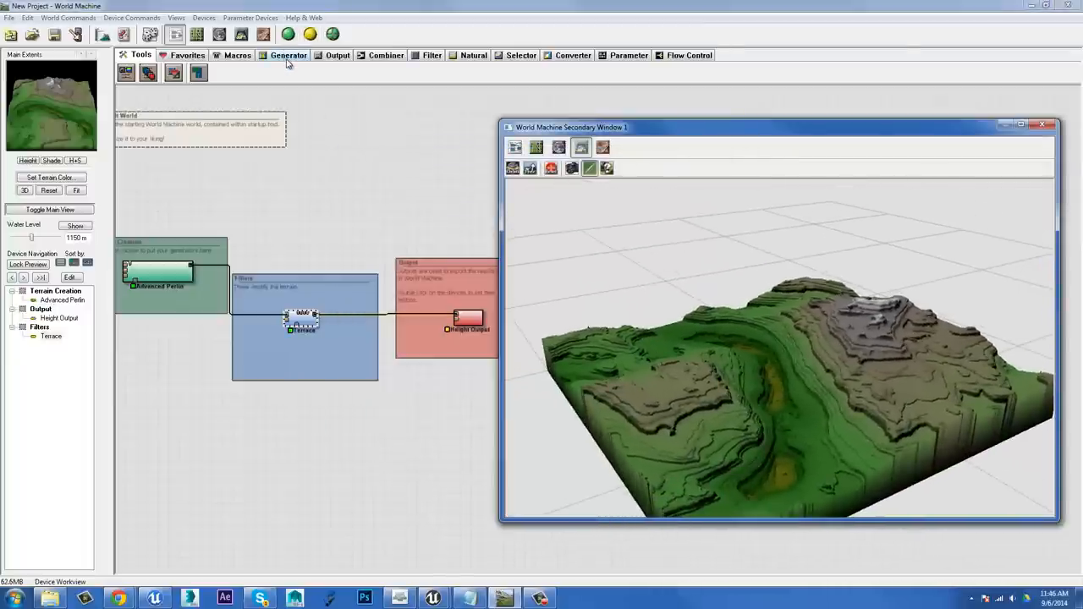
Step: Browse the Generator, Flow Control, Natural, Favorites, Output and Filter device categories
click(288, 54)
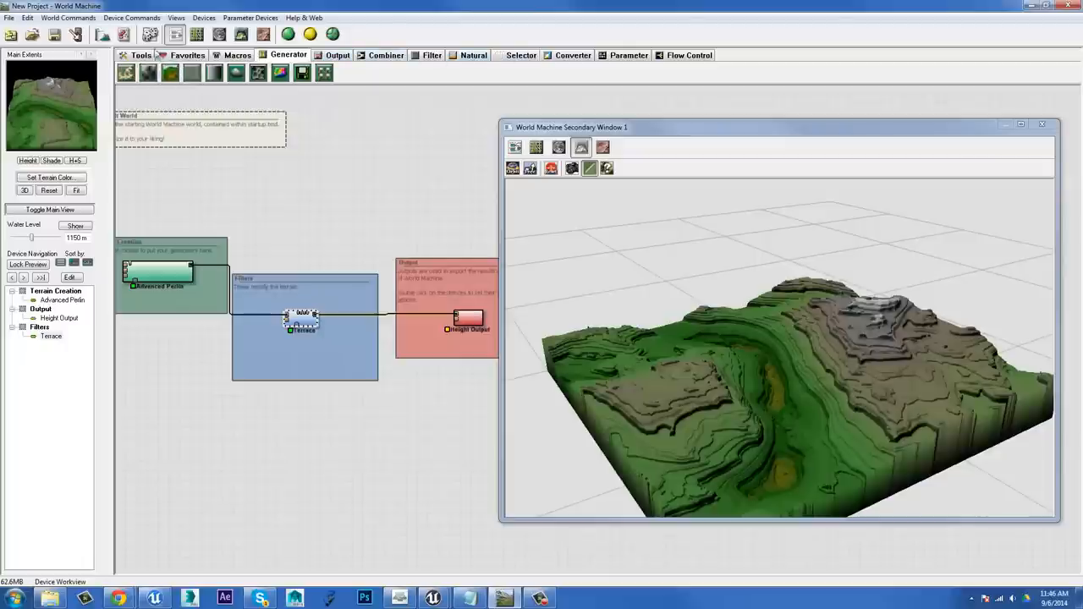
click(141, 55)
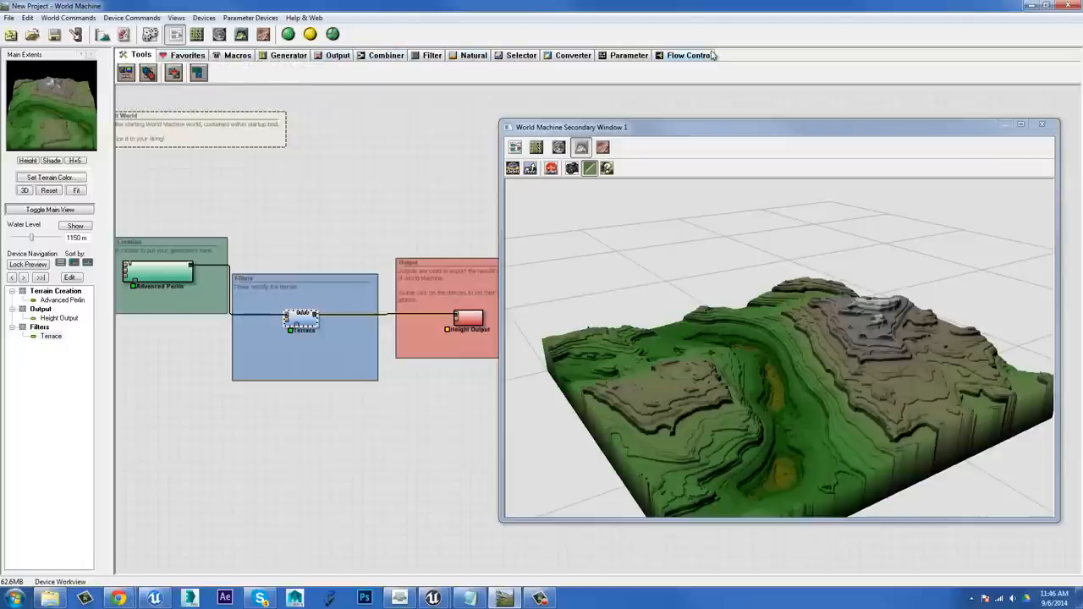
mouse_move(313, 66)
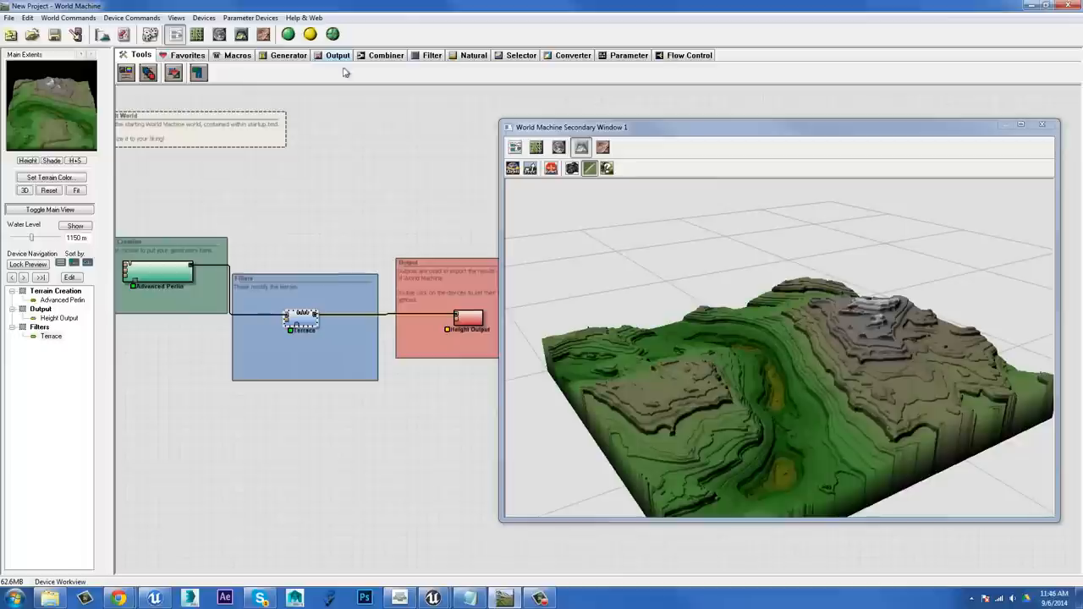
mouse_move(464, 312)
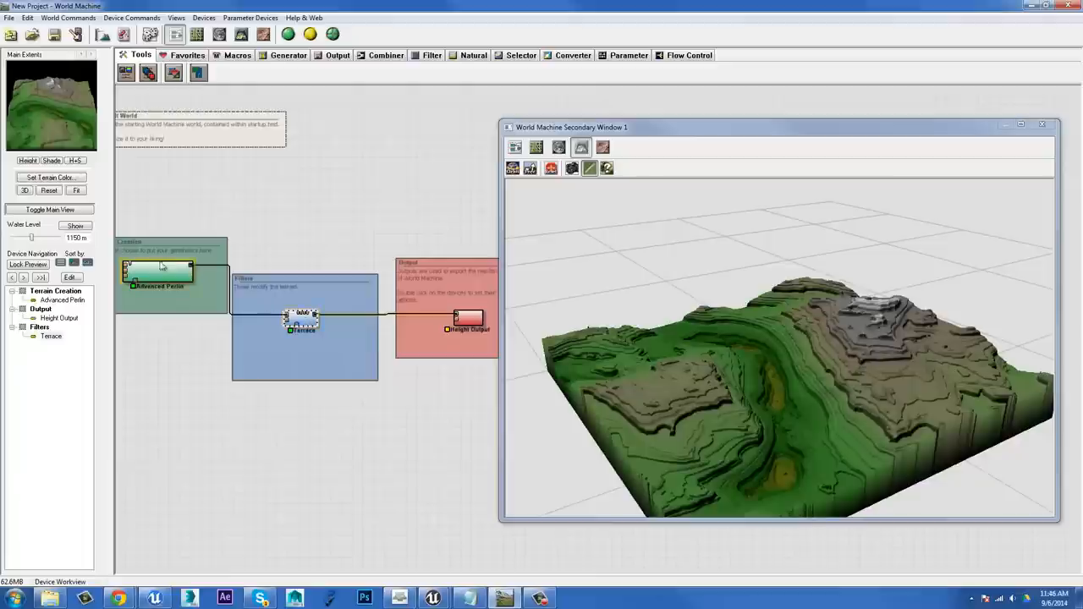
click(301, 320)
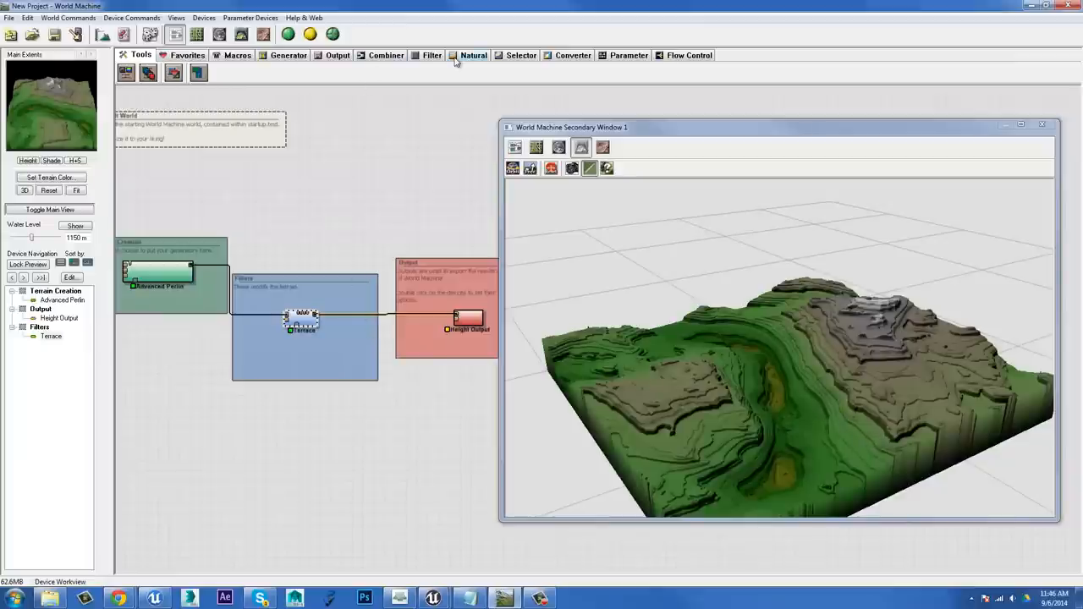
click(186, 54)
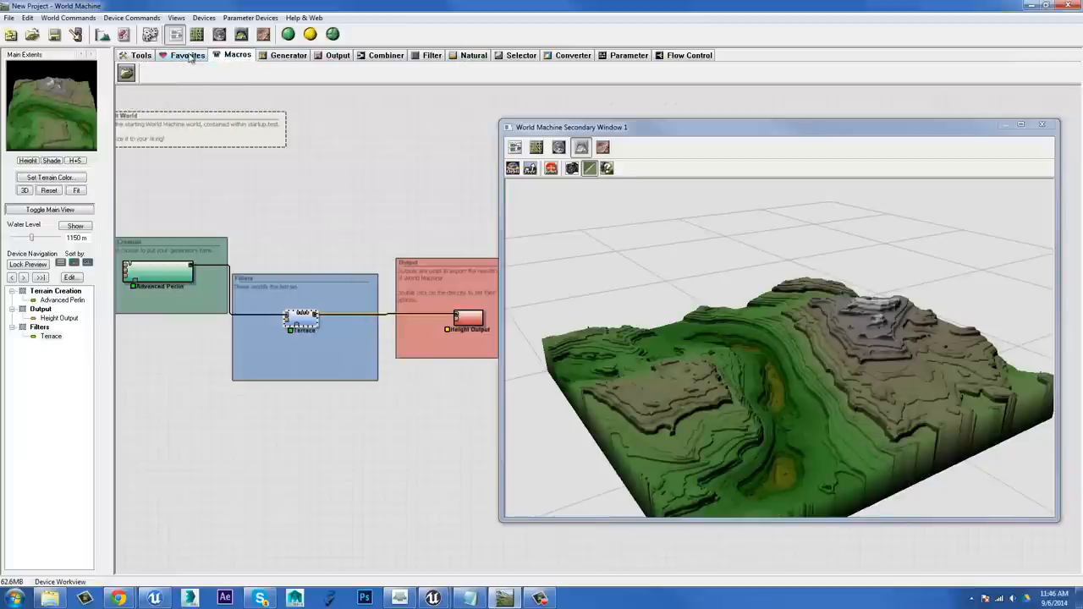
click(287, 54)
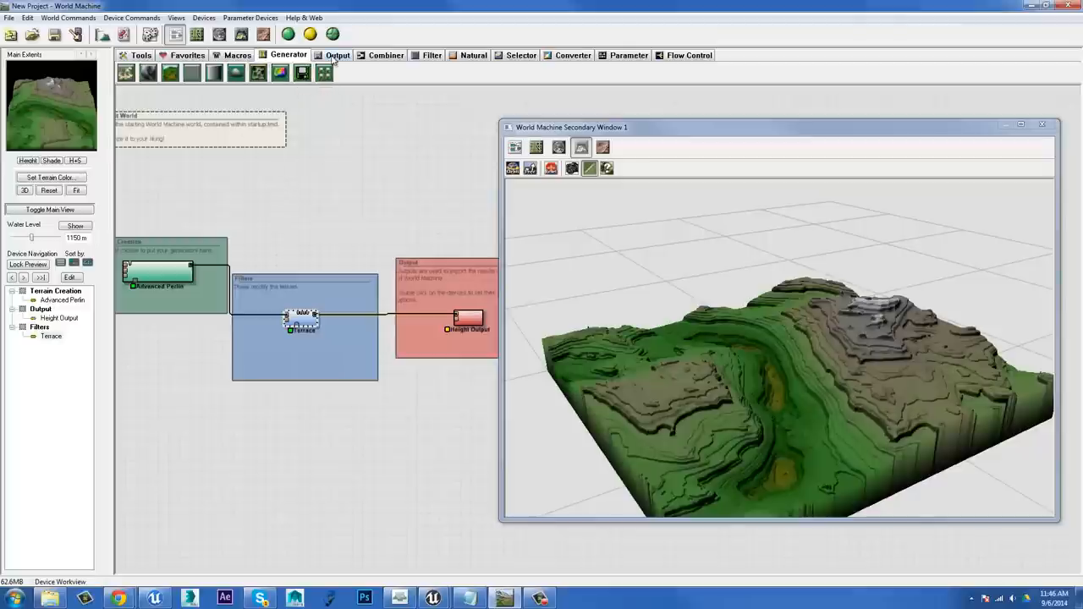
click(337, 54)
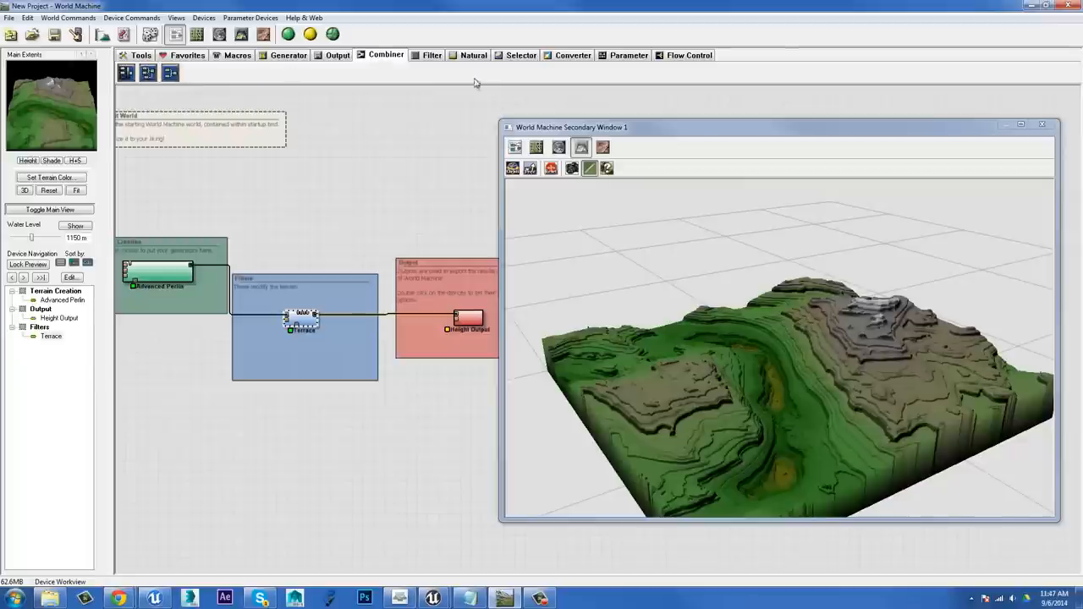
click(432, 54)
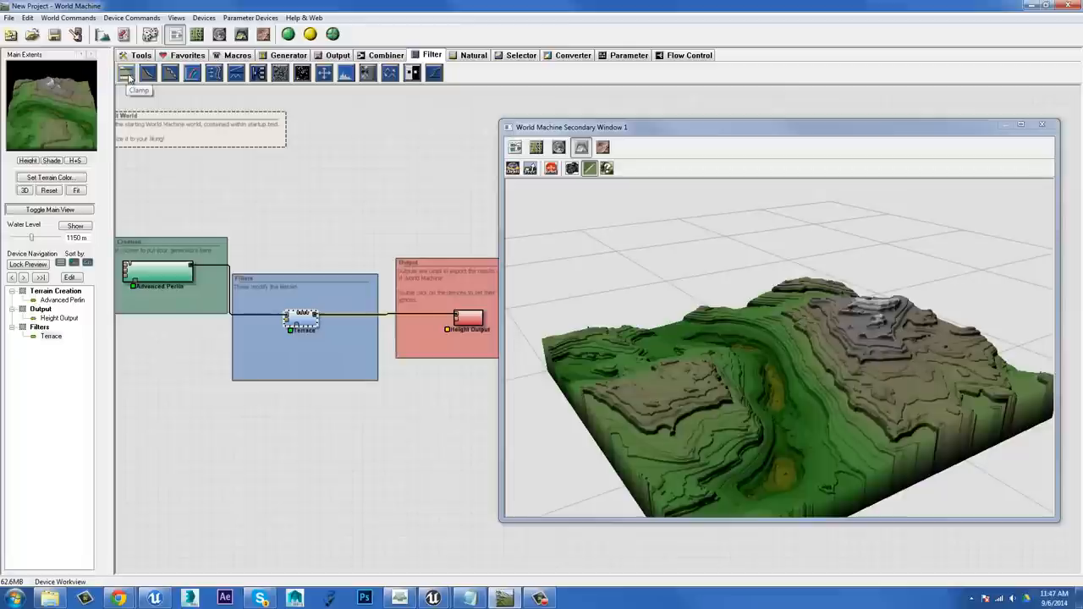
mouse_move(782, 383)
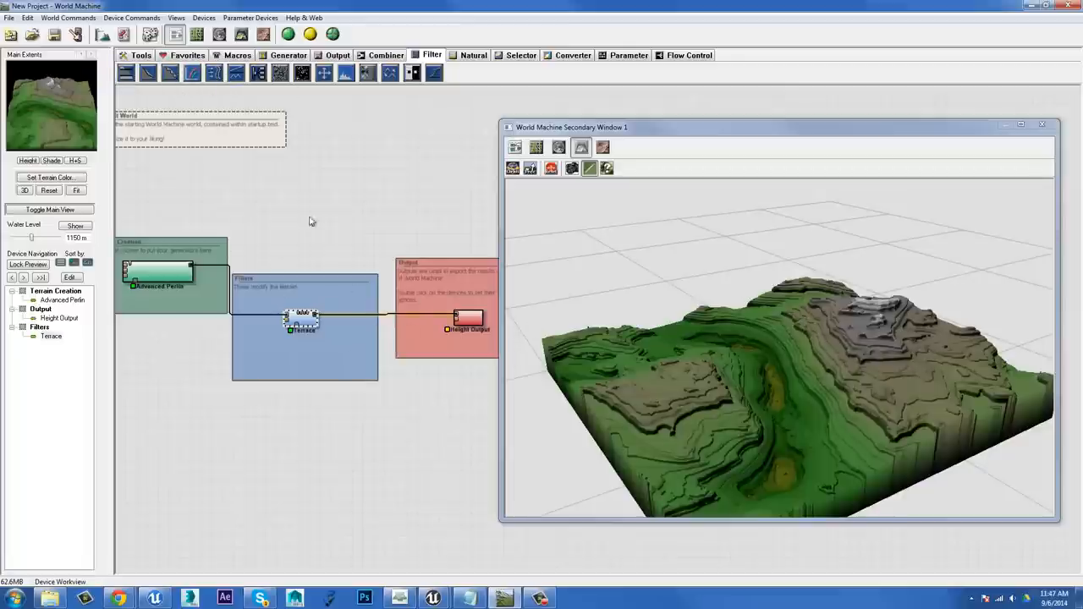
mouse_move(237, 73)
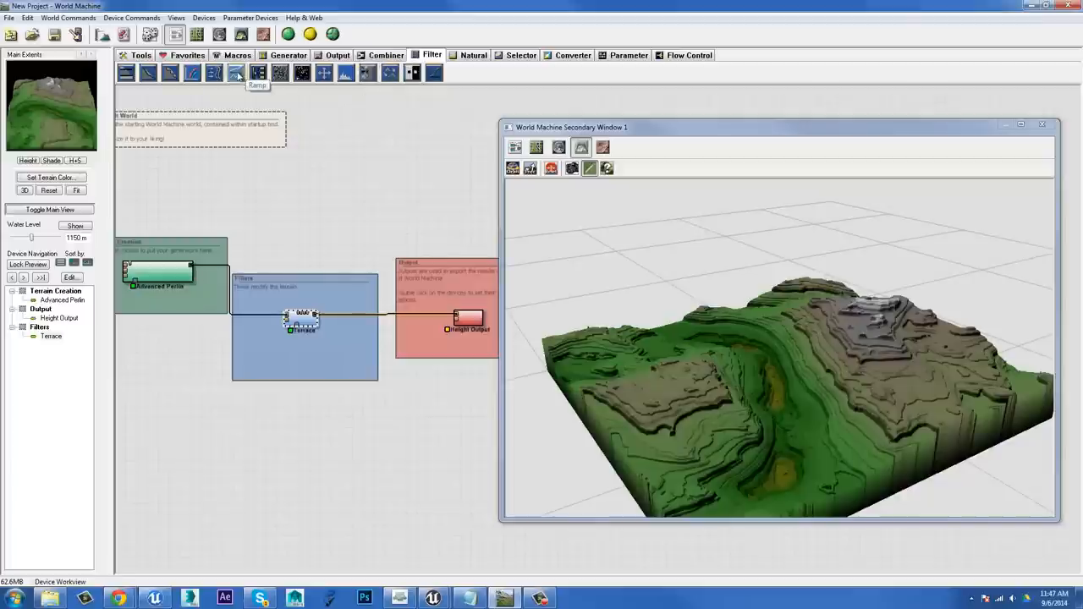
mouse_move(170, 73)
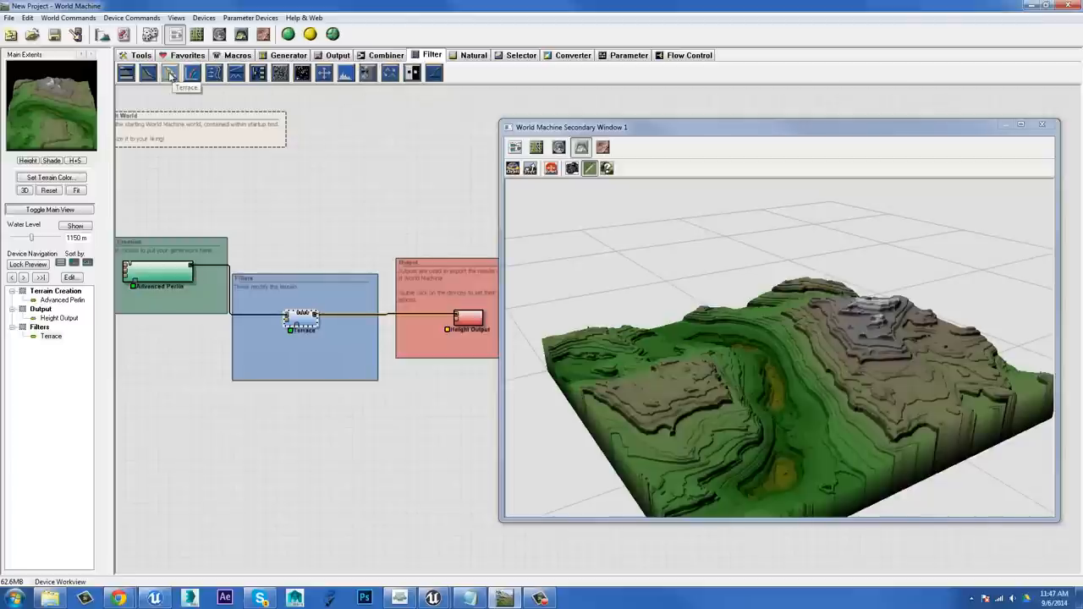
mouse_move(337, 291)
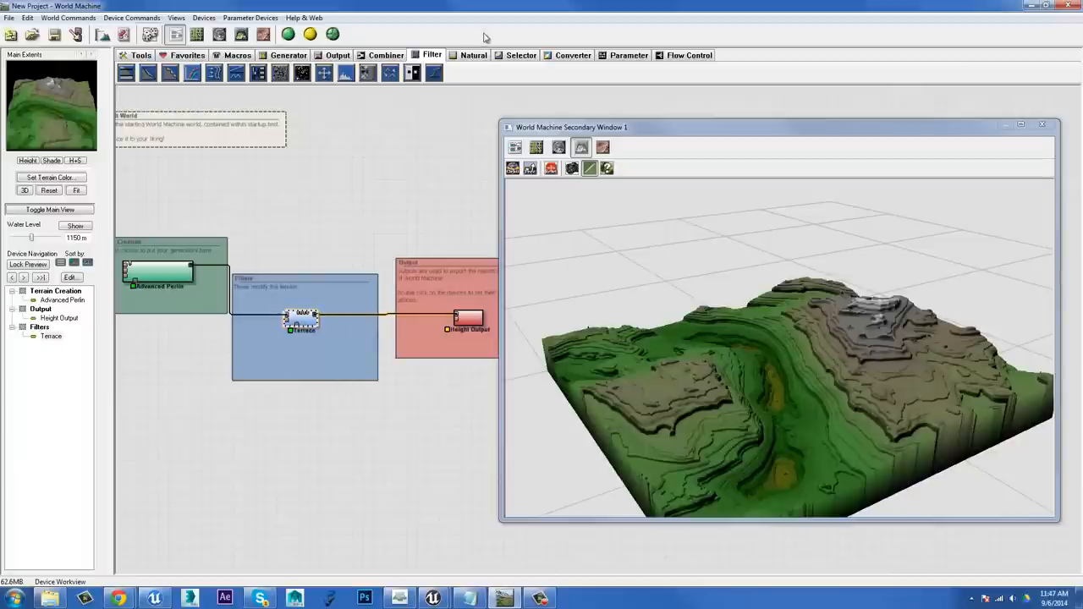
Step: Switch the device toolbar to the Natural category
click(474, 54)
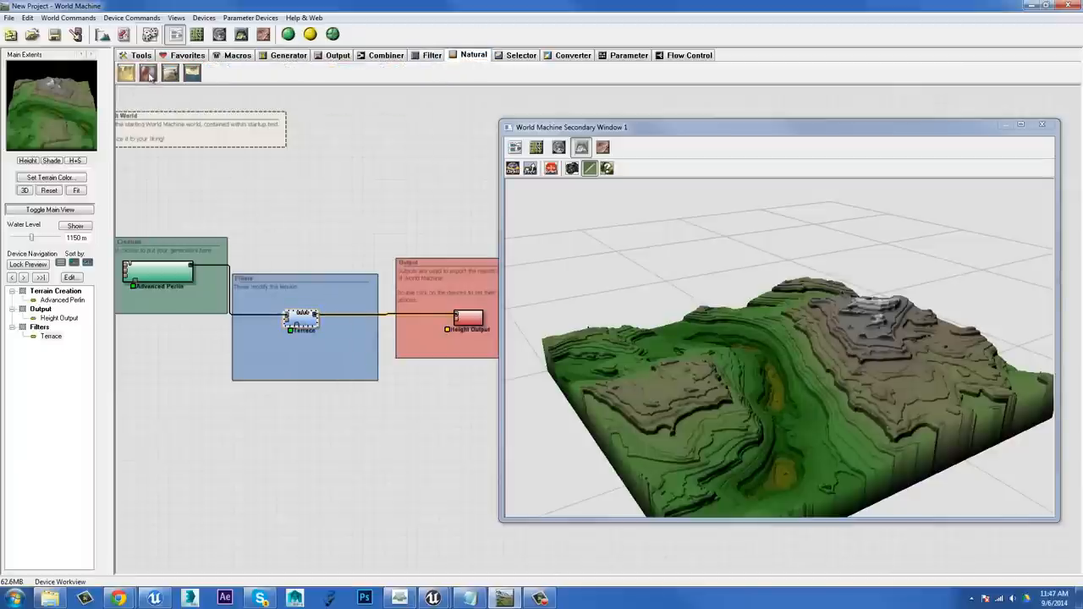
mouse_move(169, 71)
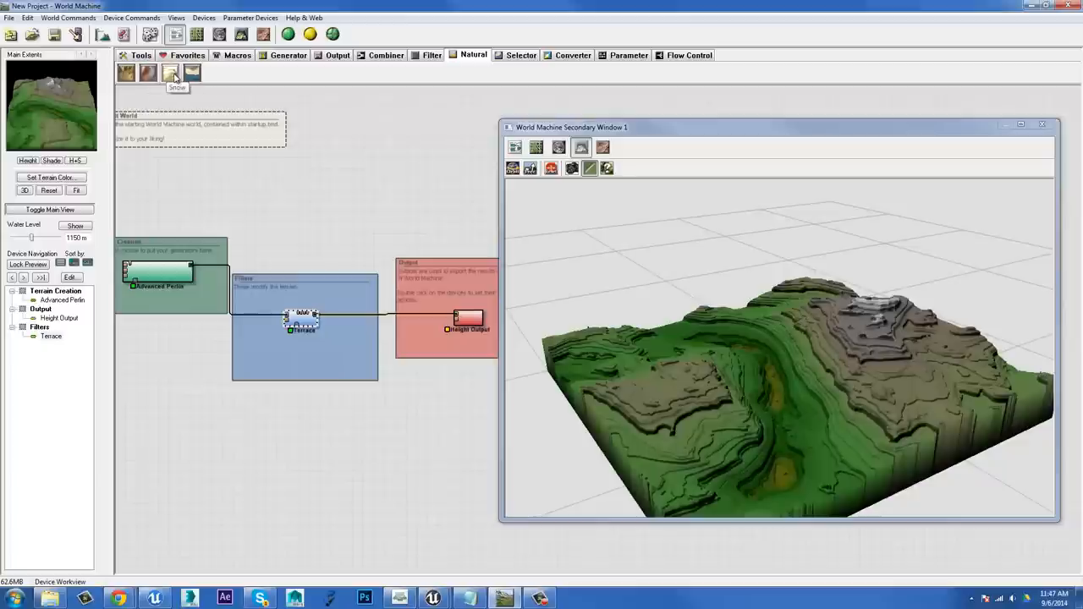
mouse_move(125, 74)
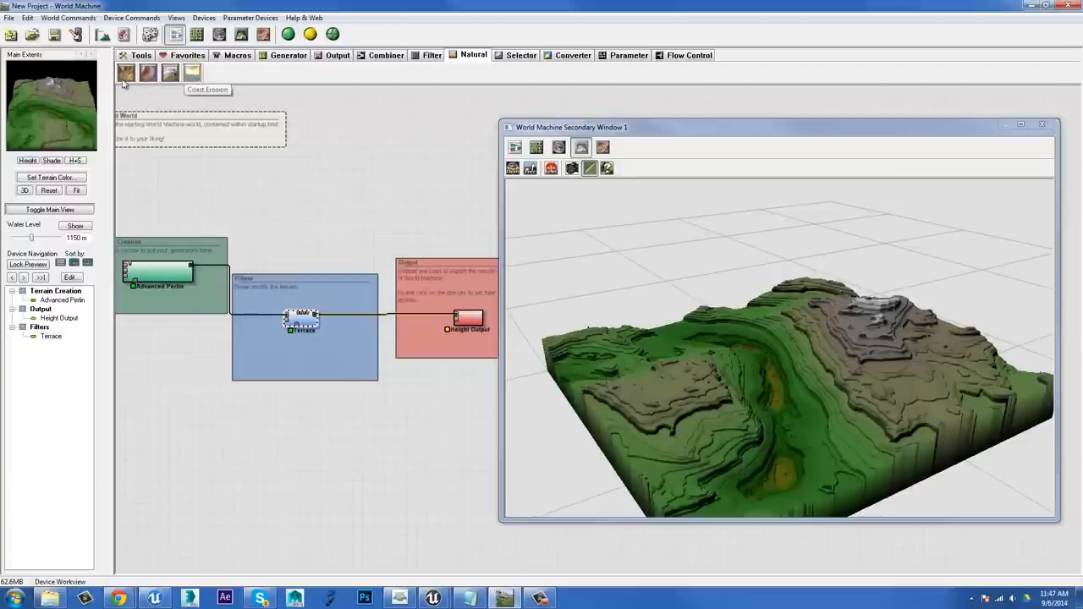
mouse_move(125, 73)
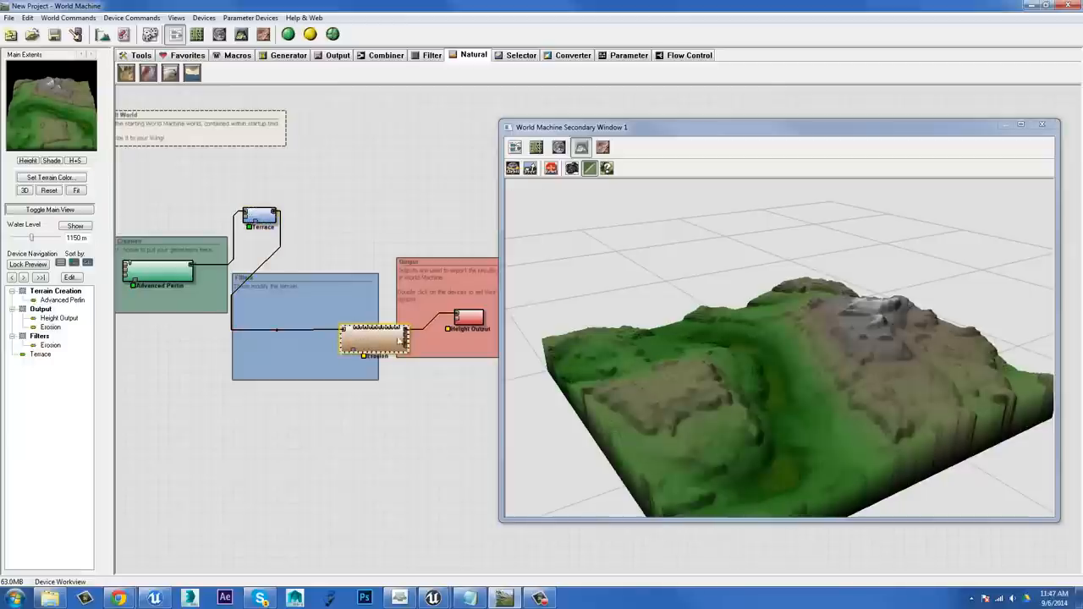
Step: Bring up the settings of the newly wired Erosion device
double_click(374, 339)
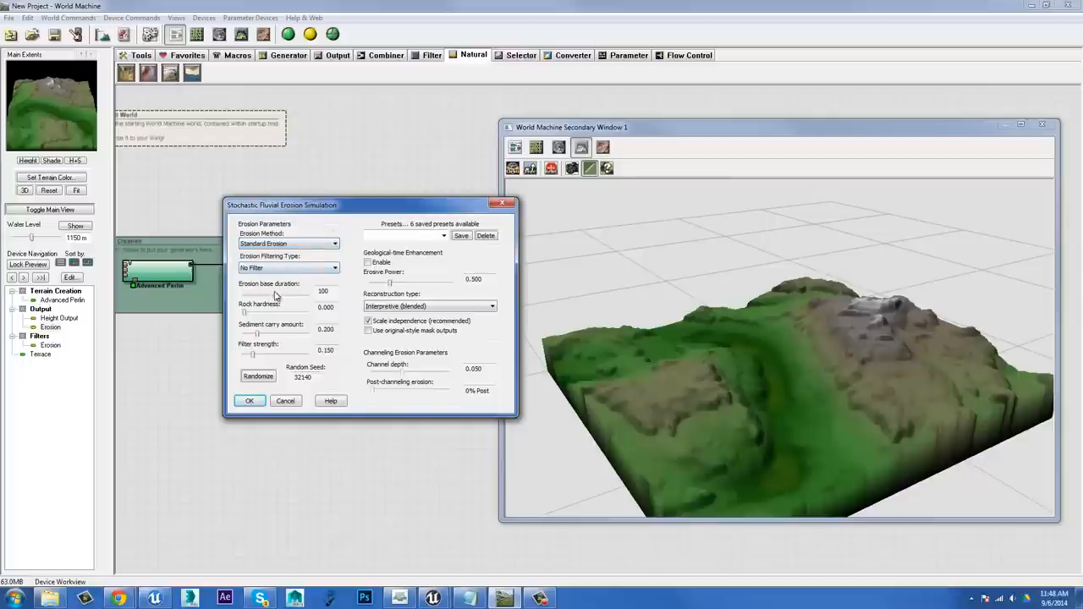
mouse_move(278, 302)
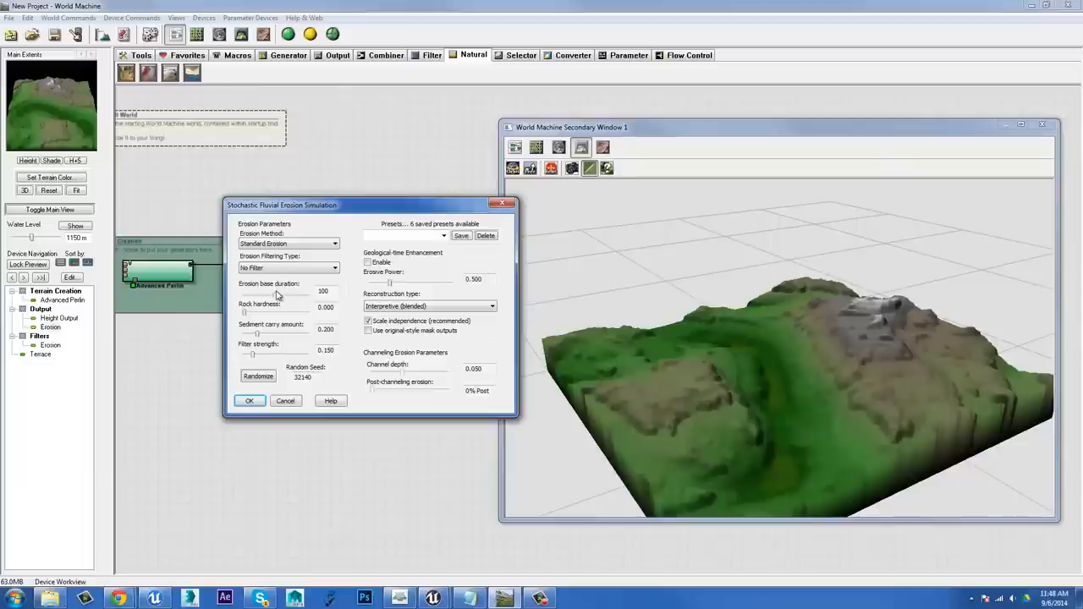
mouse_move(260, 339)
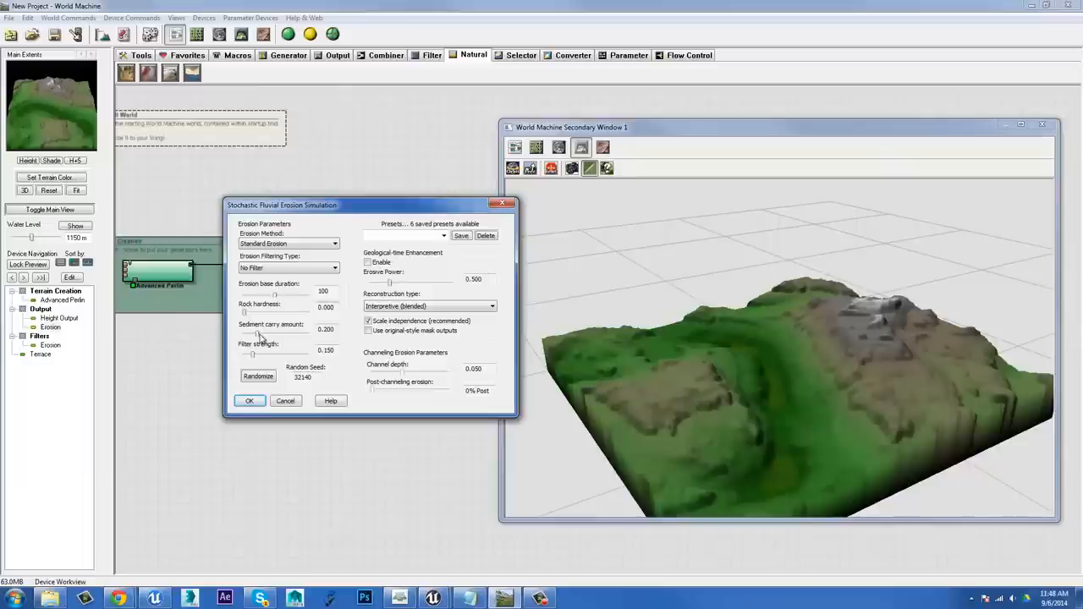
mouse_move(821, 362)
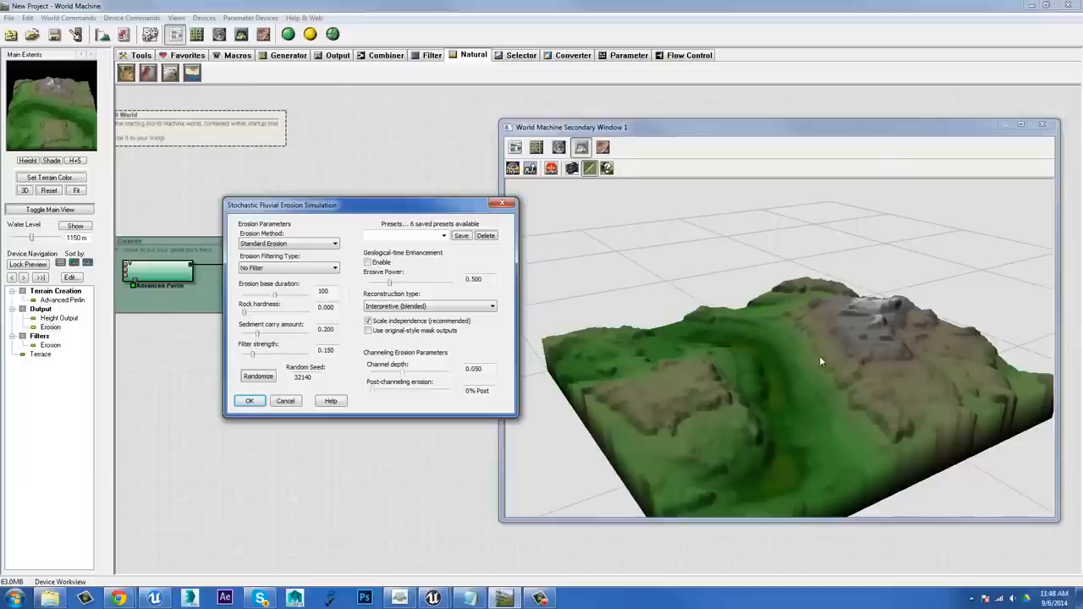
mouse_move(771, 384)
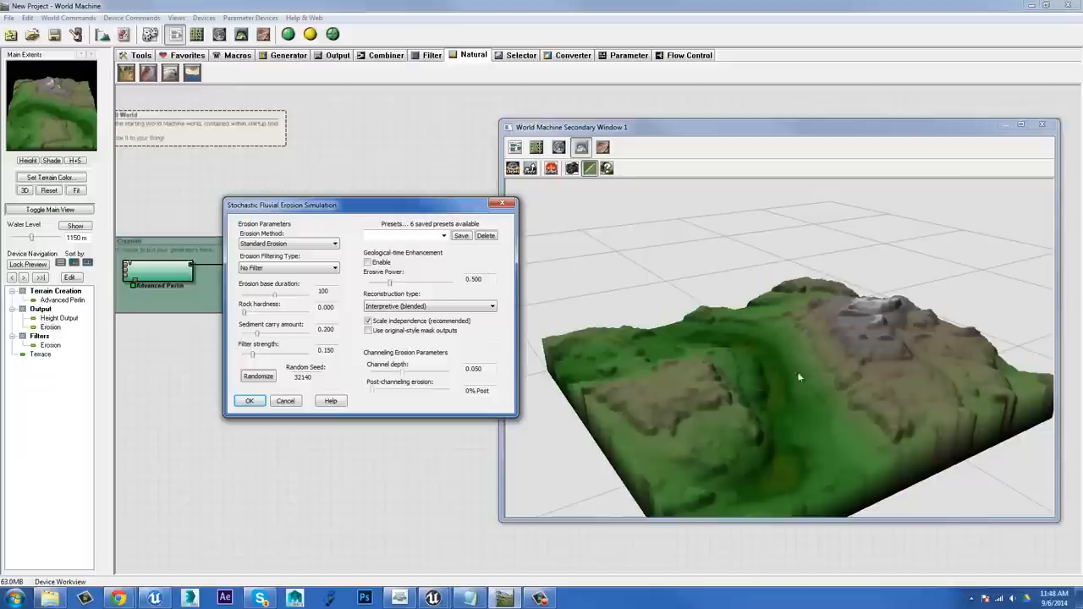
mouse_move(721, 364)
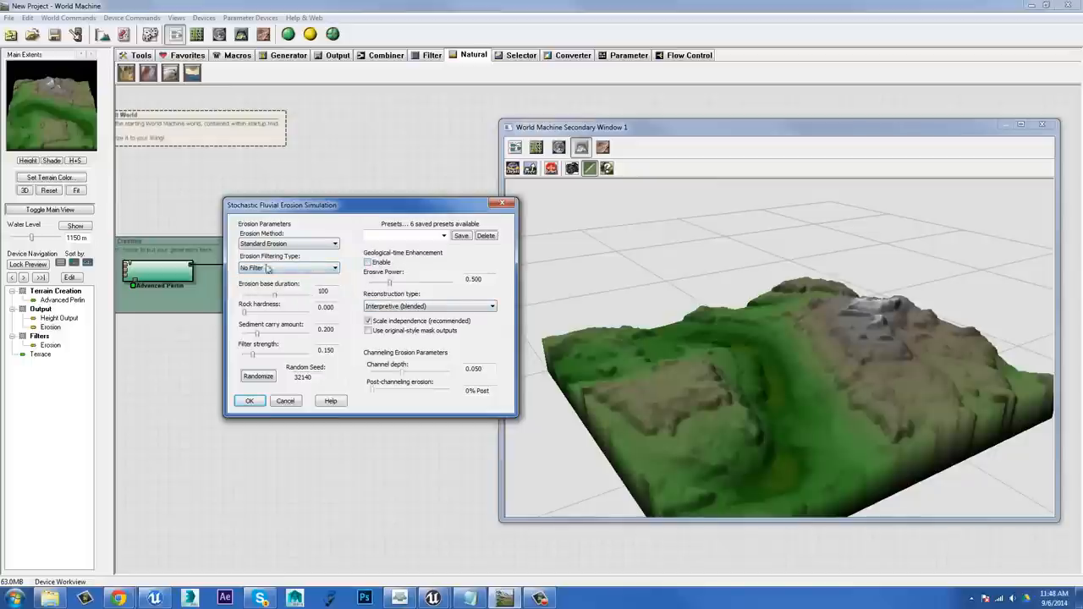
mouse_move(286, 298)
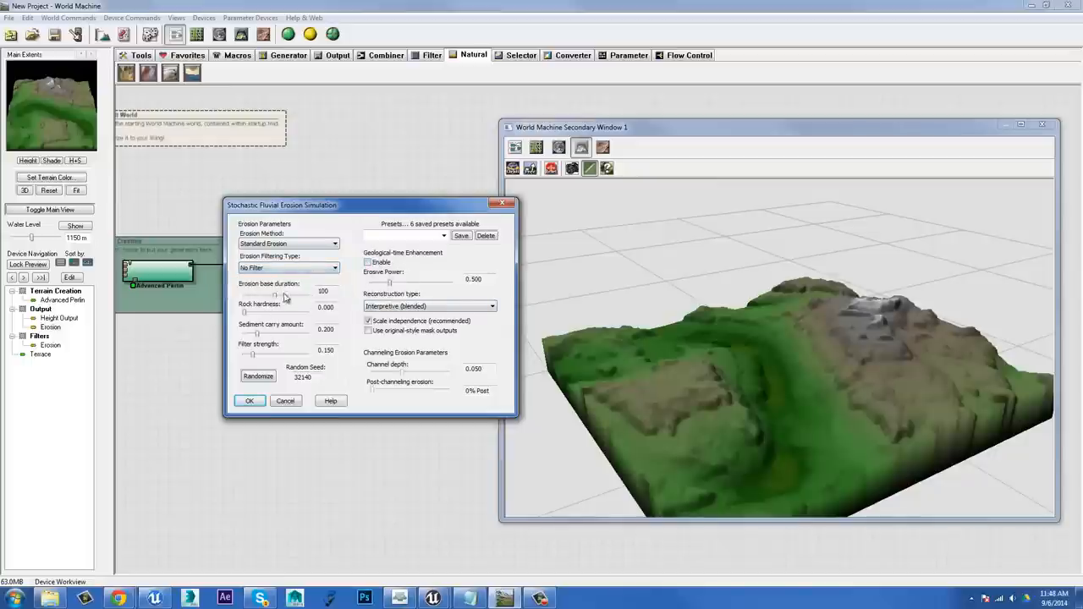
Step: Enable Geological Time Enhancement on the Erosion device and tune its Erosion Power slider
click(369, 262)
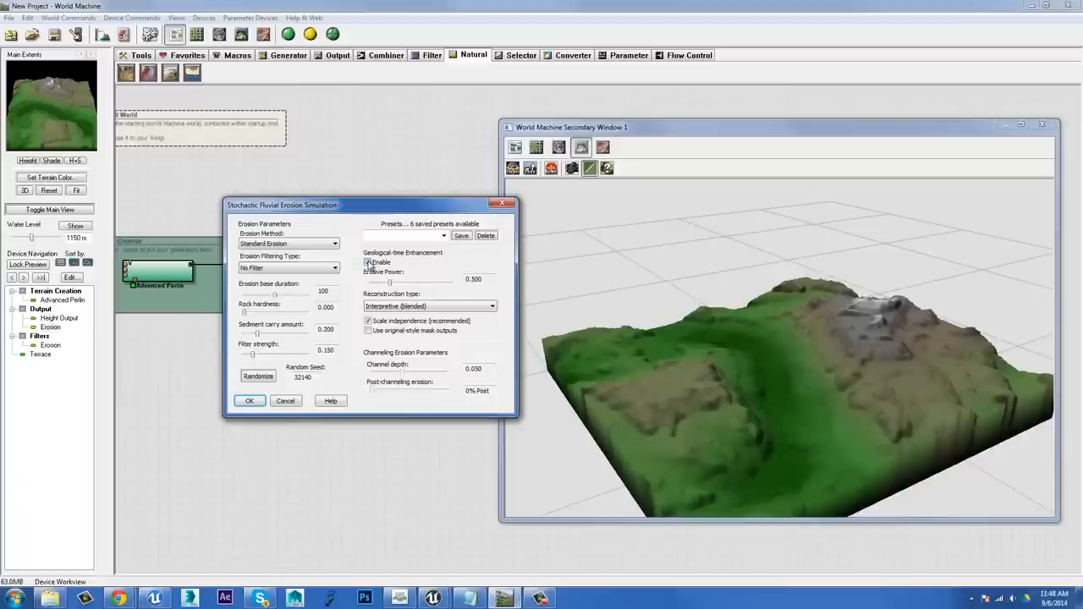
click(367, 261)
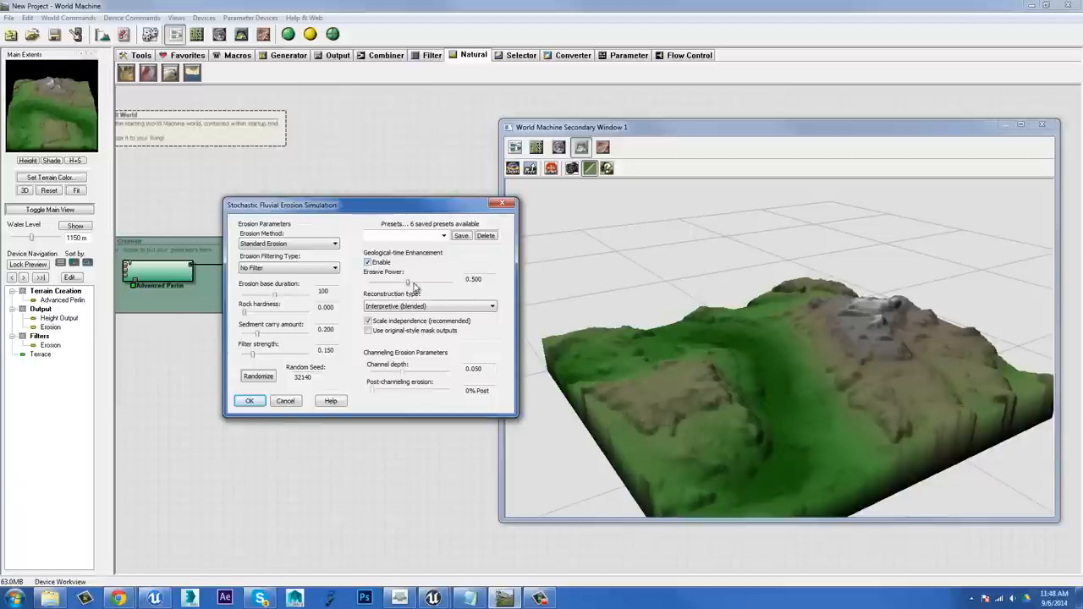
drag(410, 280, 447, 279)
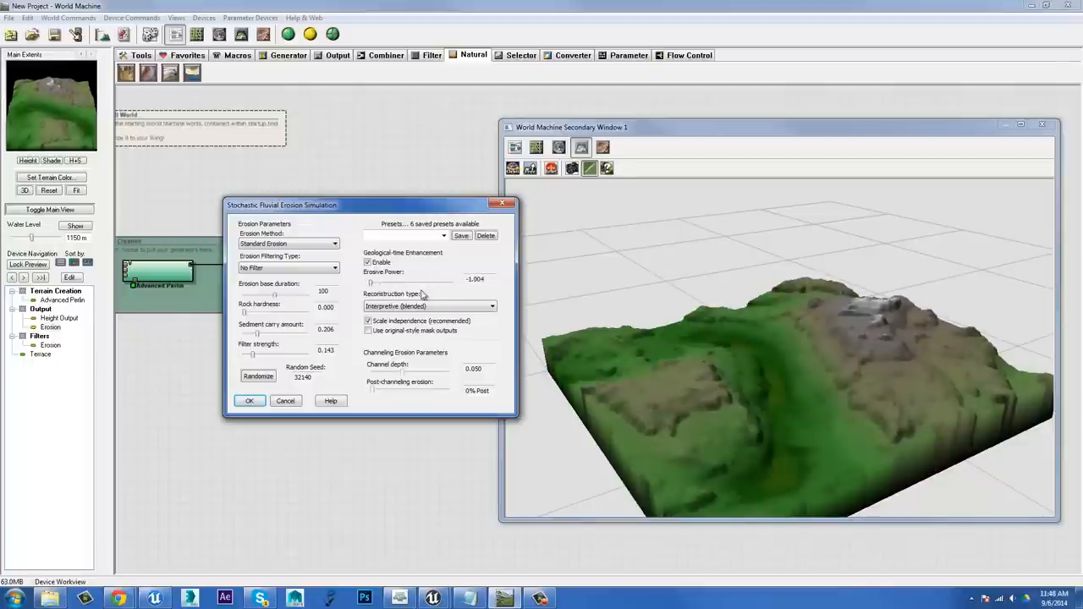
mouse_move(369, 285)
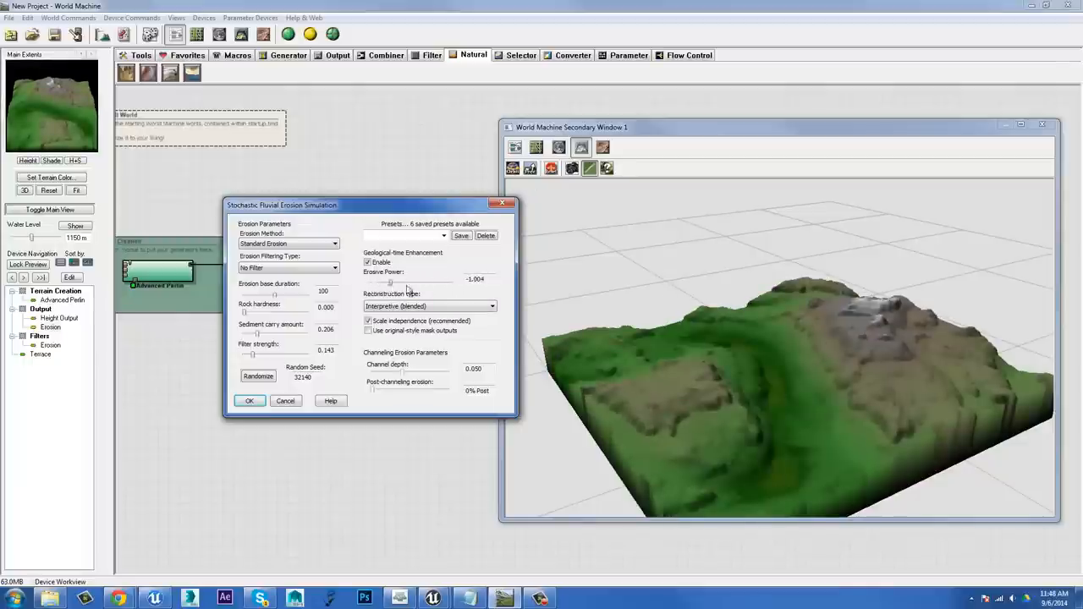
drag(391, 281, 444, 281)
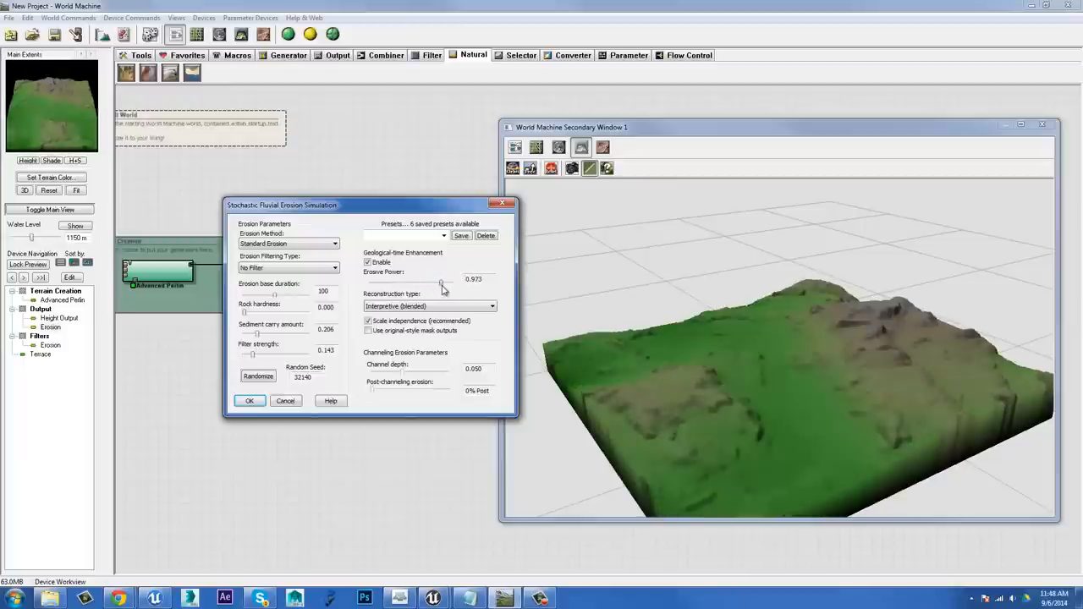
drag(444, 281, 450, 281)
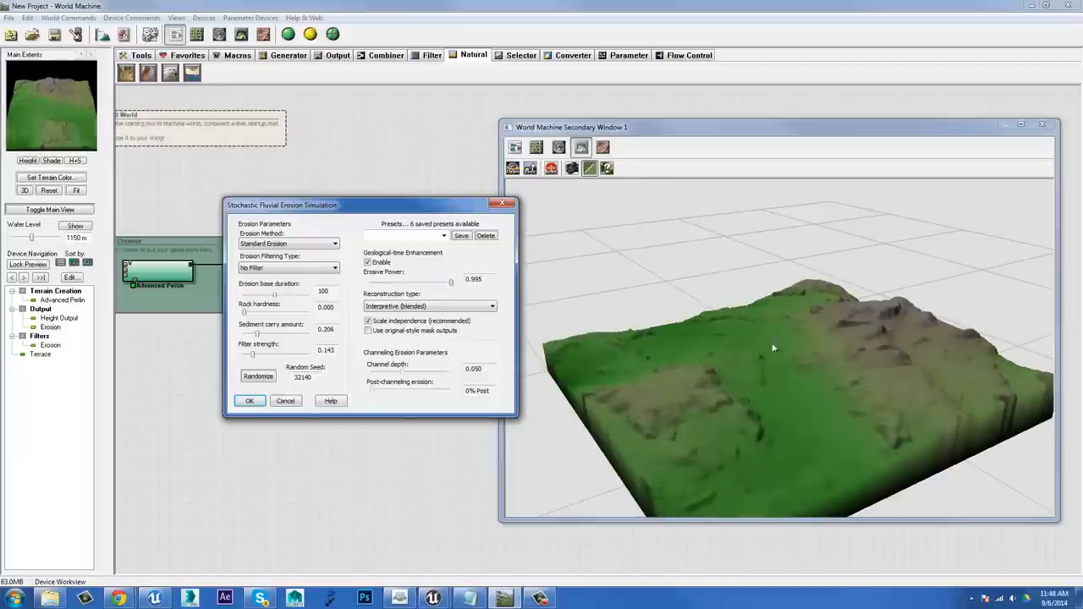
mouse_move(651, 324)
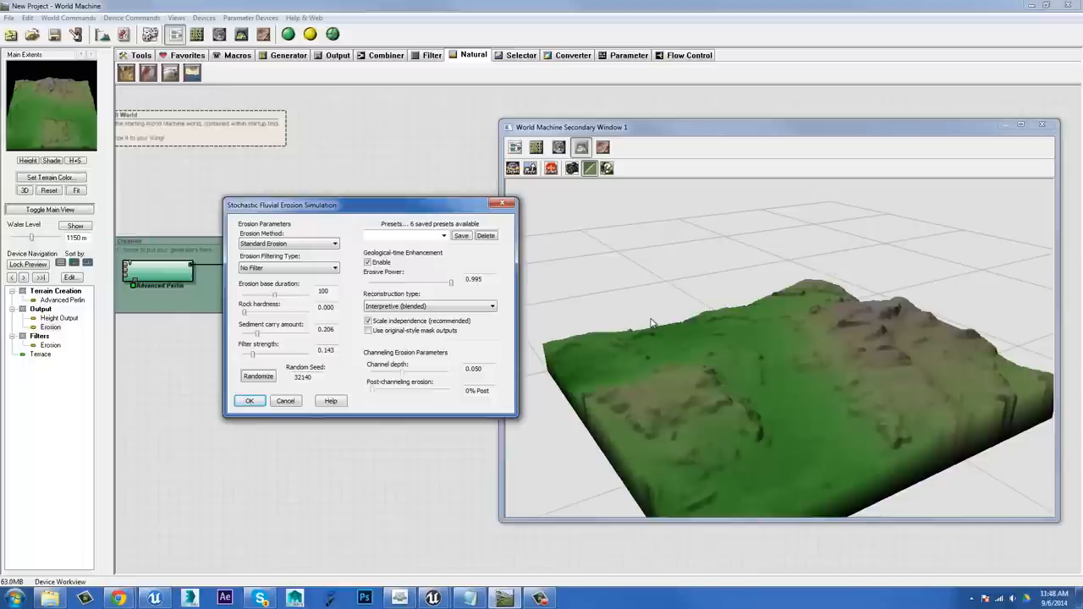
mouse_move(454, 286)
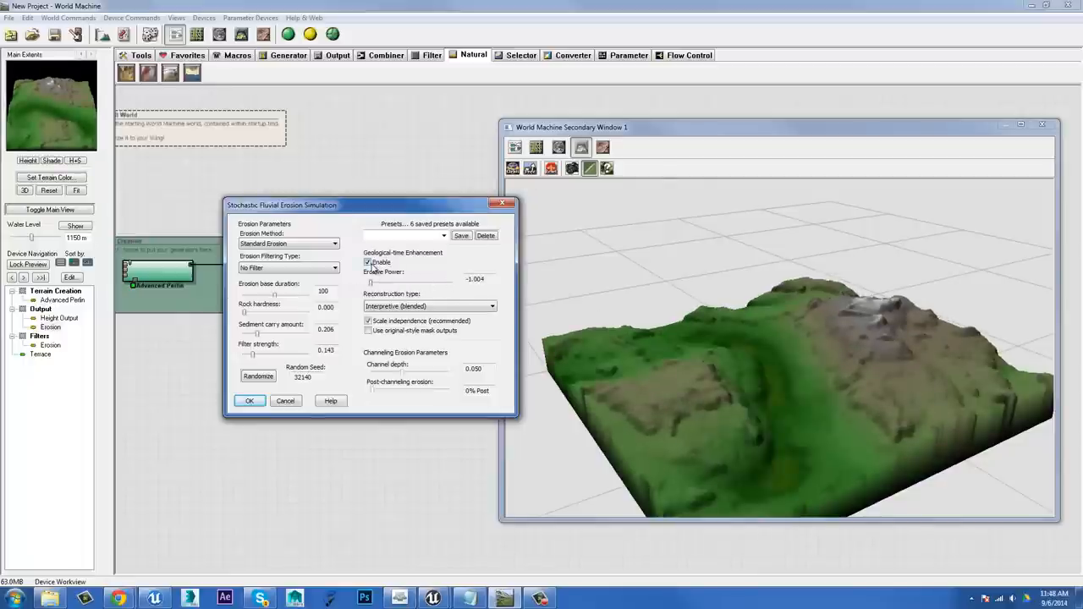
click(443, 235)
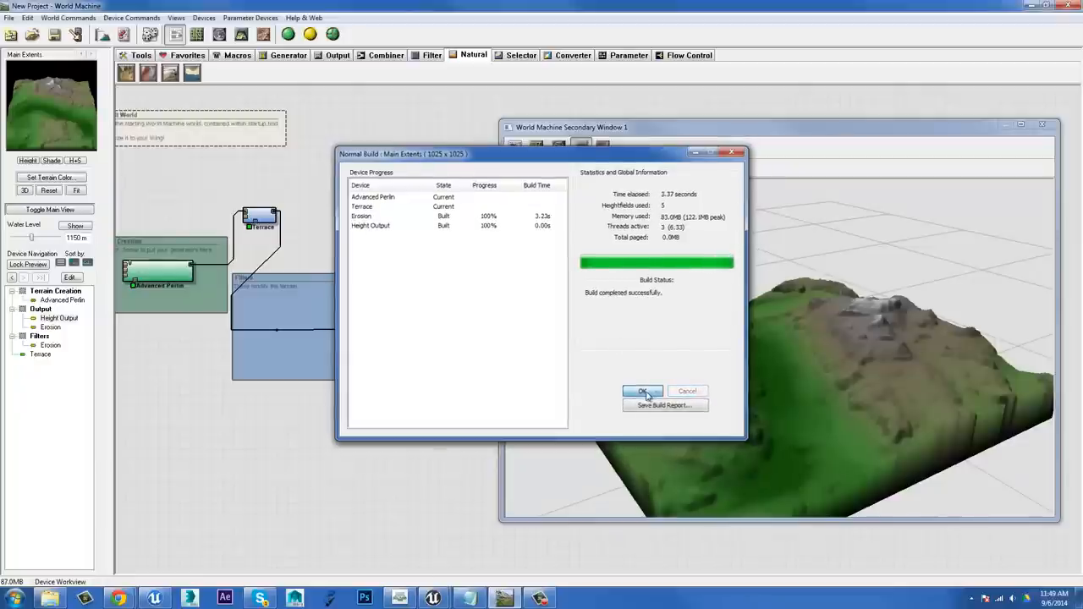
Step: Close the build report and preview the Erosion device's smoother output in 3D
click(643, 393)
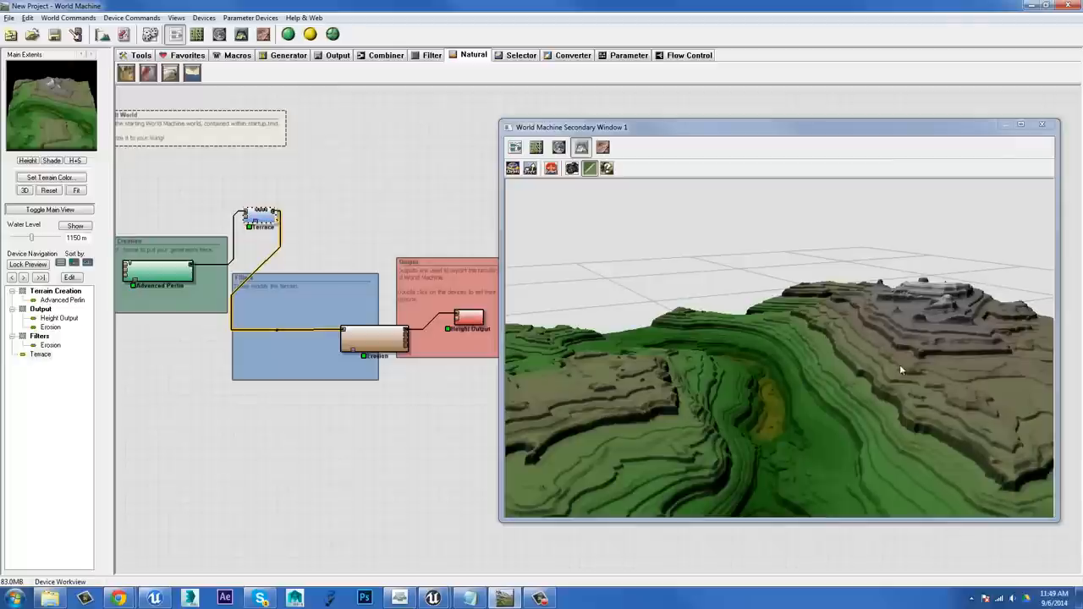
mouse_move(856, 426)
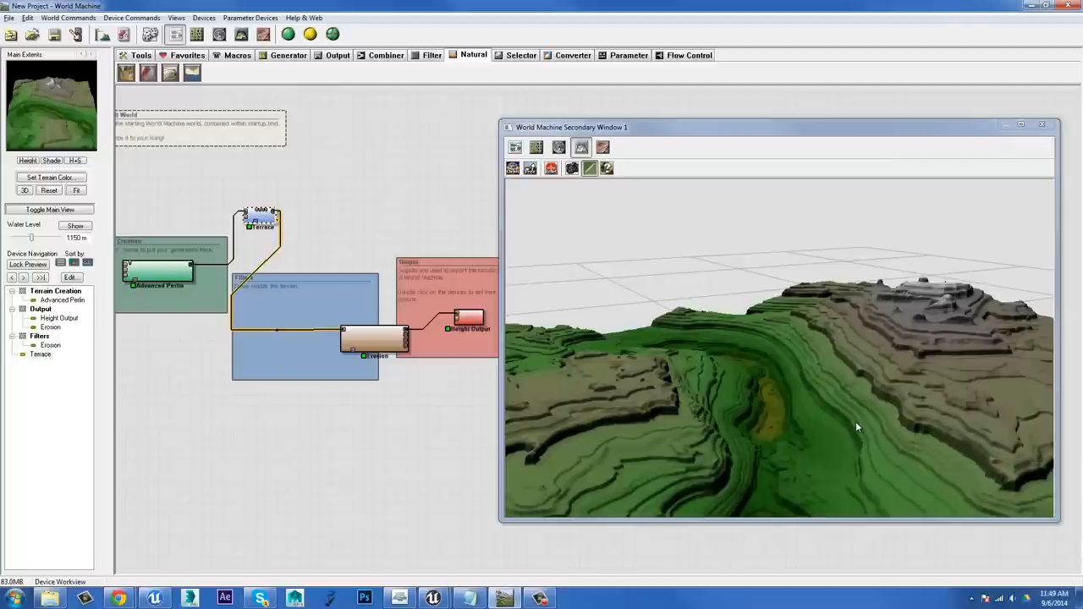
click(374, 342)
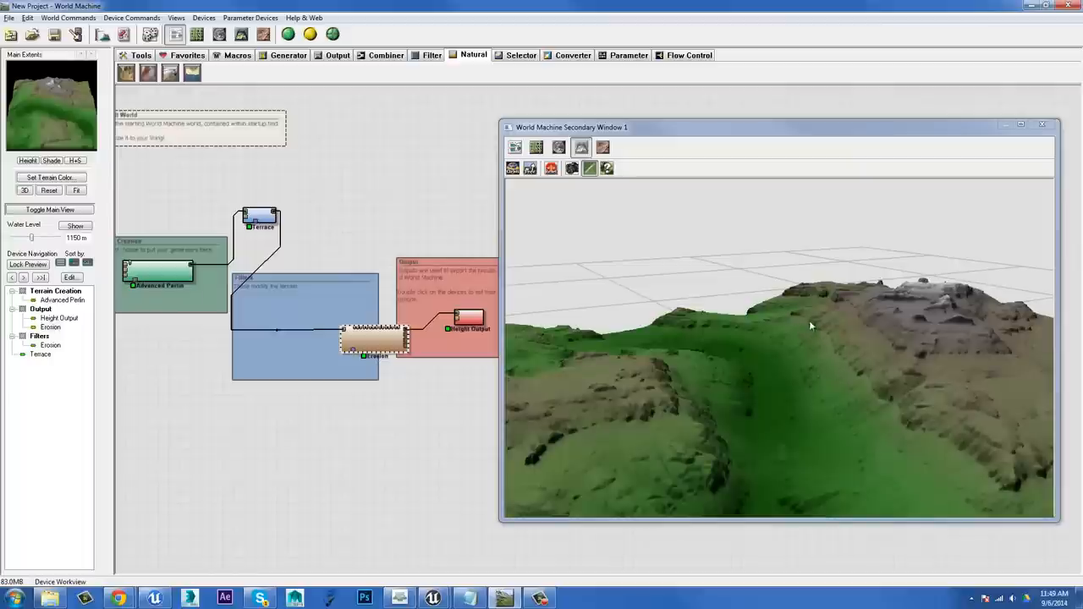
mouse_move(853, 371)
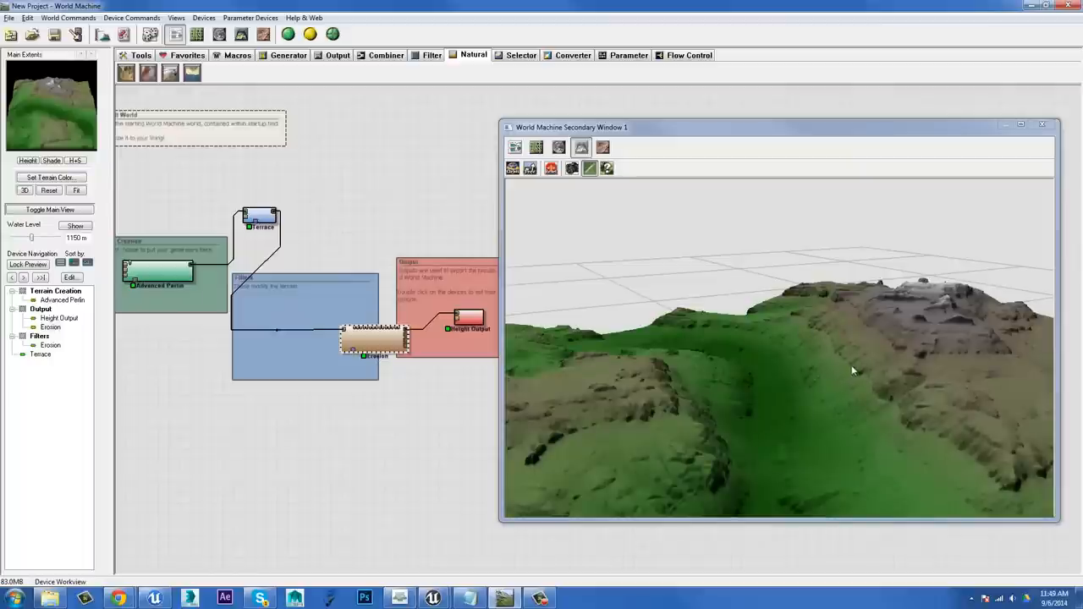
mouse_move(883, 338)
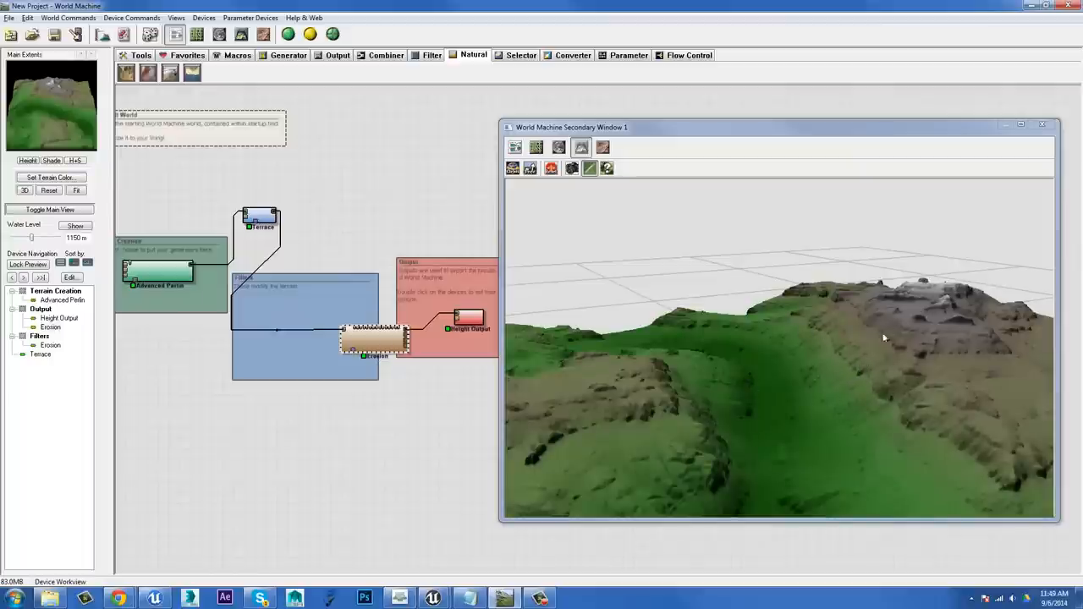
mouse_move(792, 359)
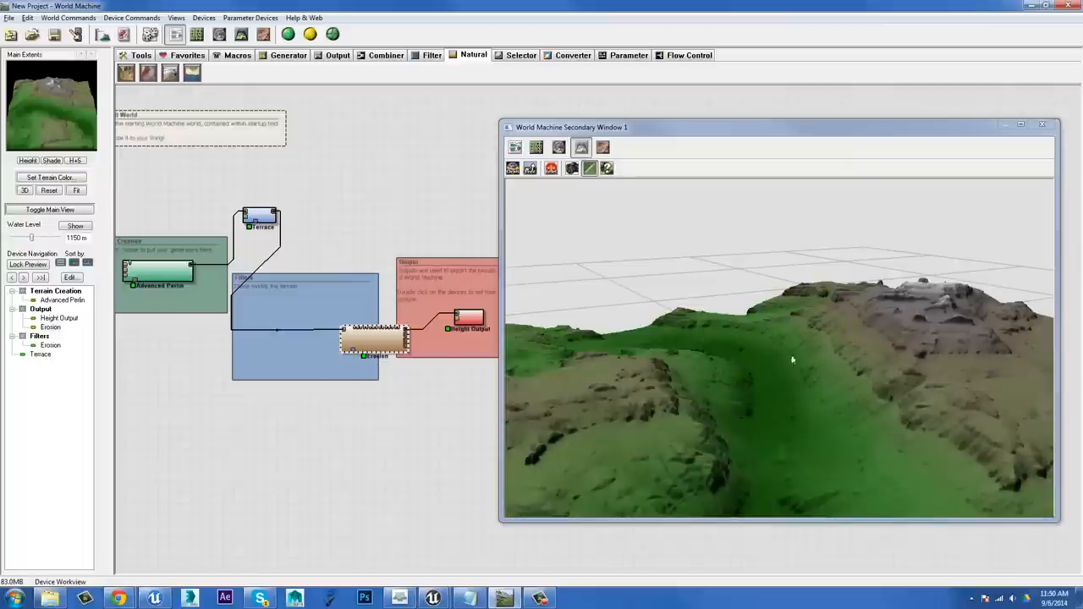